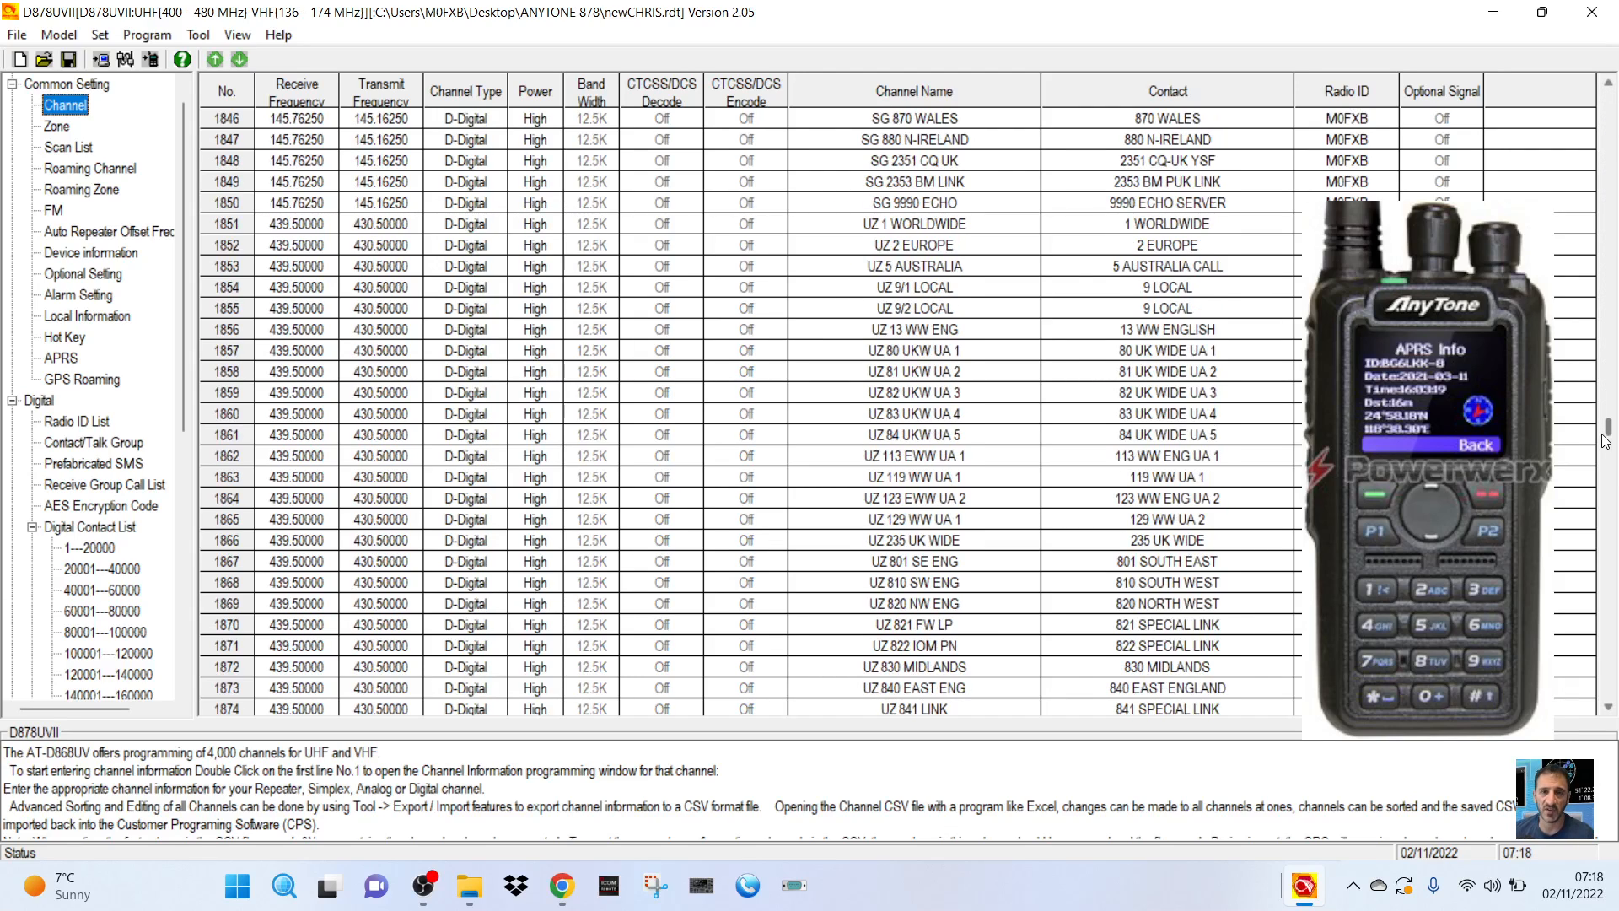
Open channel 3714 PMR446D3 and browse its contacts, keeping 1 WORLDWIDE.
scroll(down, 3)
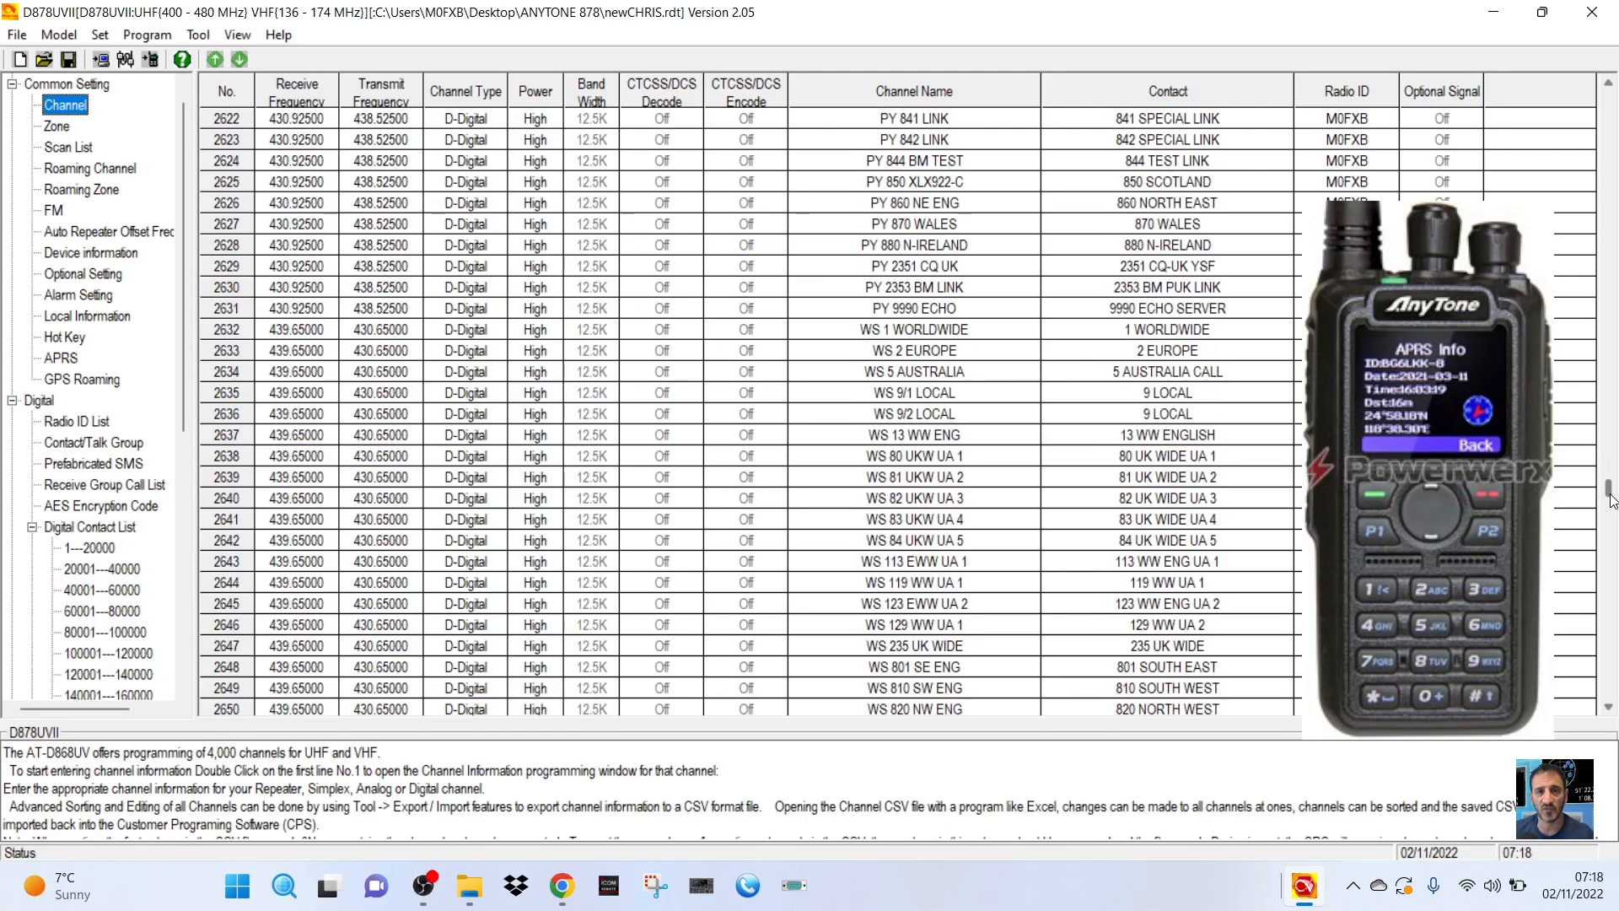
scroll(down, 3)
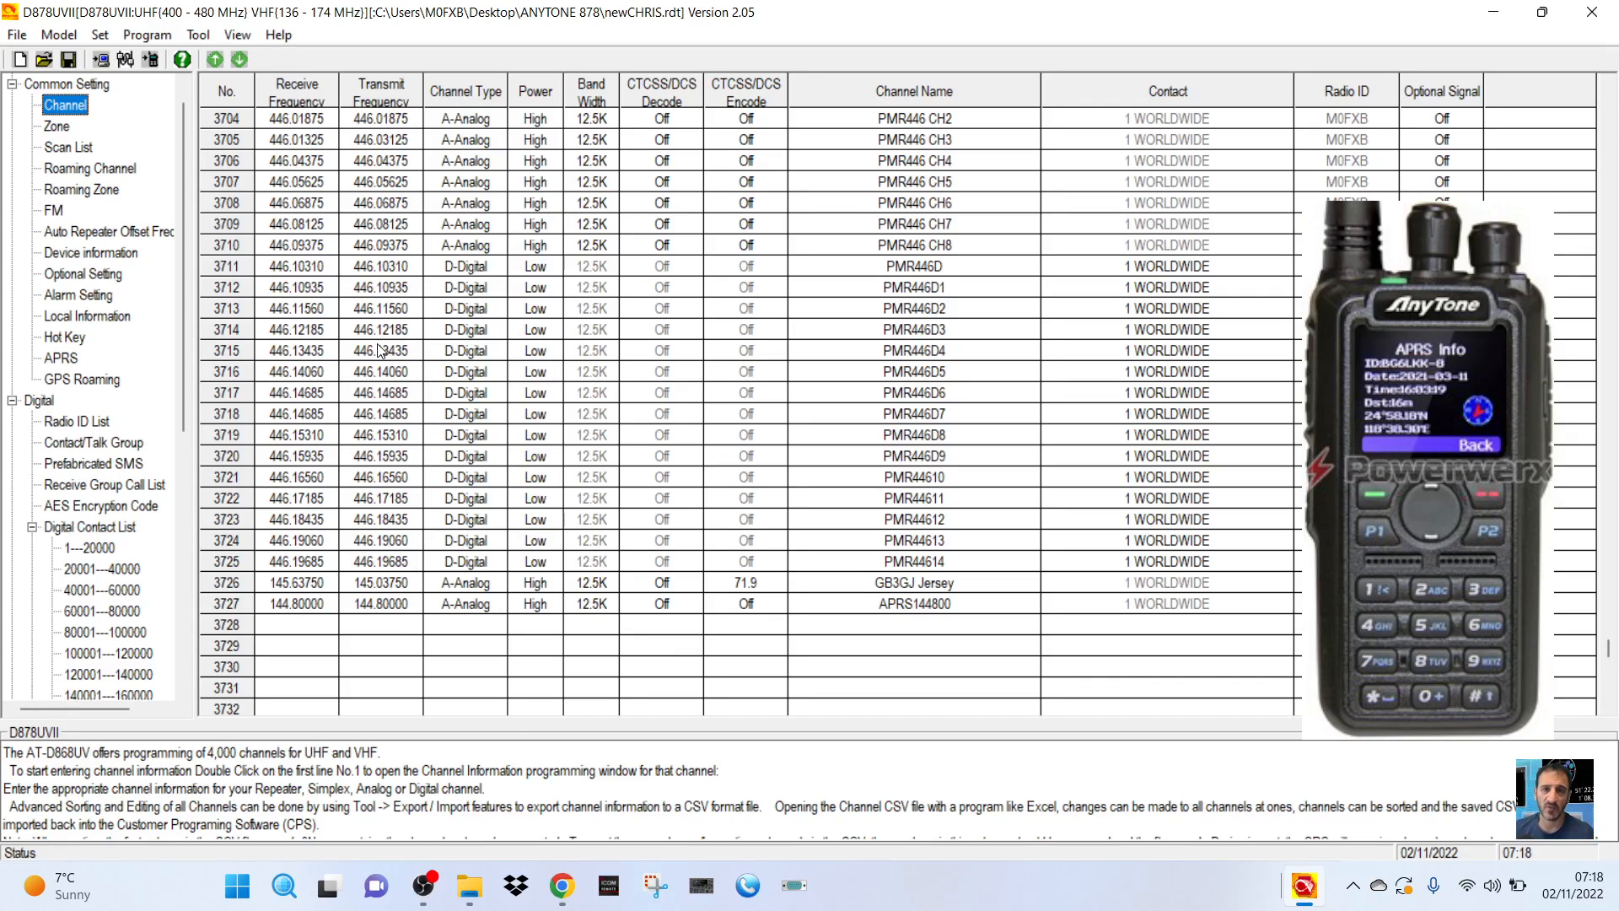
double_click(309, 330)
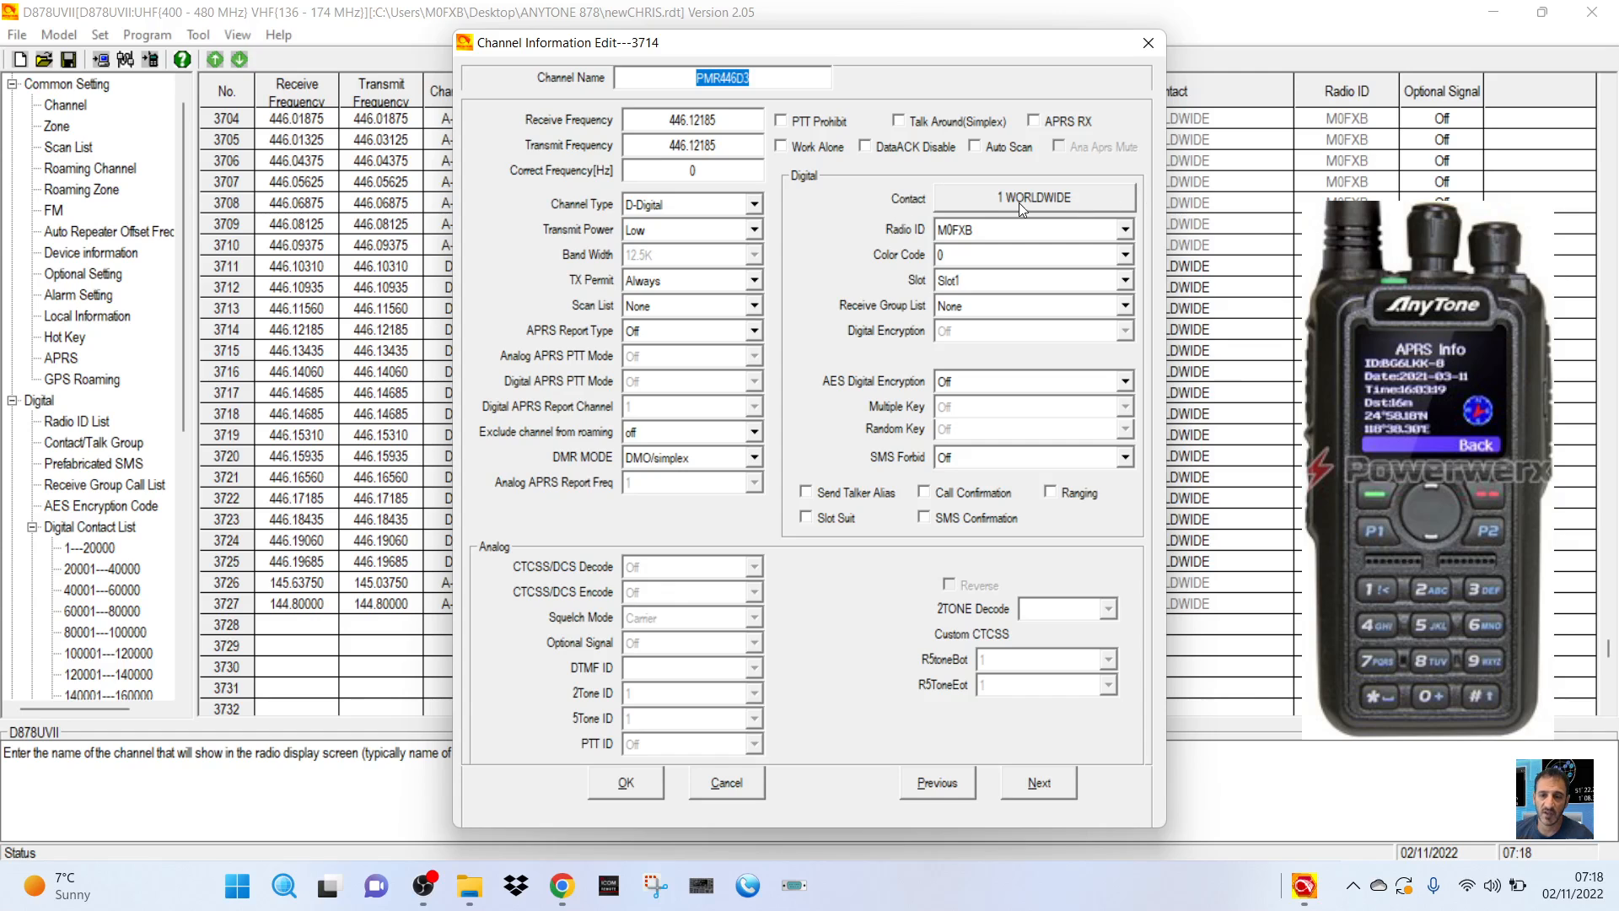
mouse_move(1035, 210)
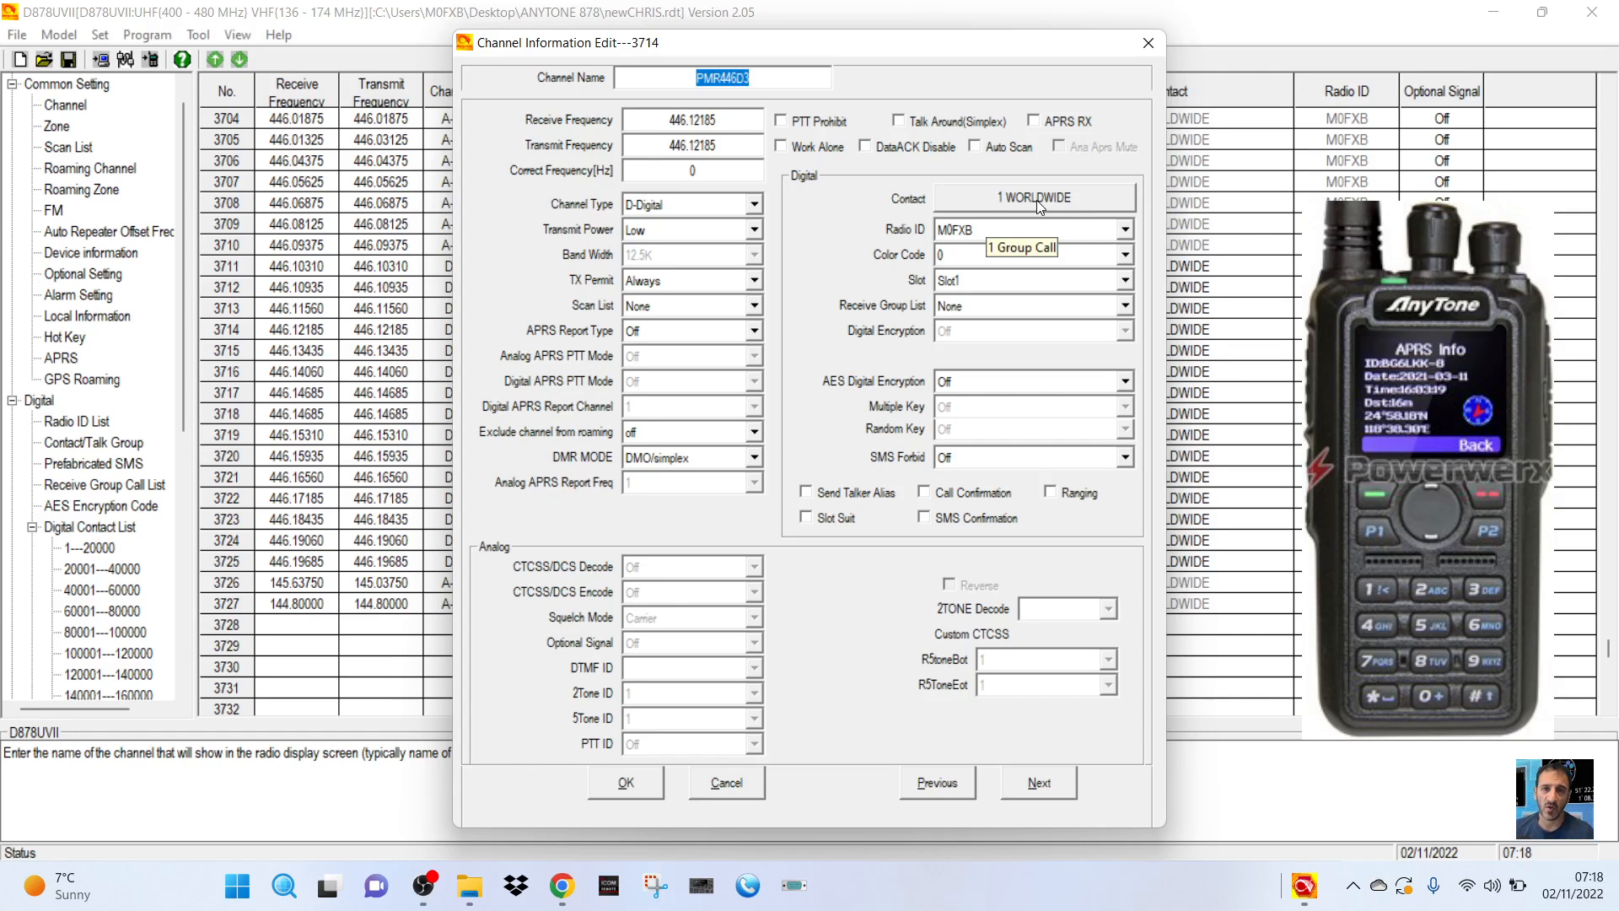
click(1032, 198)
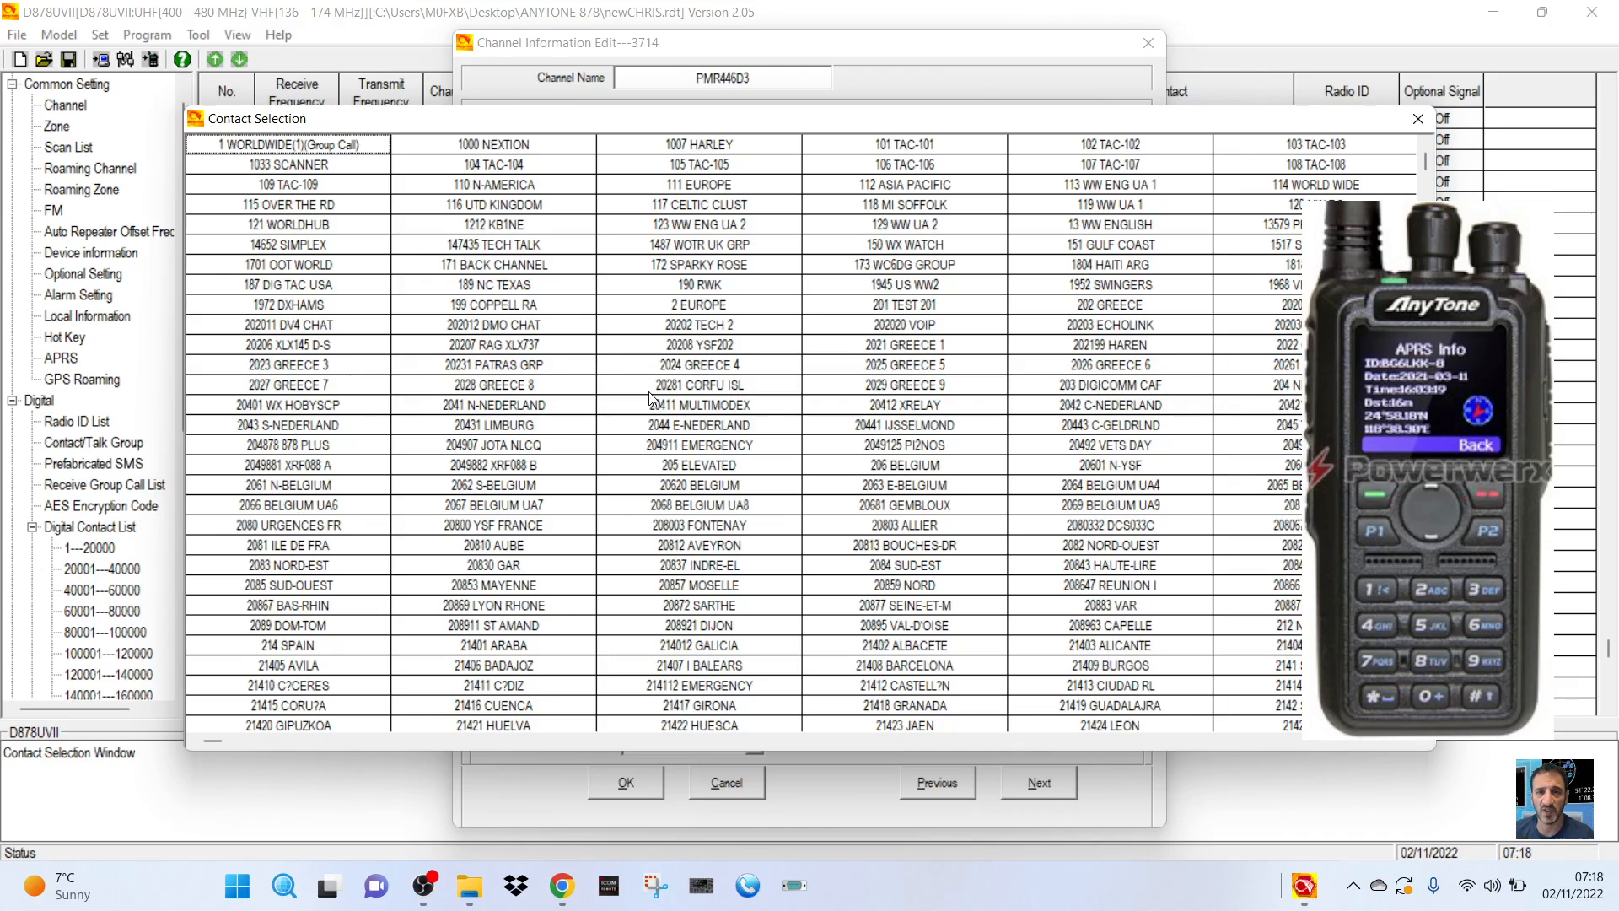
mouse_move(930, 662)
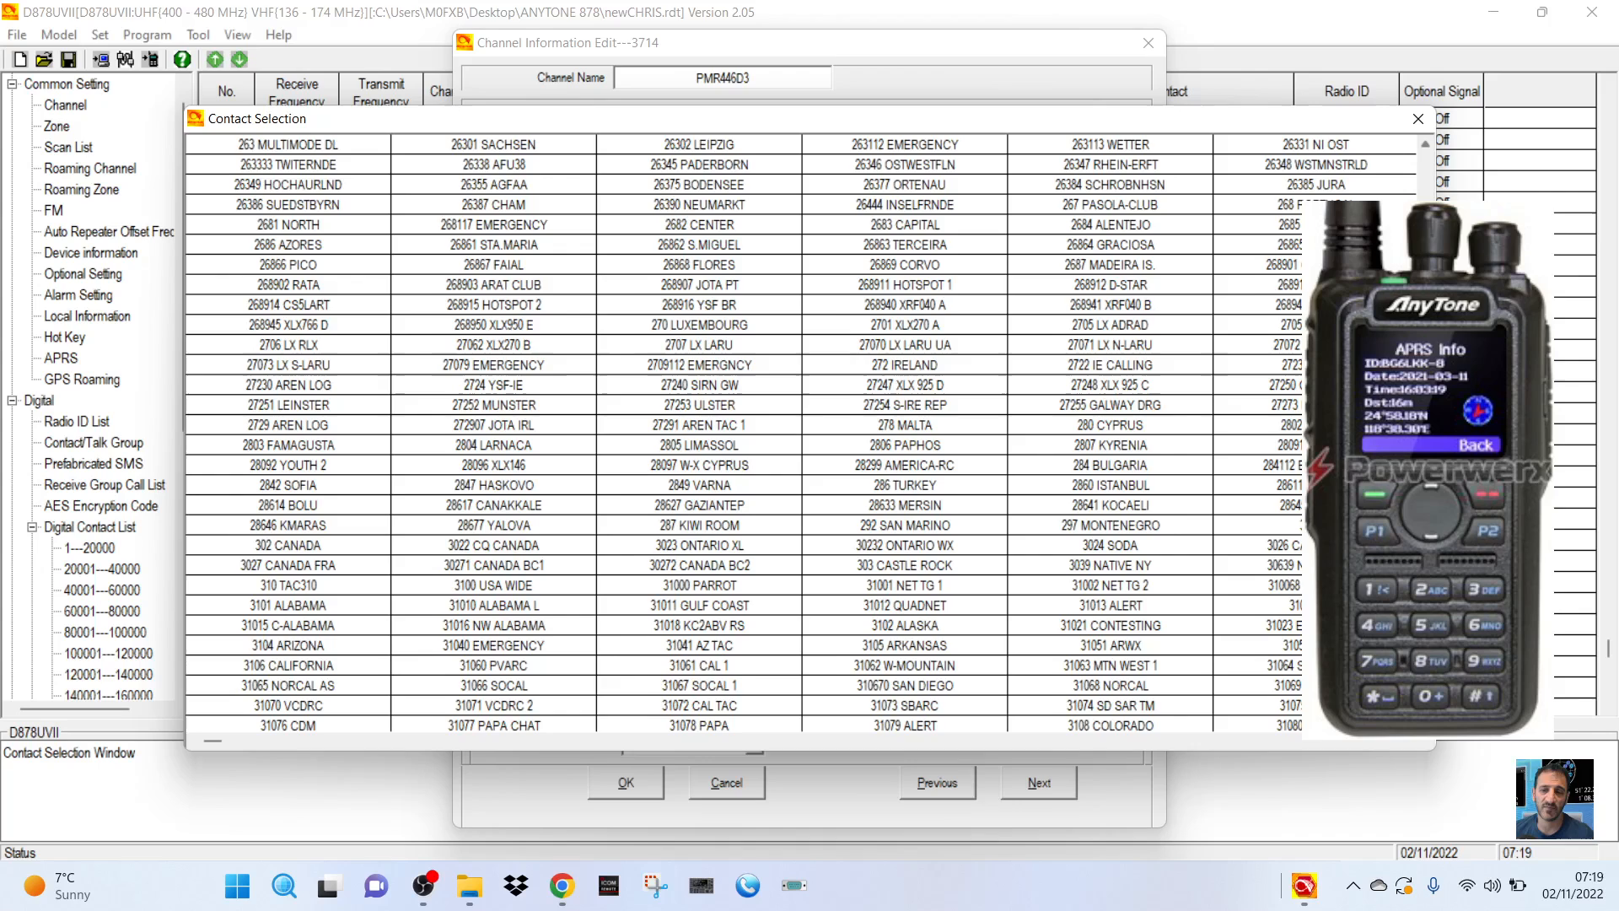
scroll(down, 3)
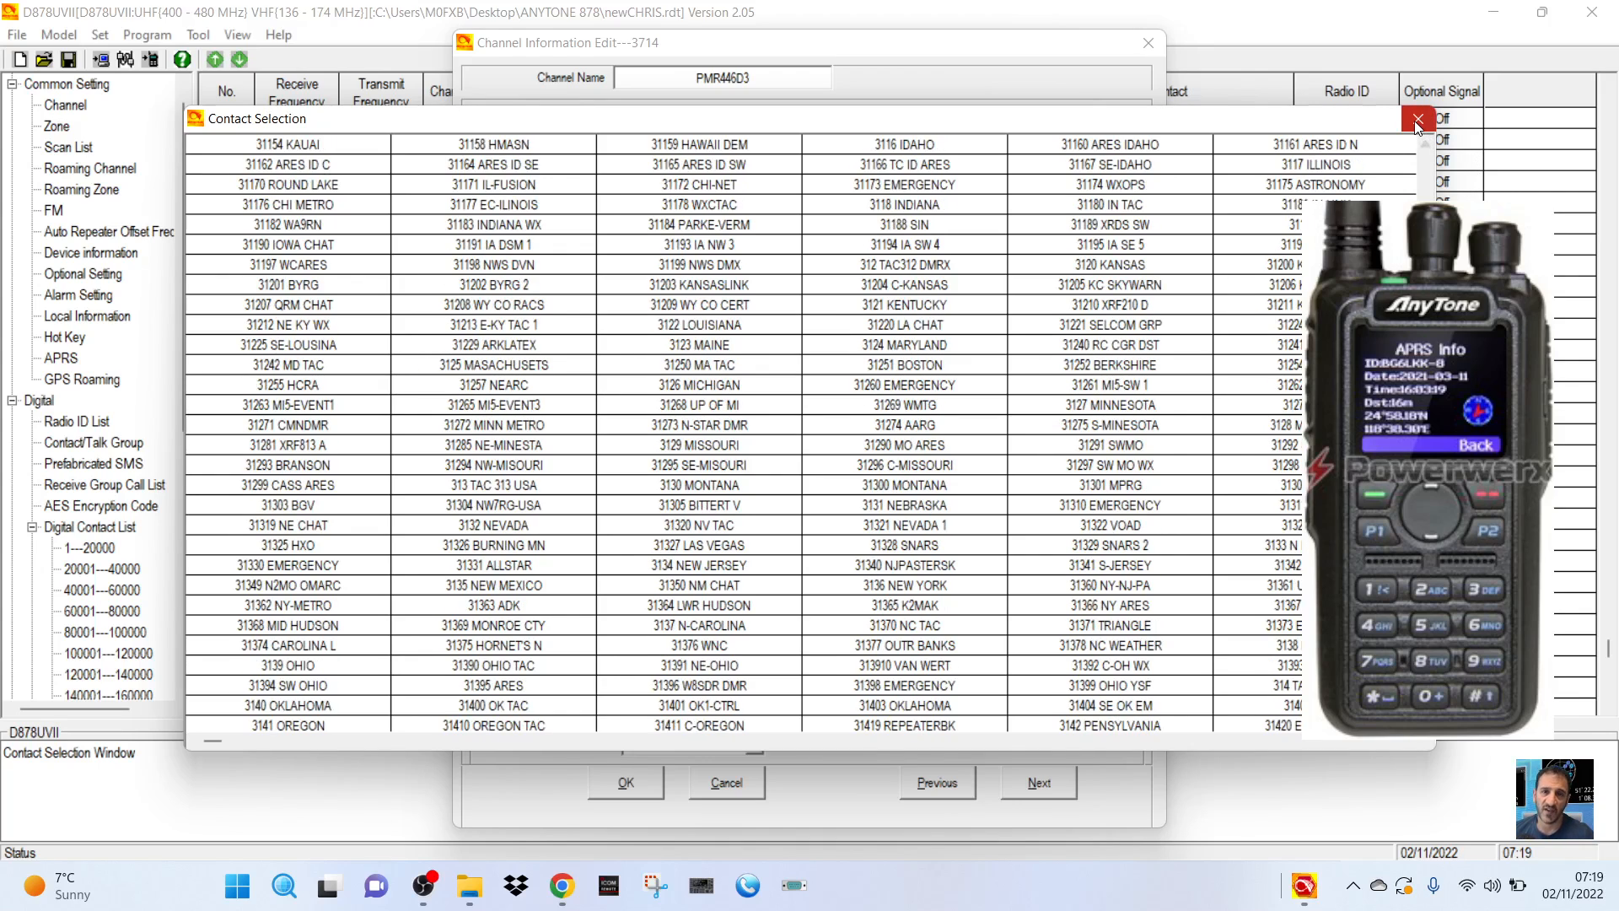
click(1416, 119)
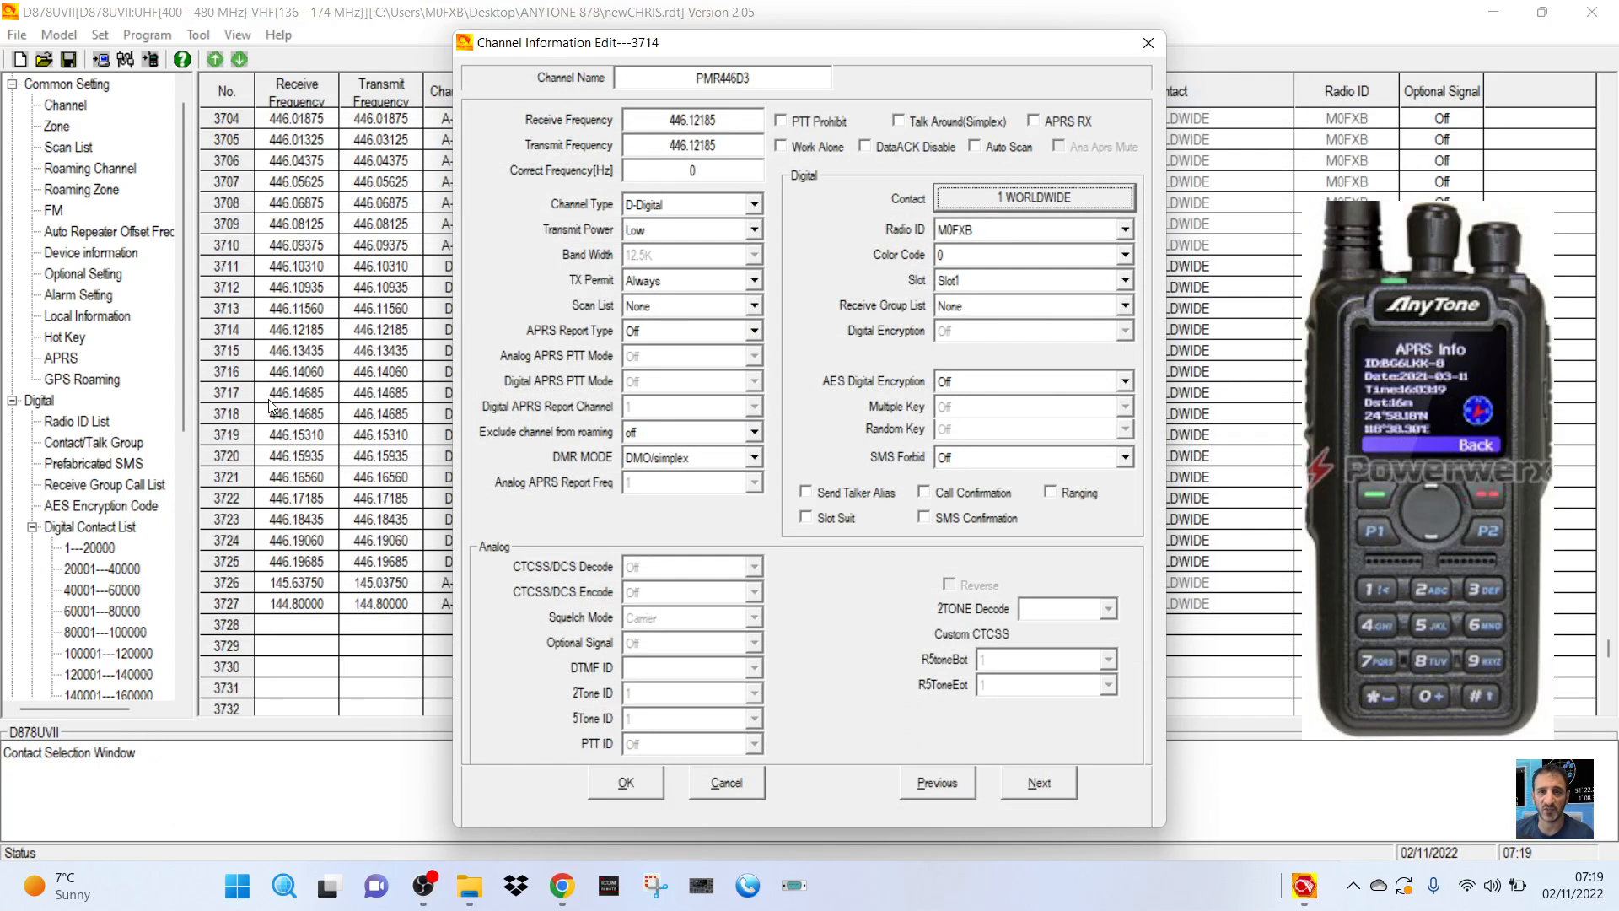
mouse_move(565, 452)
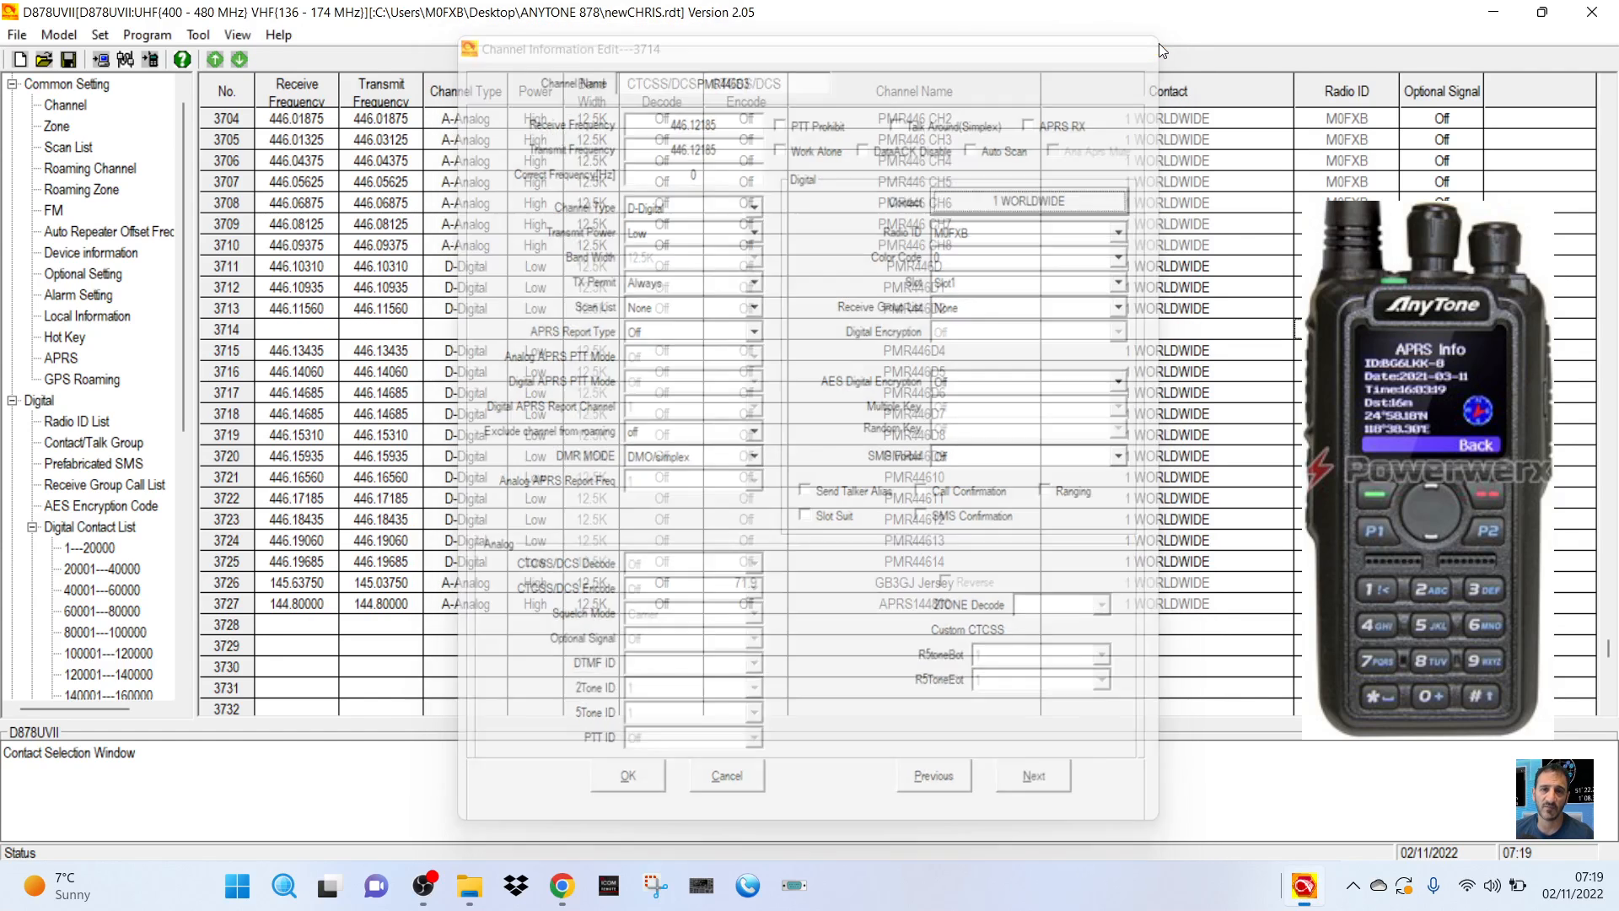
Cancel the channel edit and view the talk group list ending at 1549 9990 ECHO SERVER.
click(626, 776)
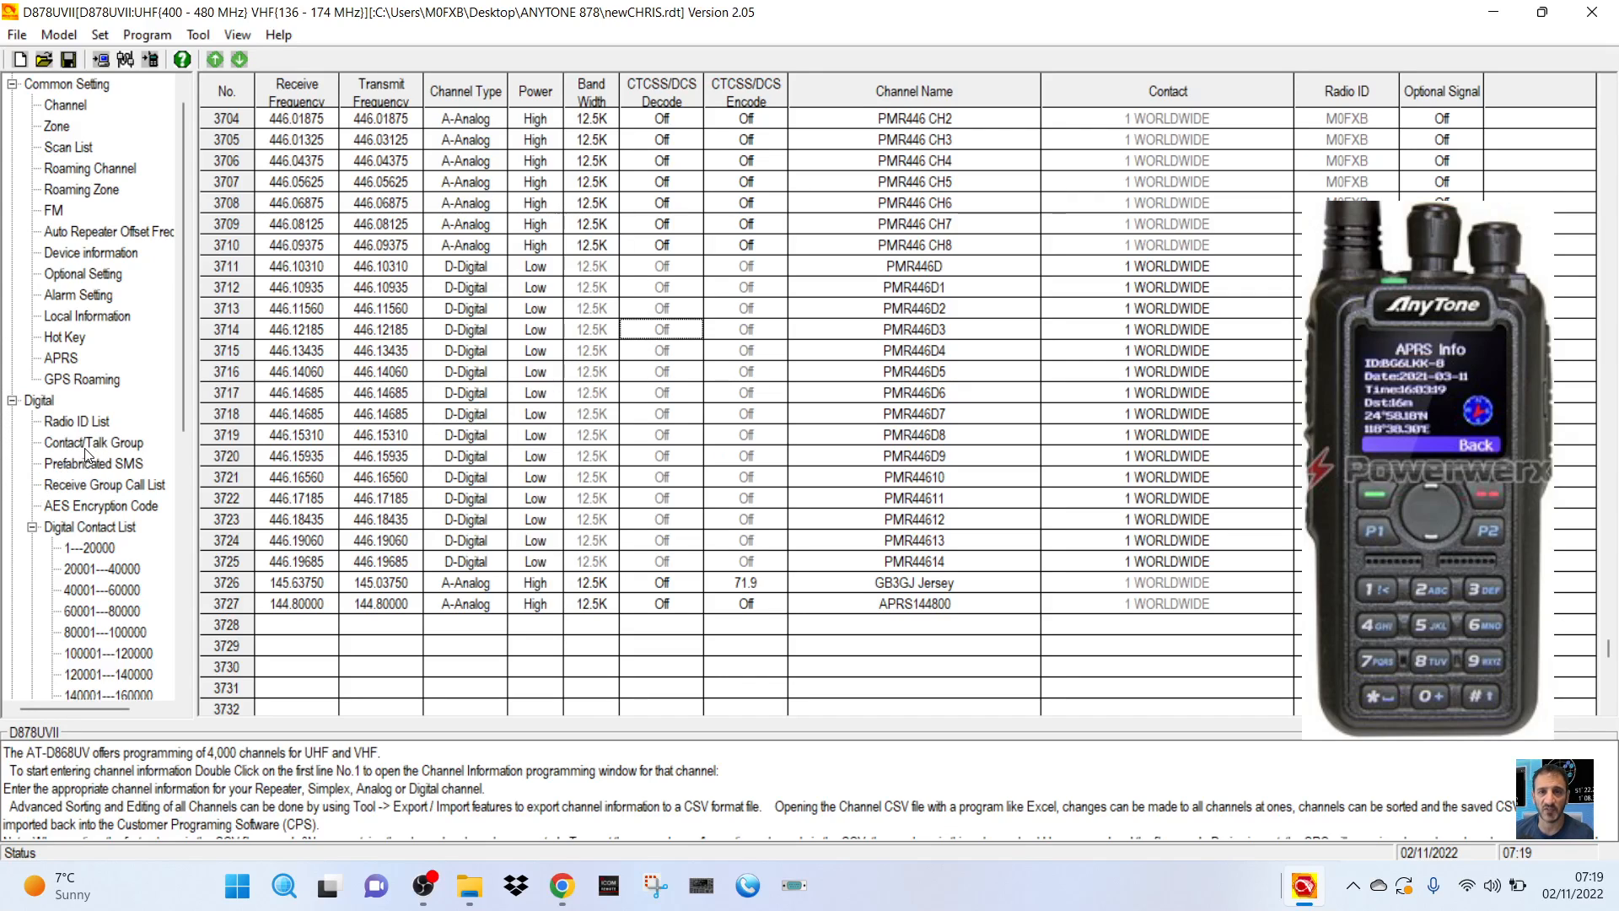
click(93, 442)
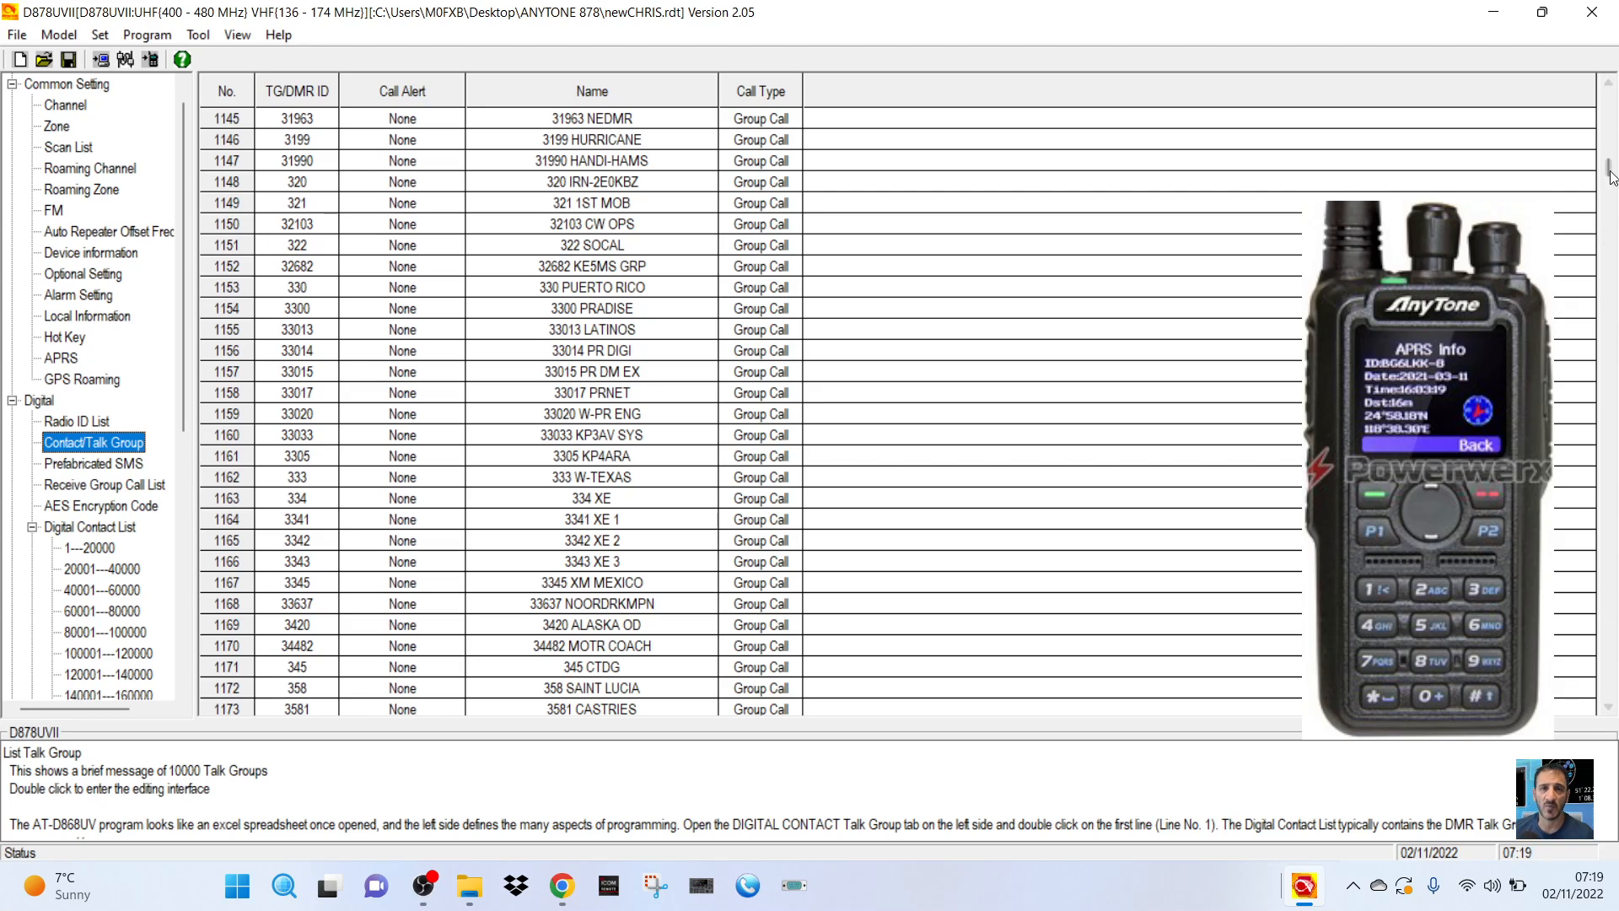
scroll(down, 3)
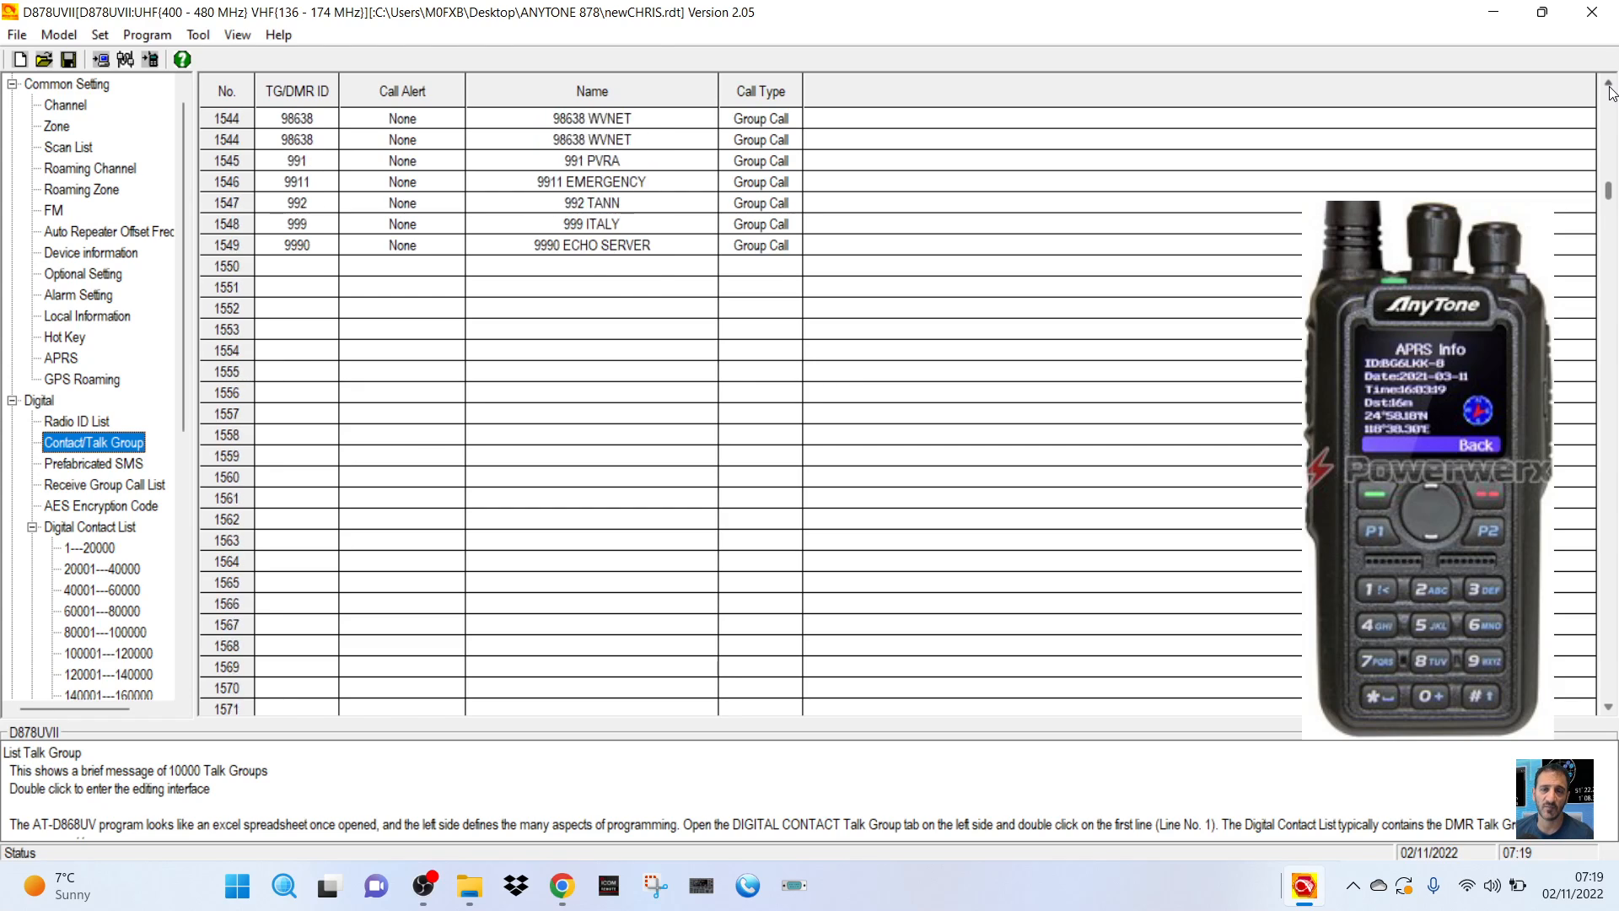
scroll(up, 3)
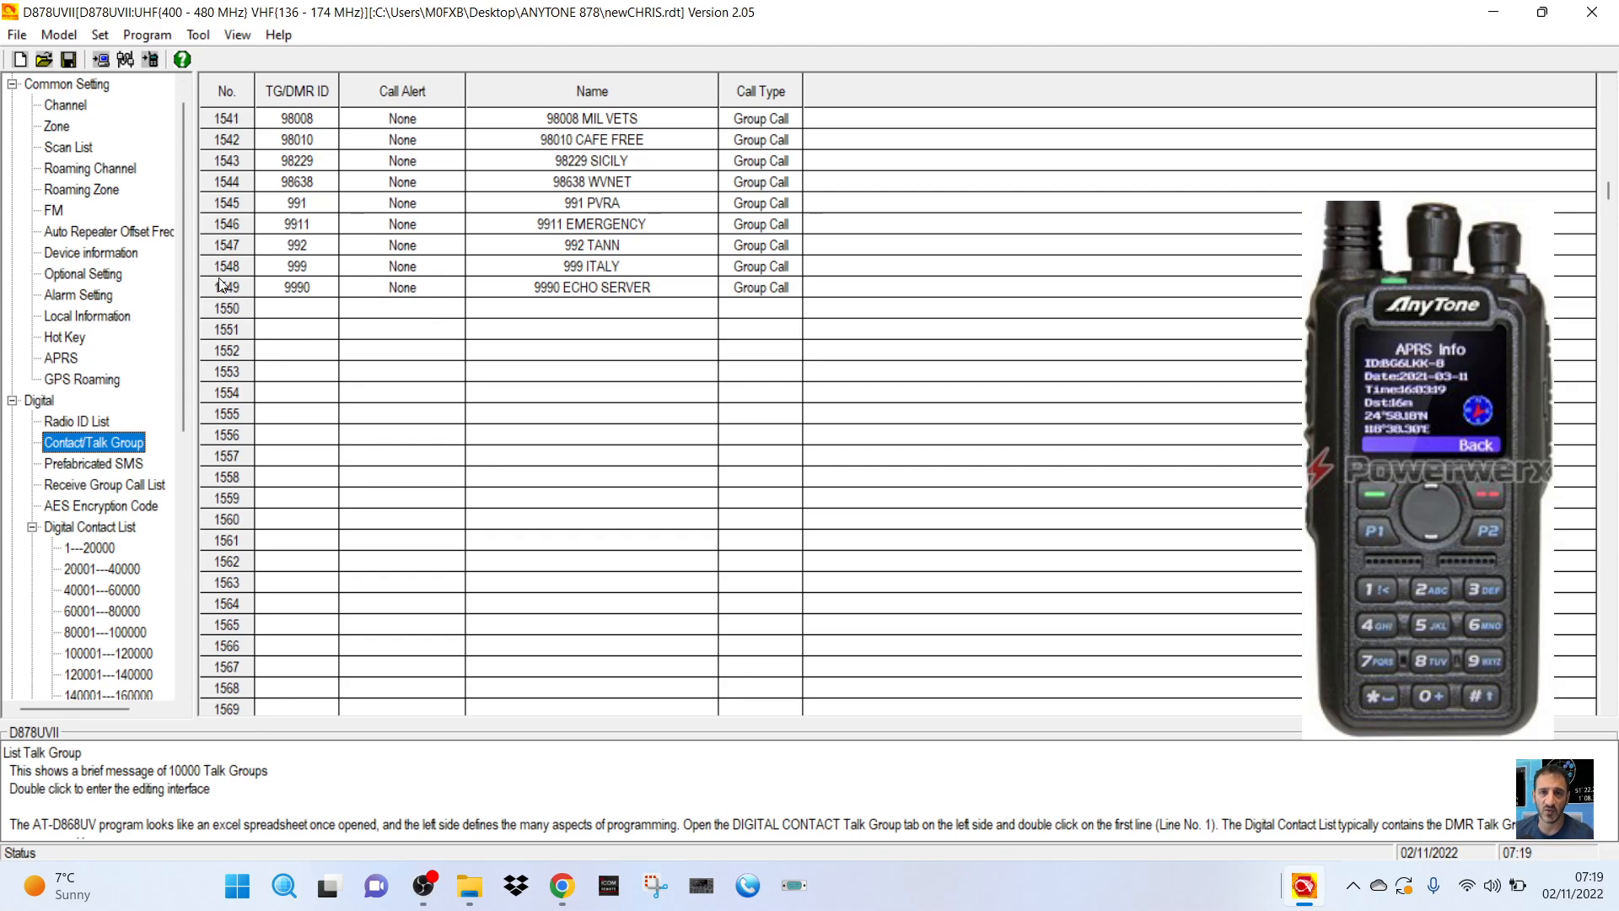
mouse_move(326, 300)
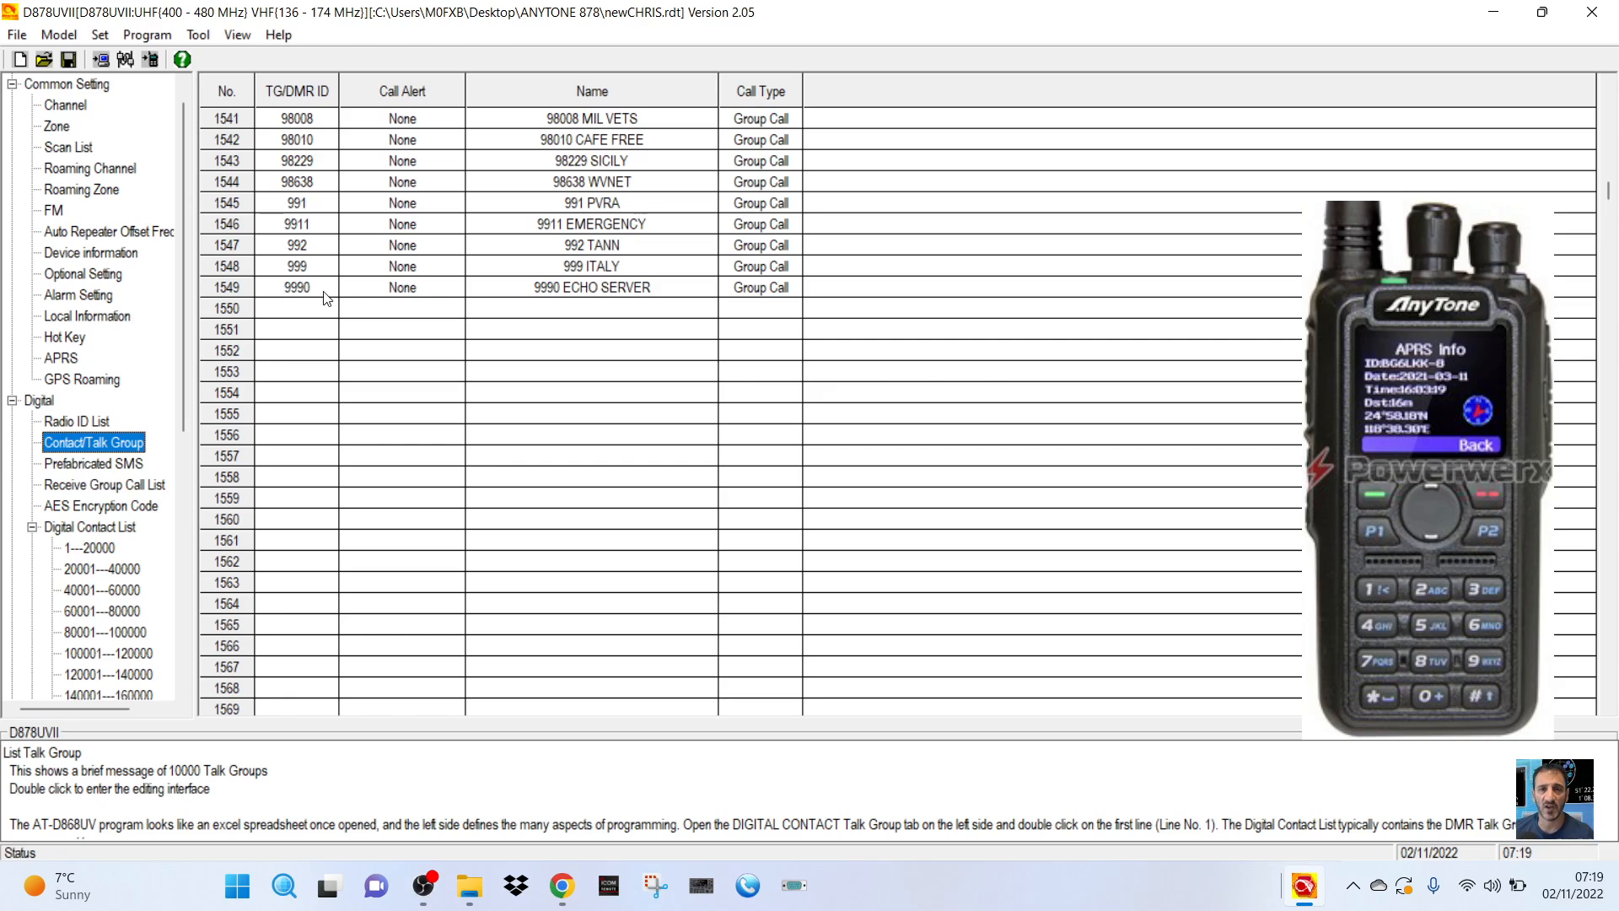
Start a new talk group at empty row 1550 and name it 30199aprs.
double_click(320, 307)
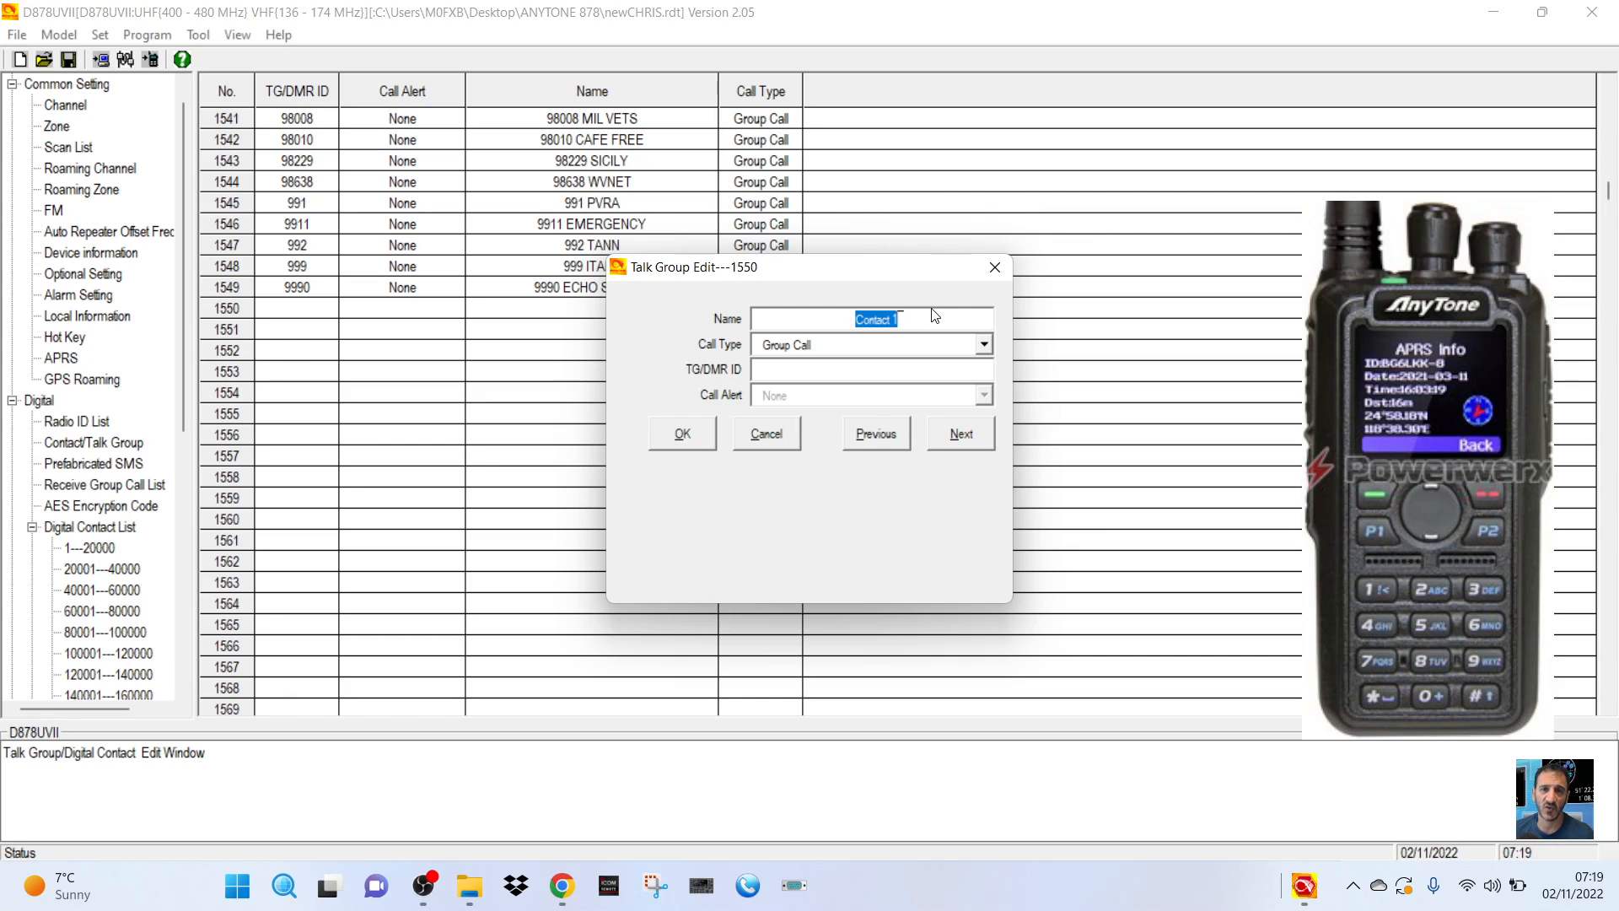
text(30199)
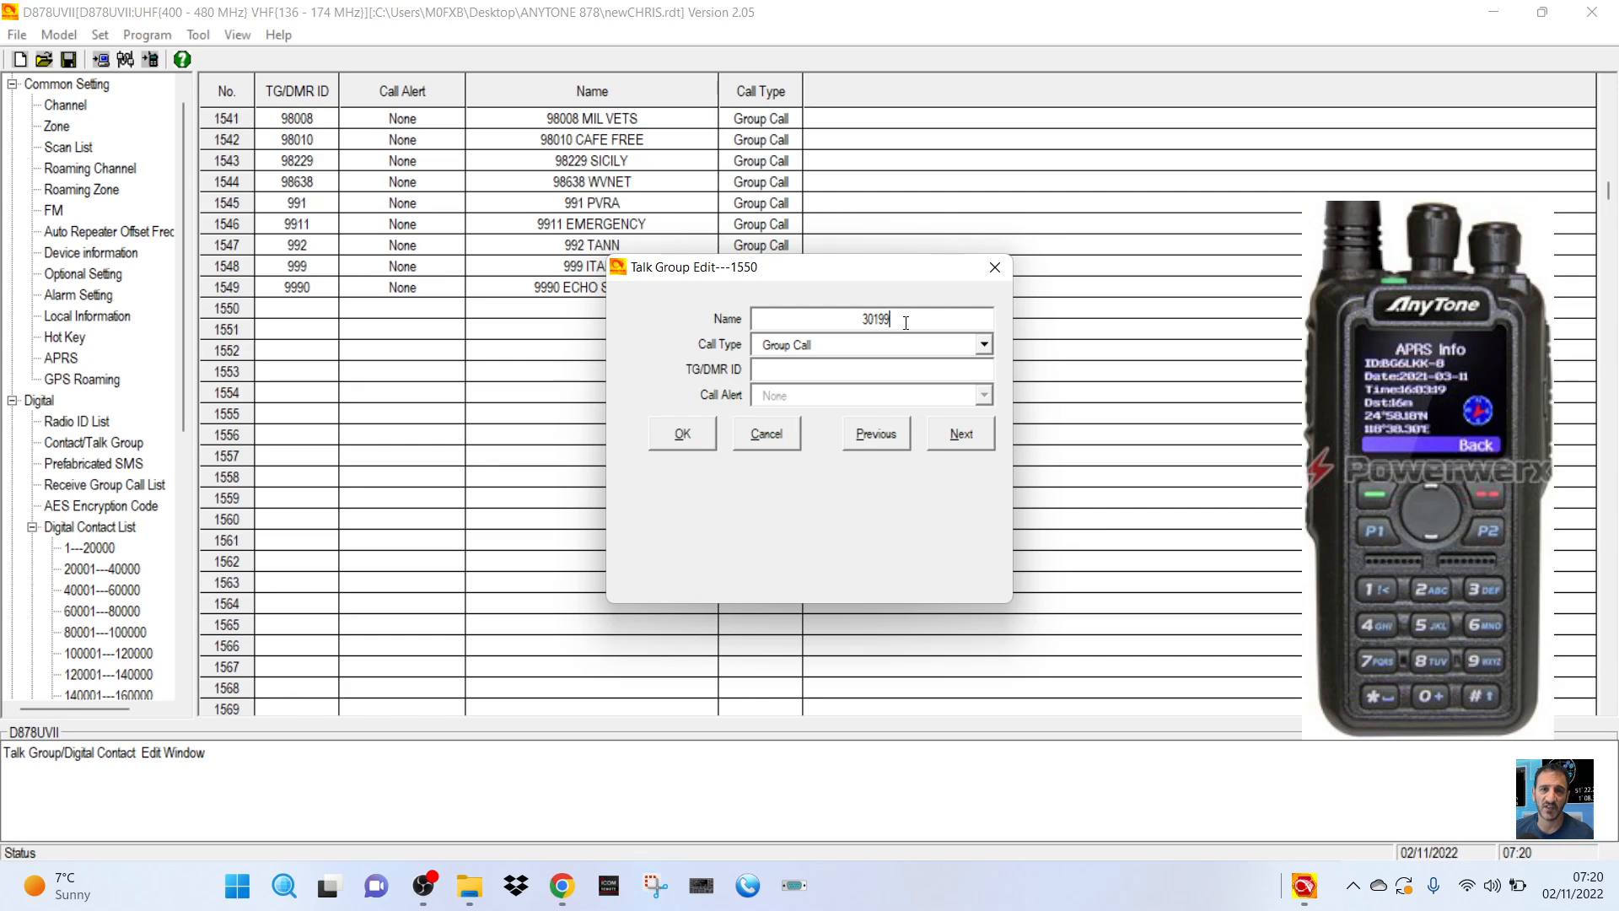
text(aprs)
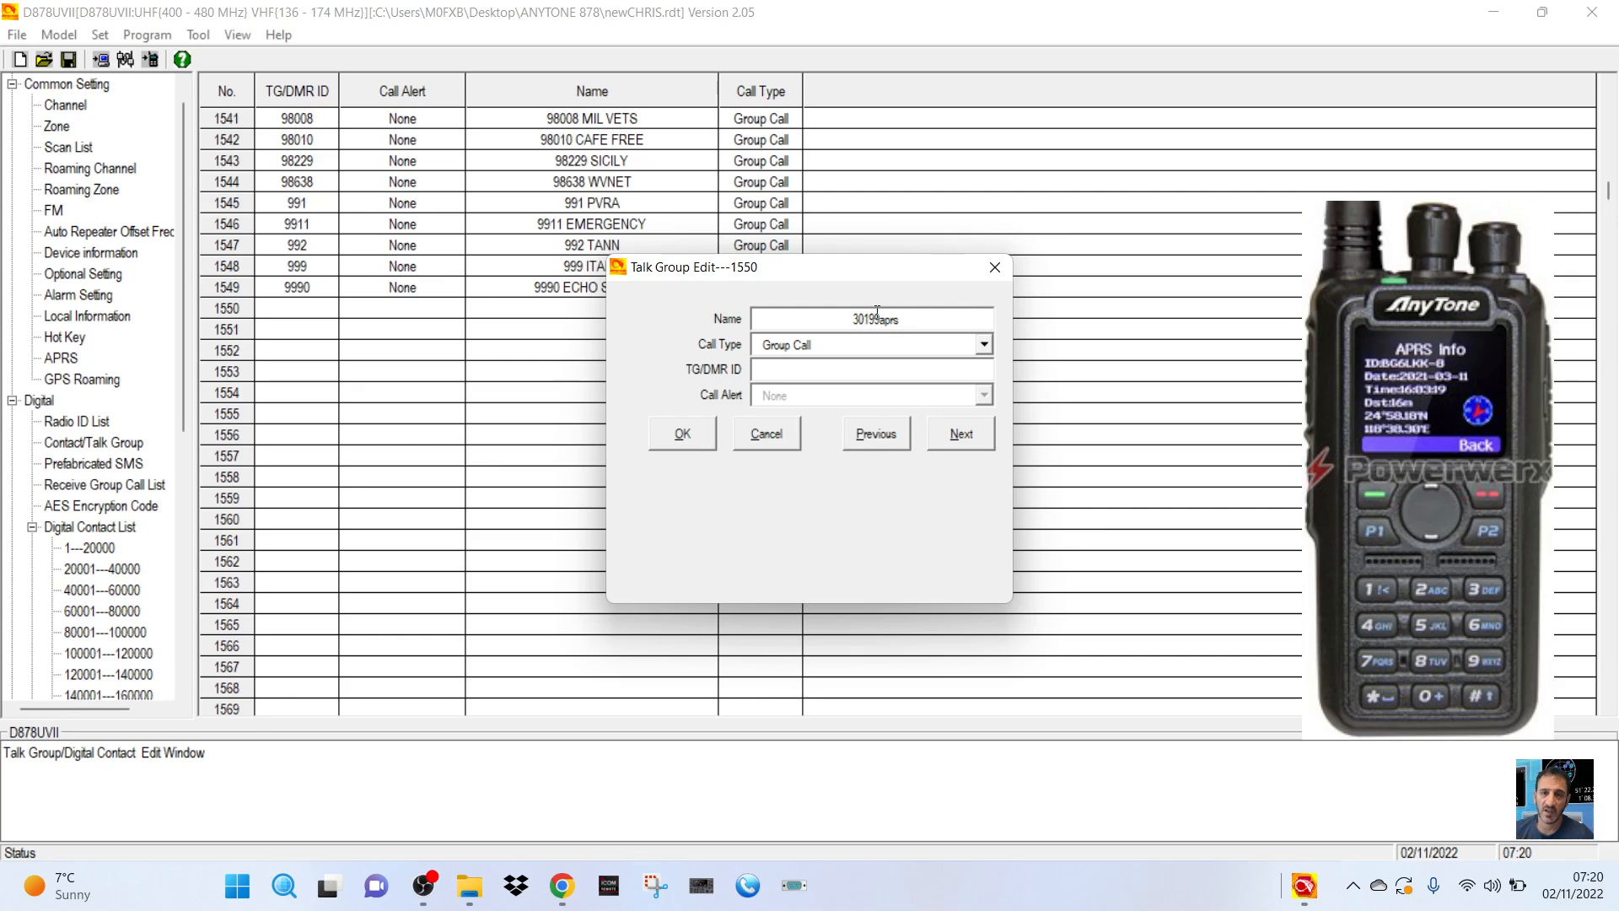
Keep the Group Call type, enter TG/DMR ID 31099, and save entry 1550.
click(982, 344)
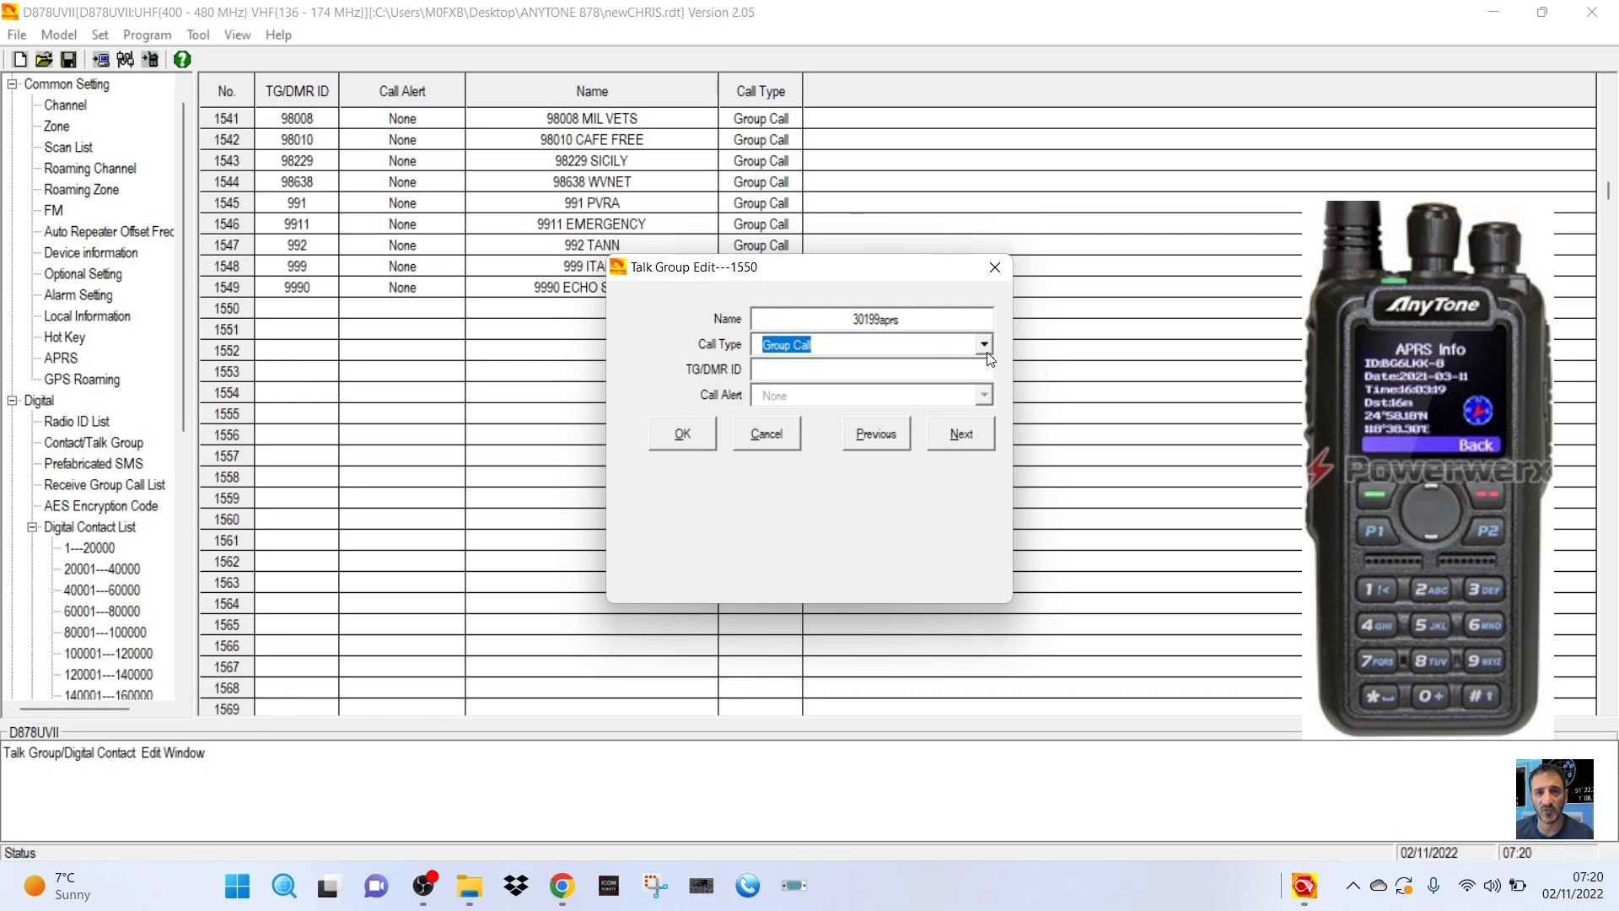
mouse_move(904, 358)
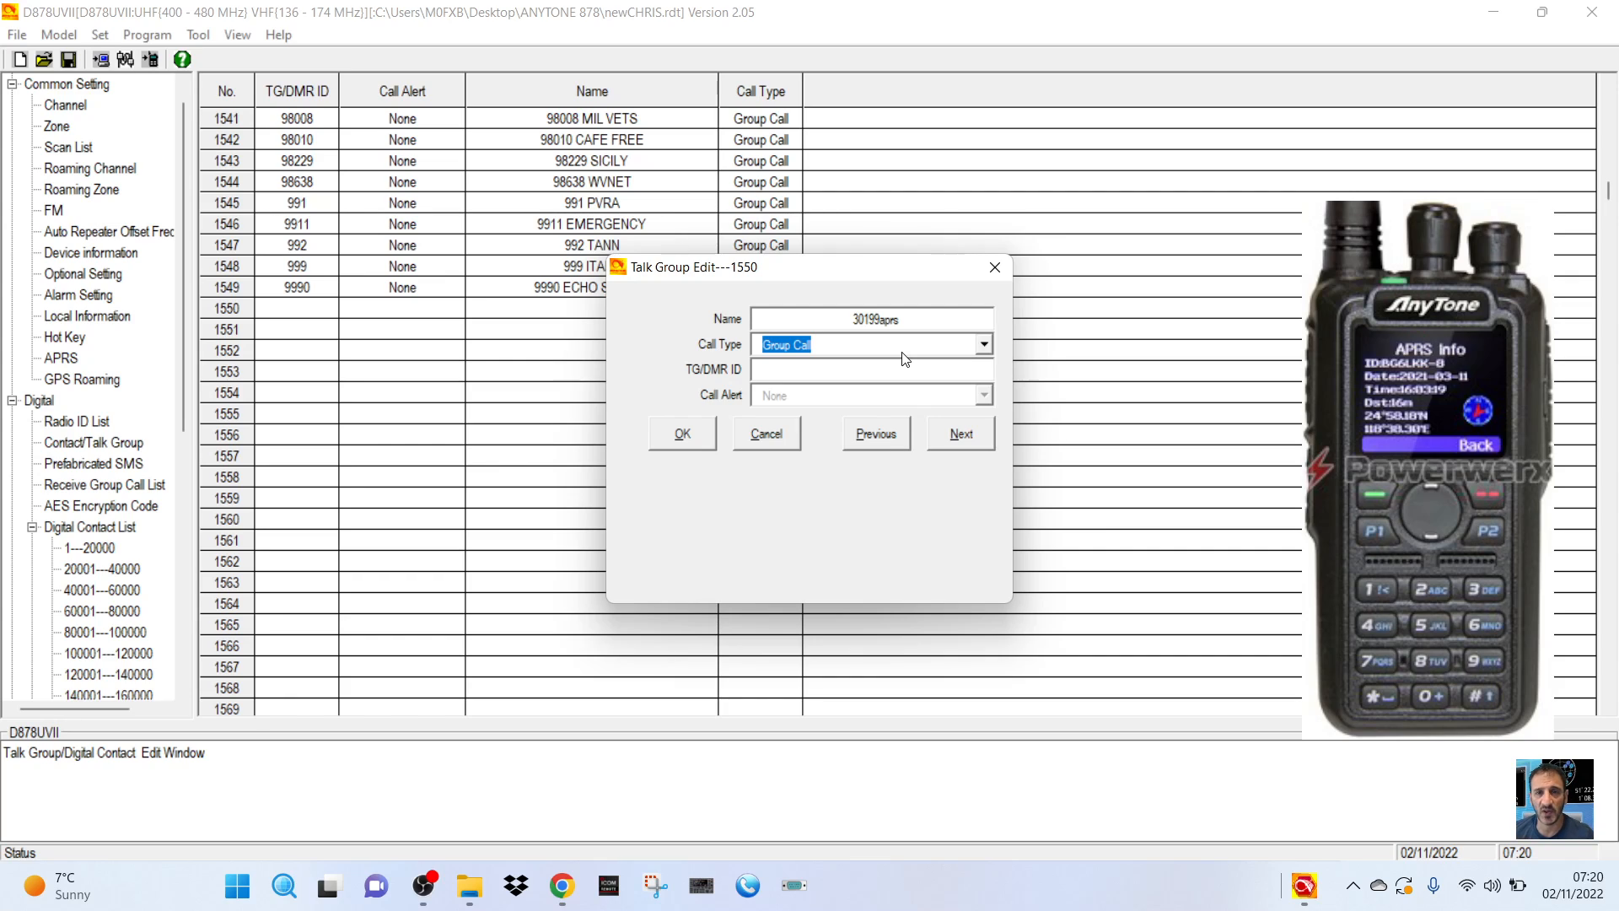
mouse_move(795, 372)
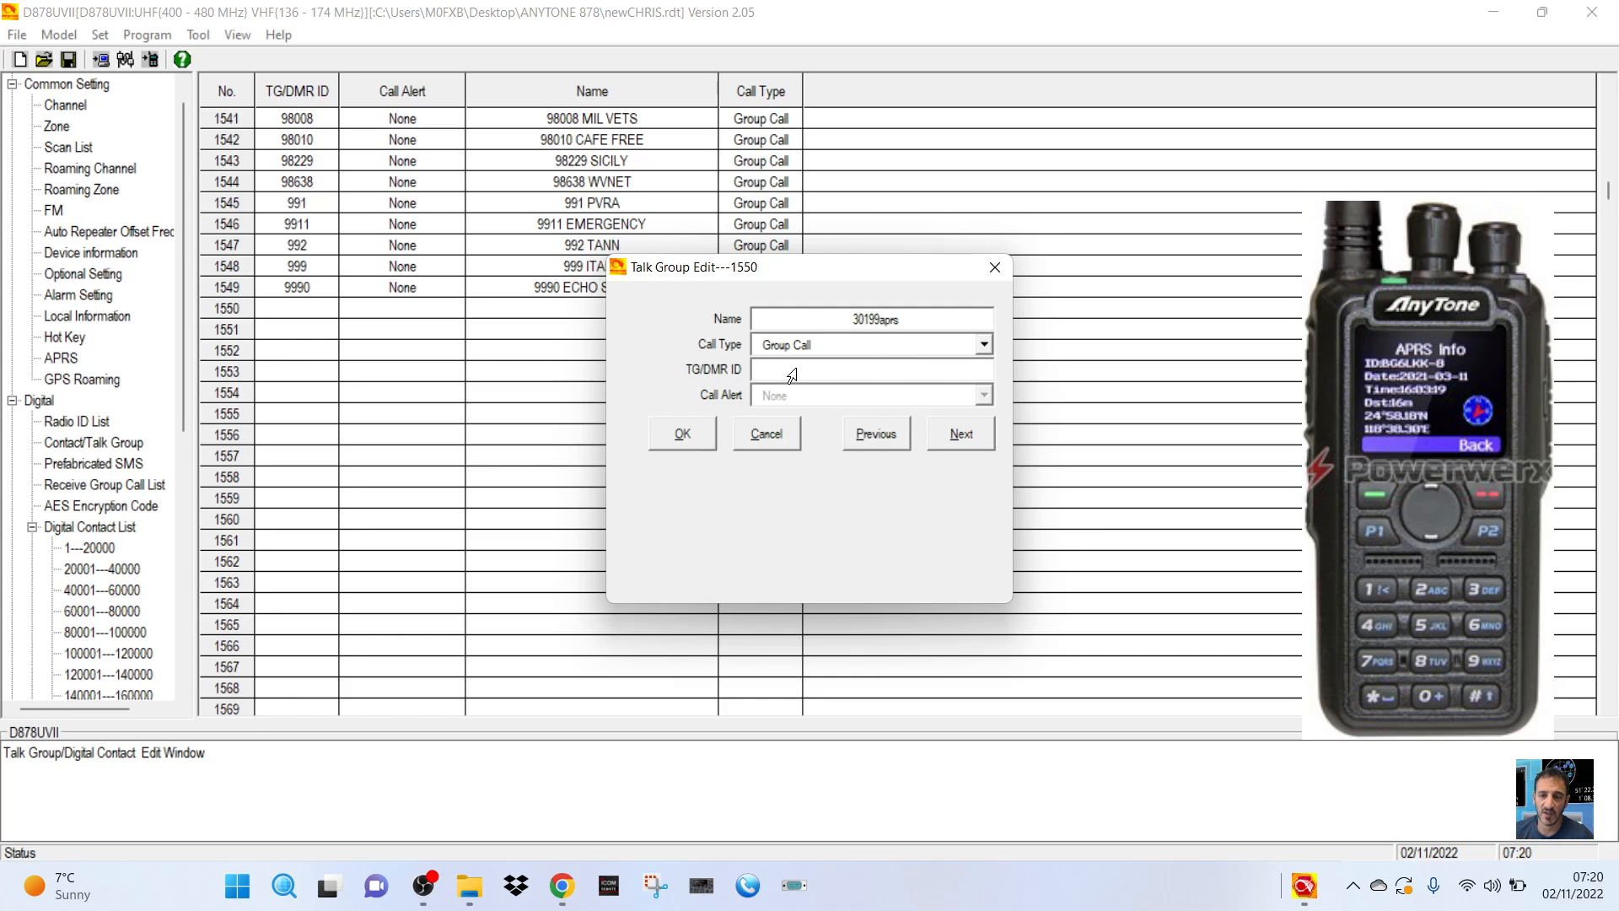
text(3)
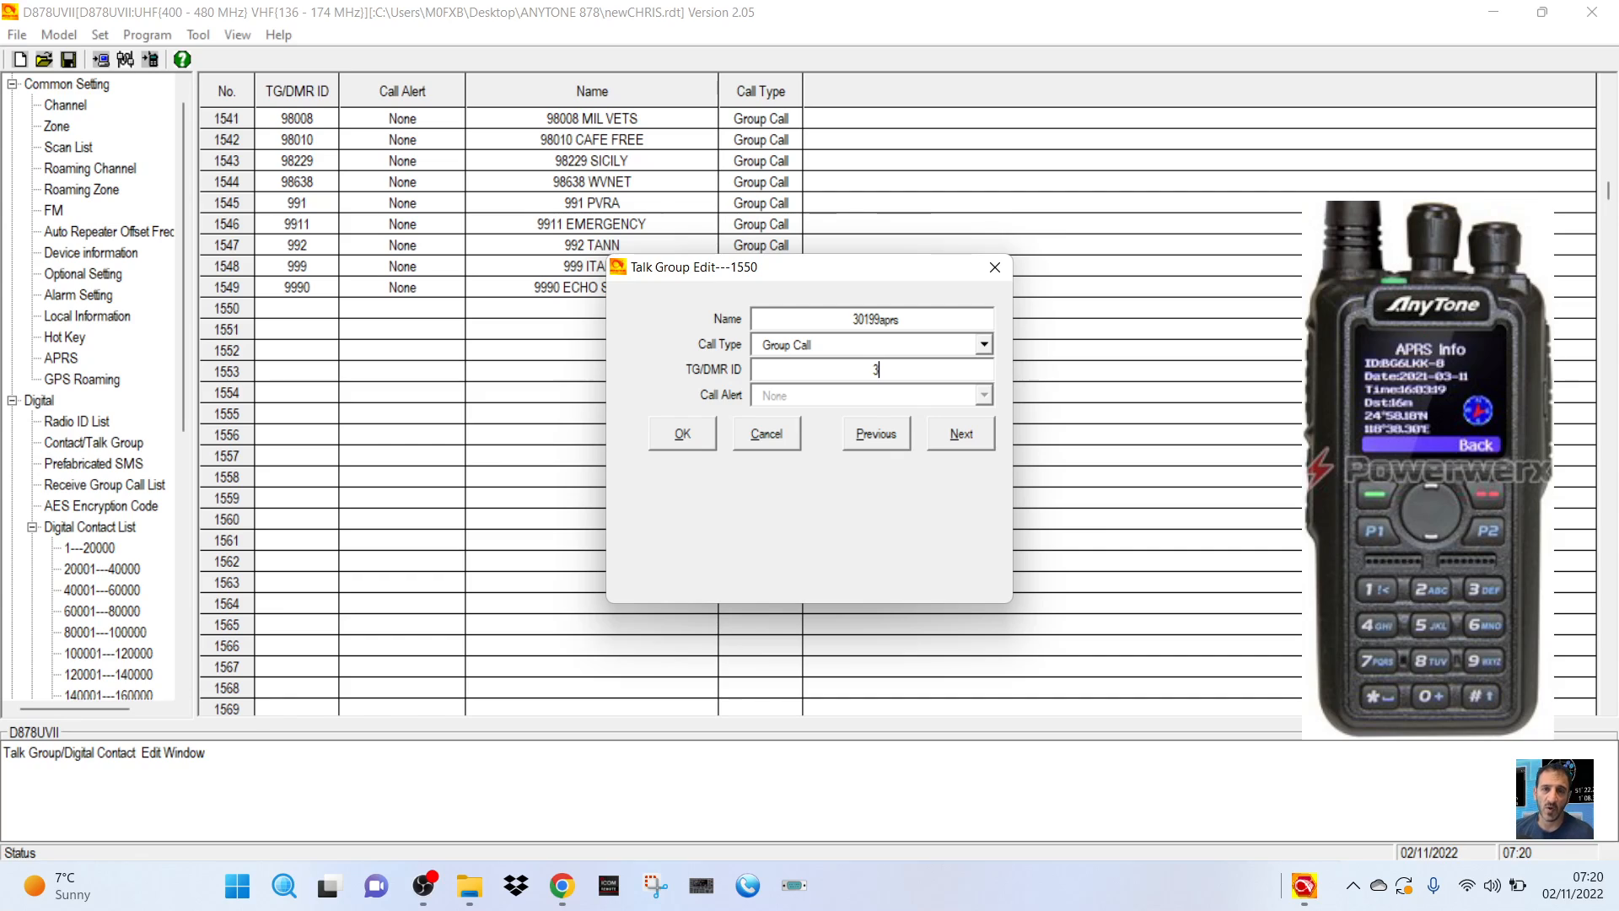
text(1099)
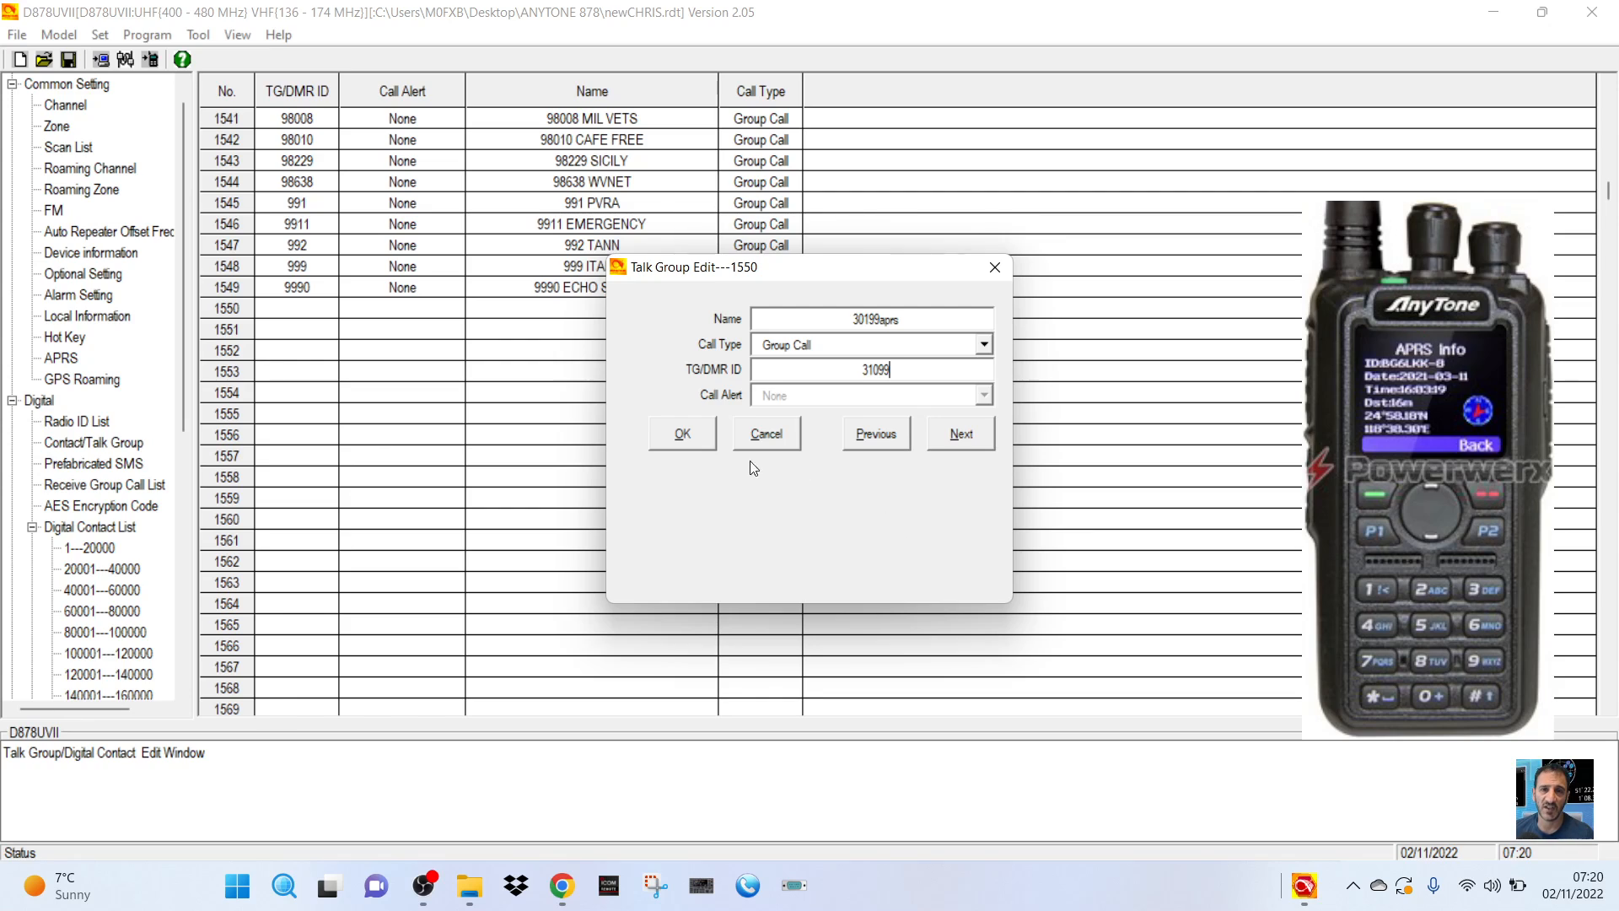
click(681, 433)
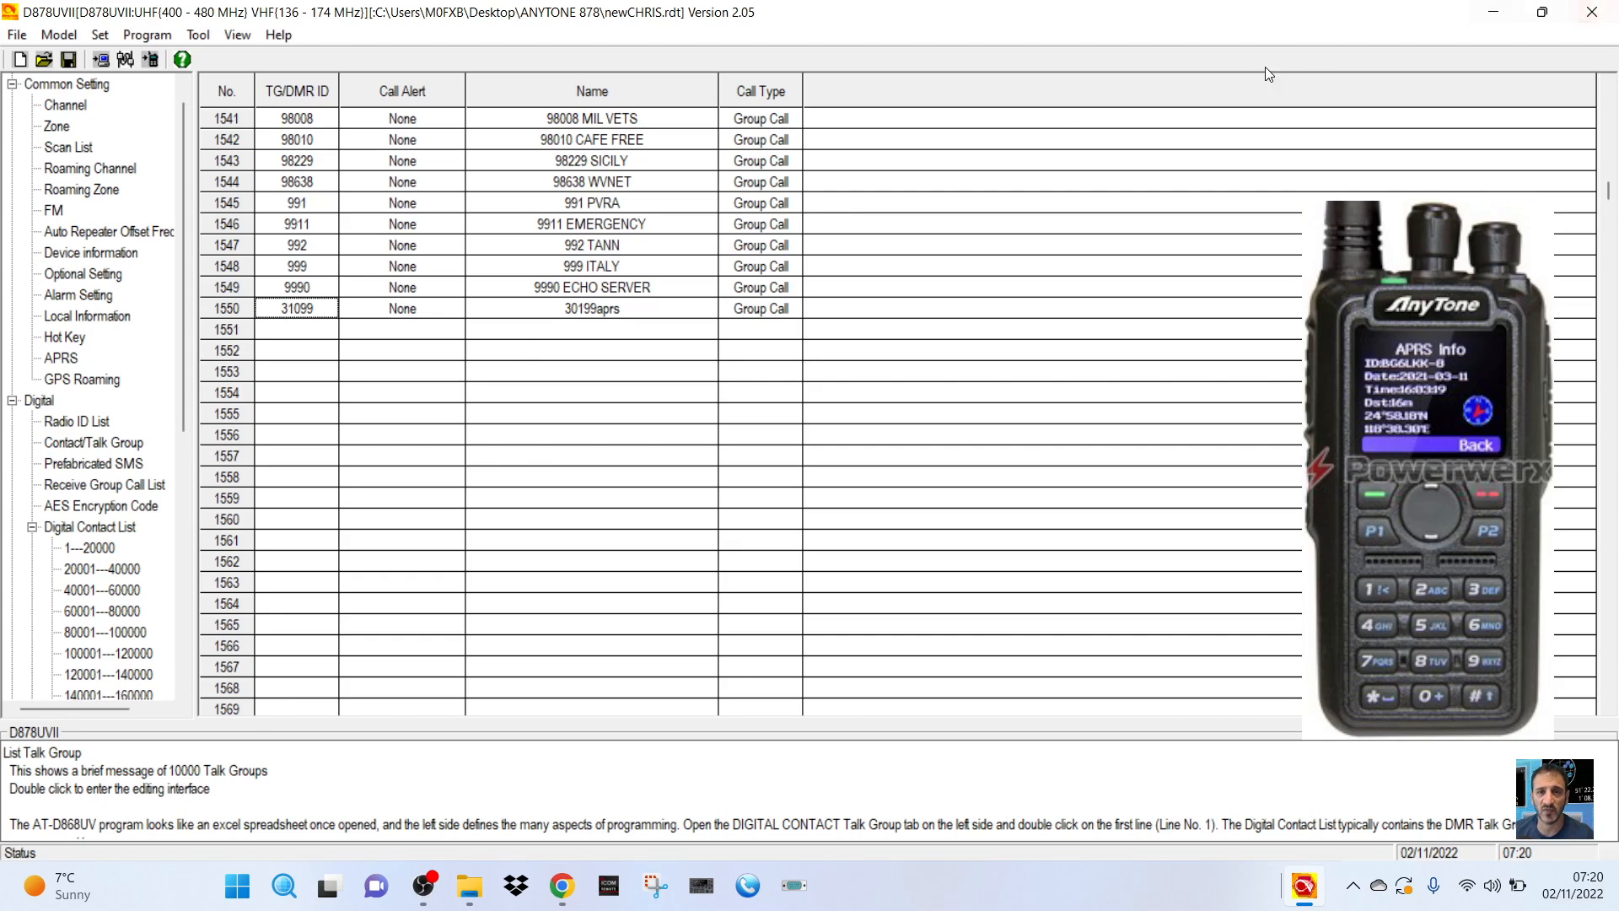
Return to the channel list.
click(64, 105)
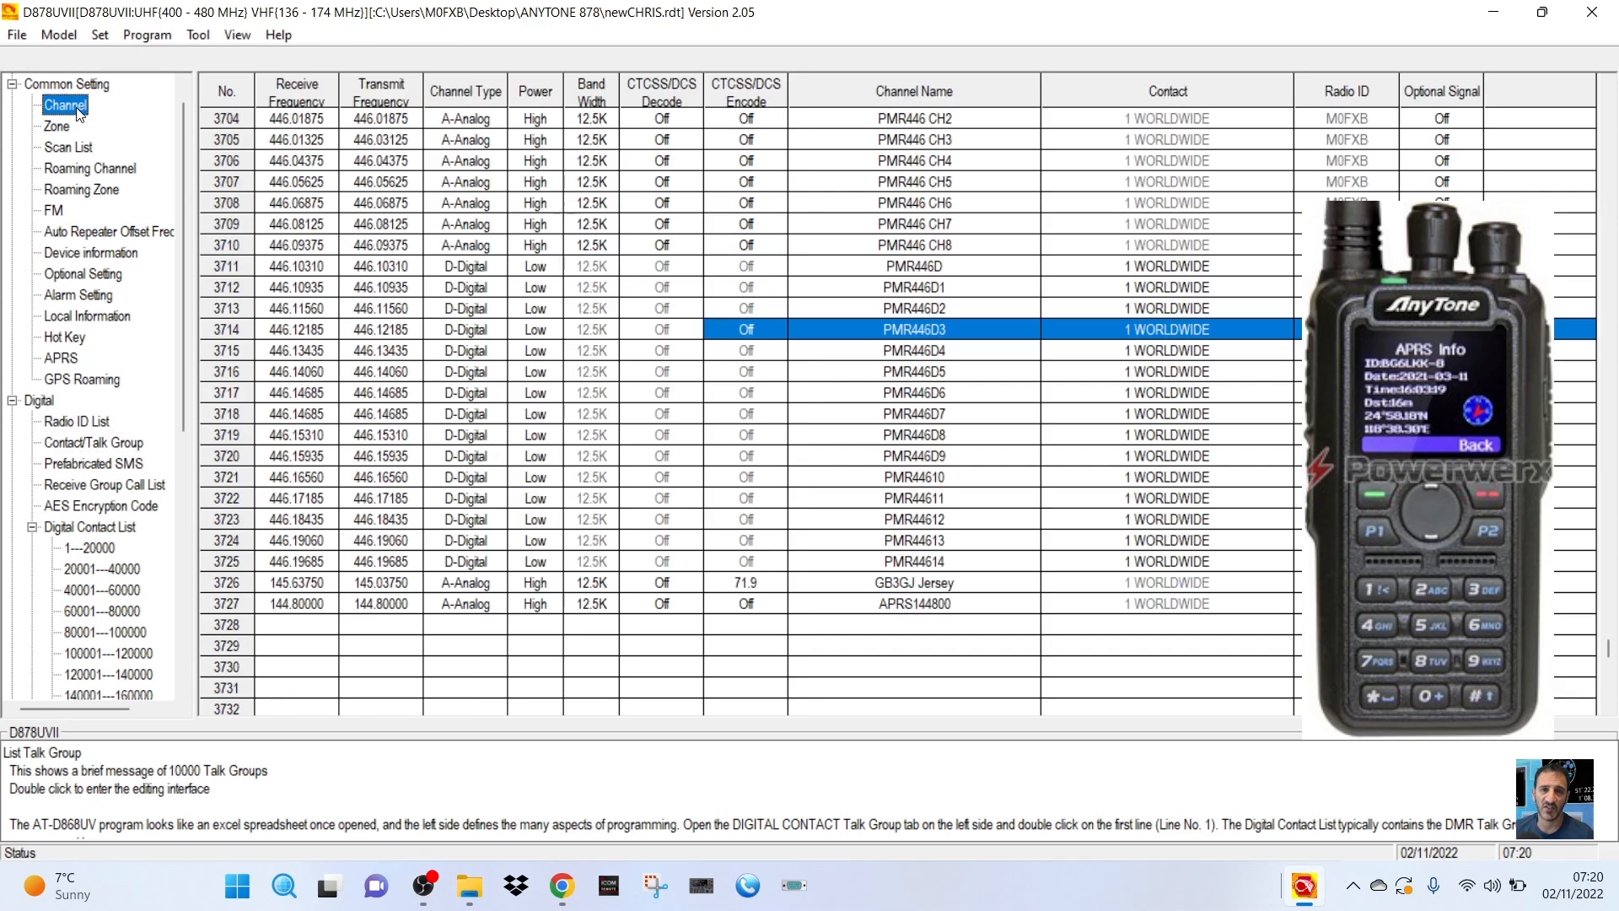
mouse_move(433, 355)
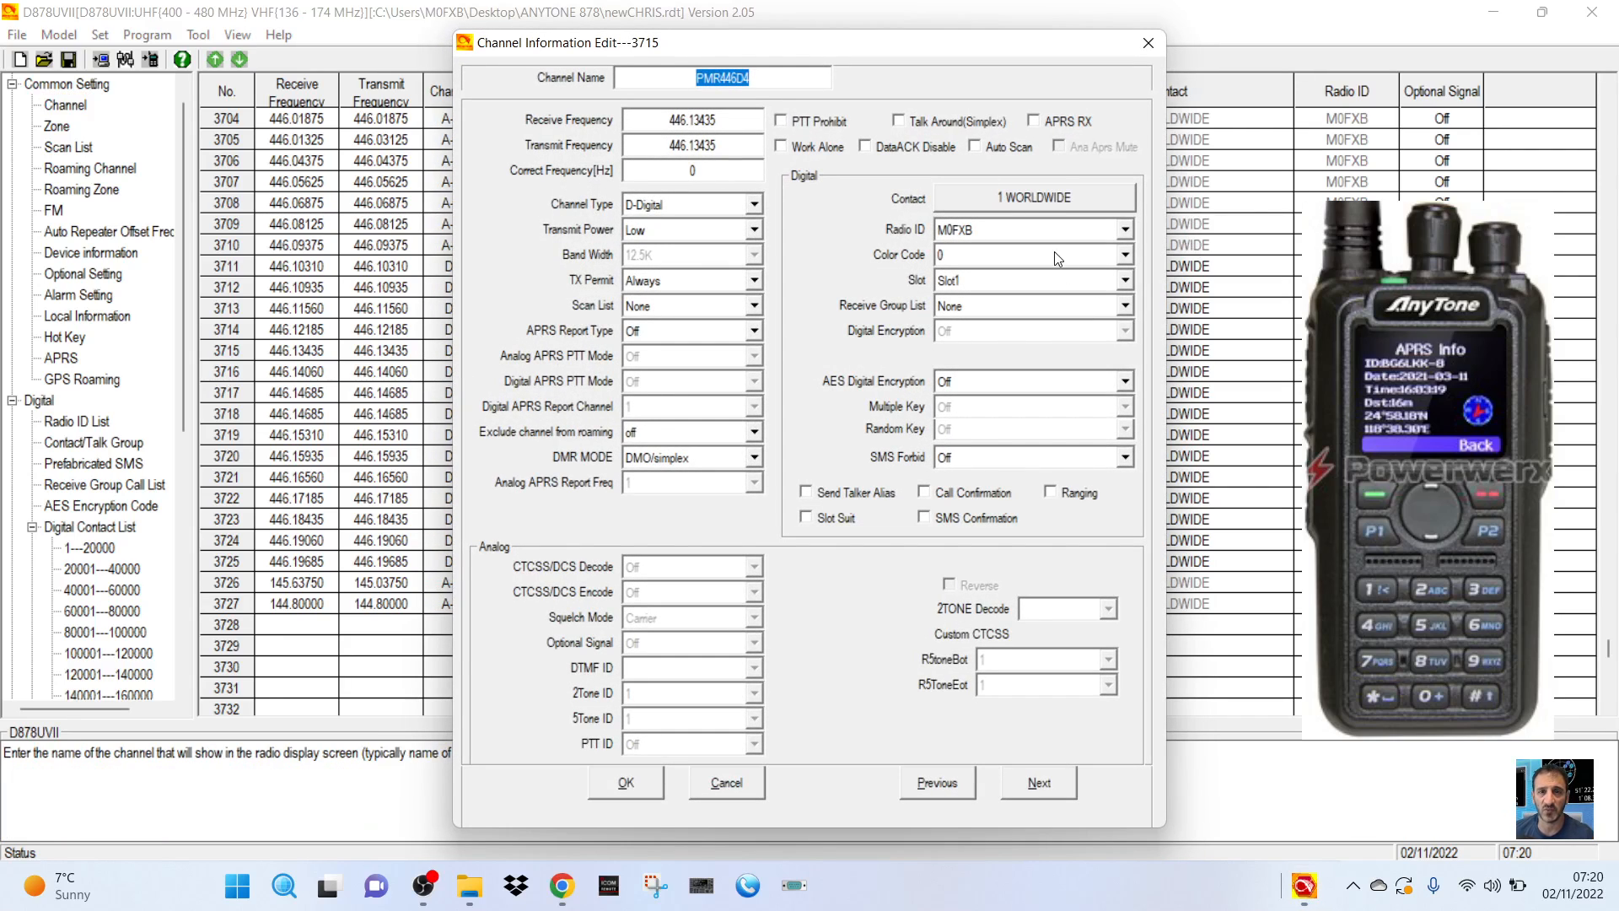
Open Contact Selection for channel 3715 and scroll down to the 31xxx contacts.
click(1034, 197)
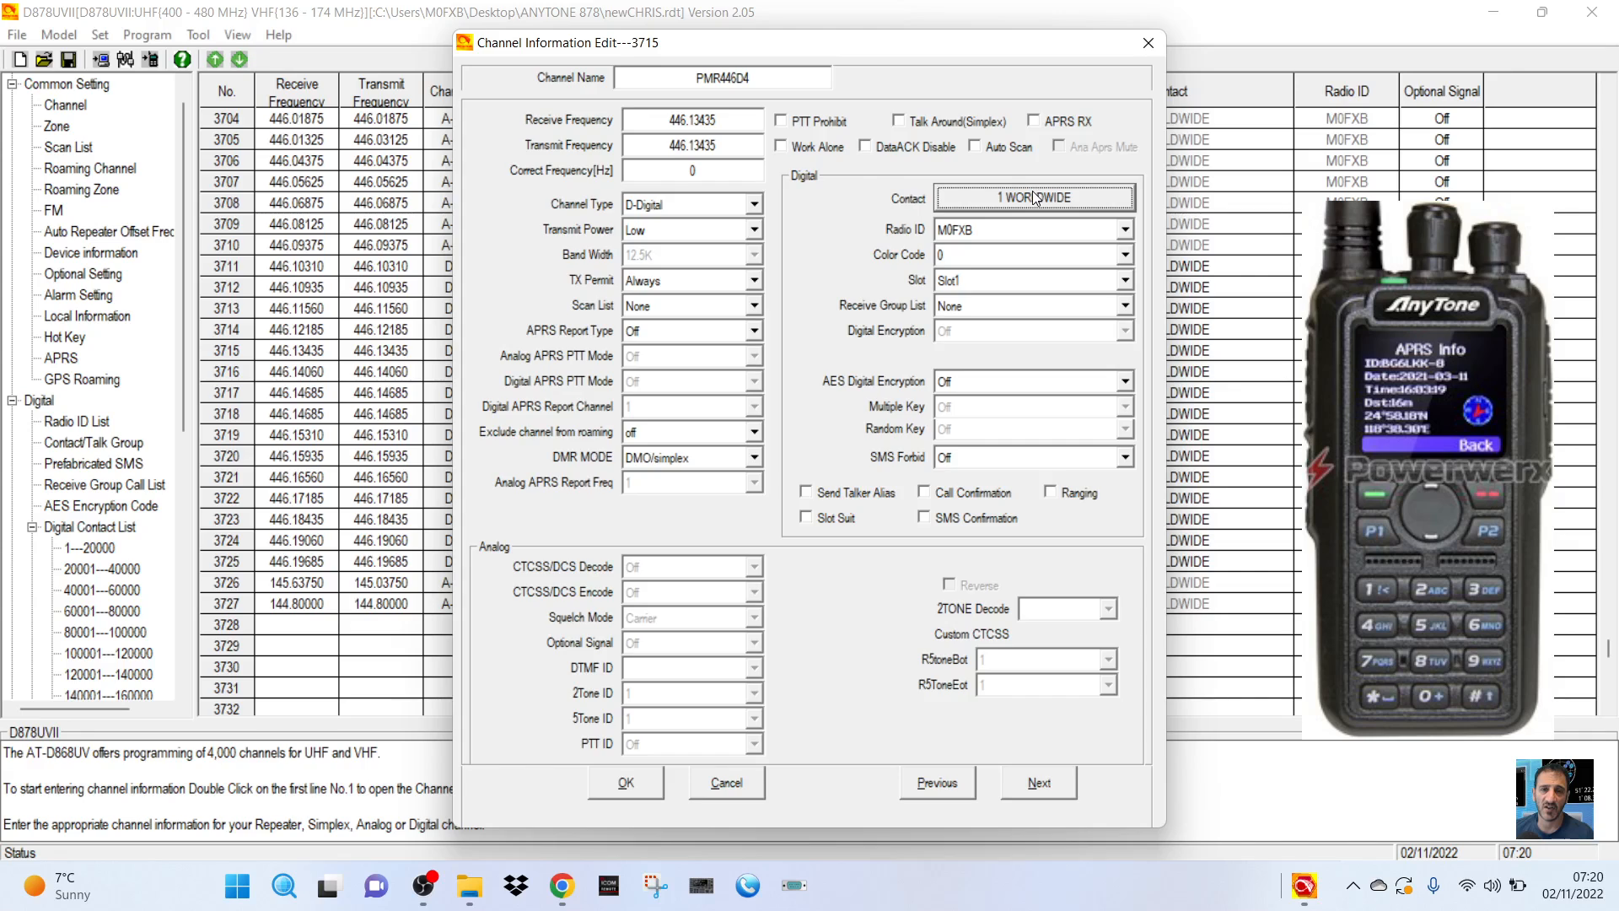
click(1032, 197)
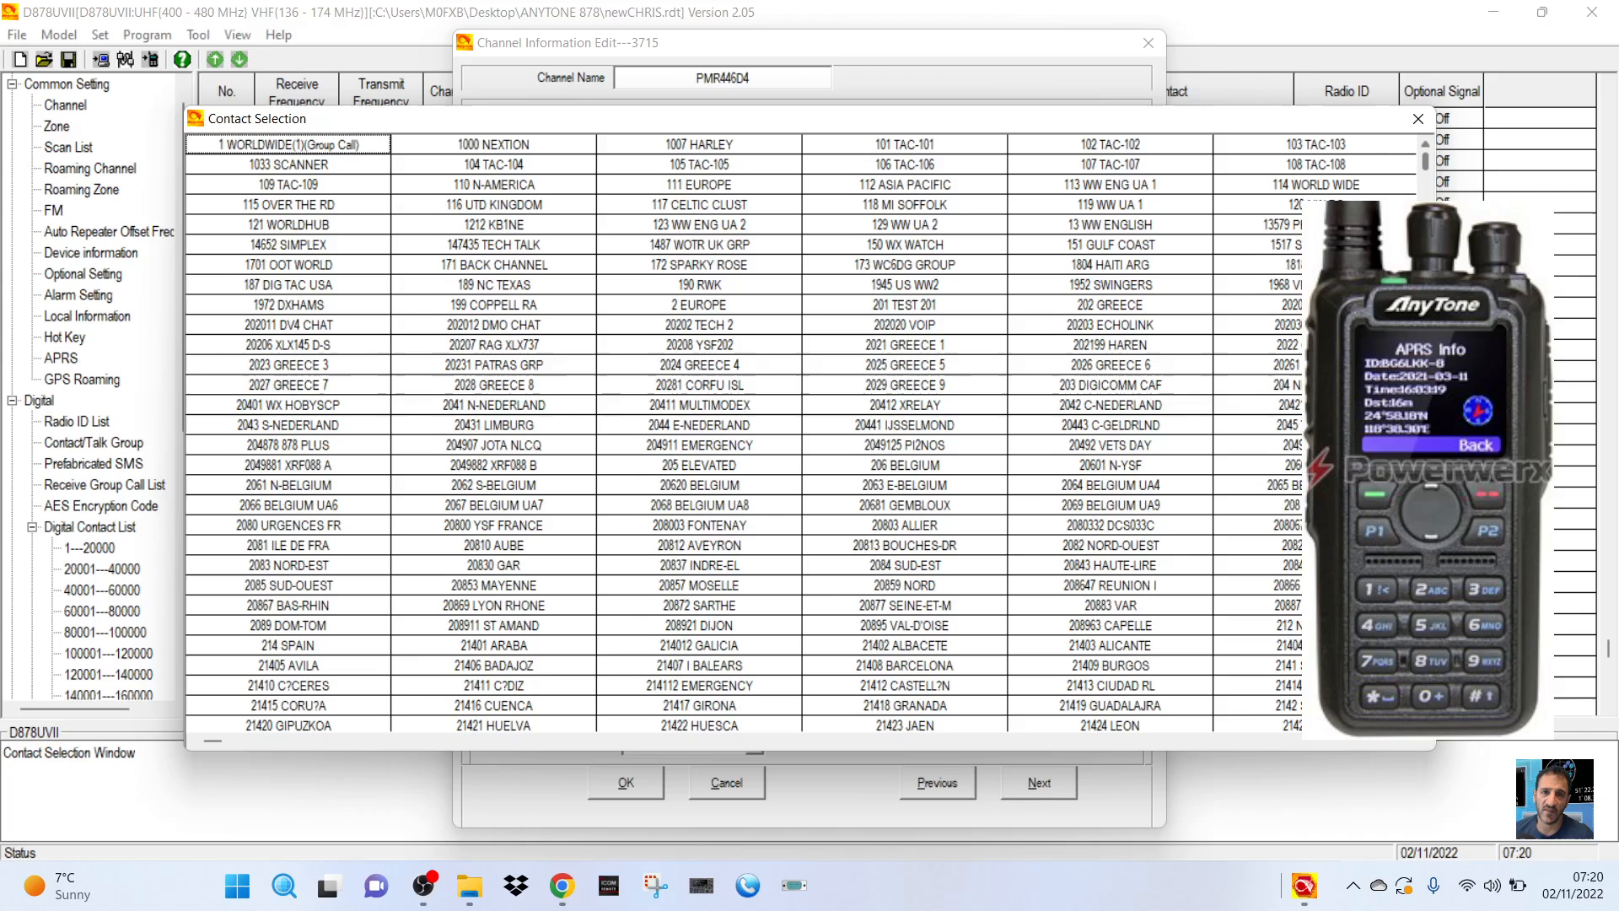
scroll(down, 3)
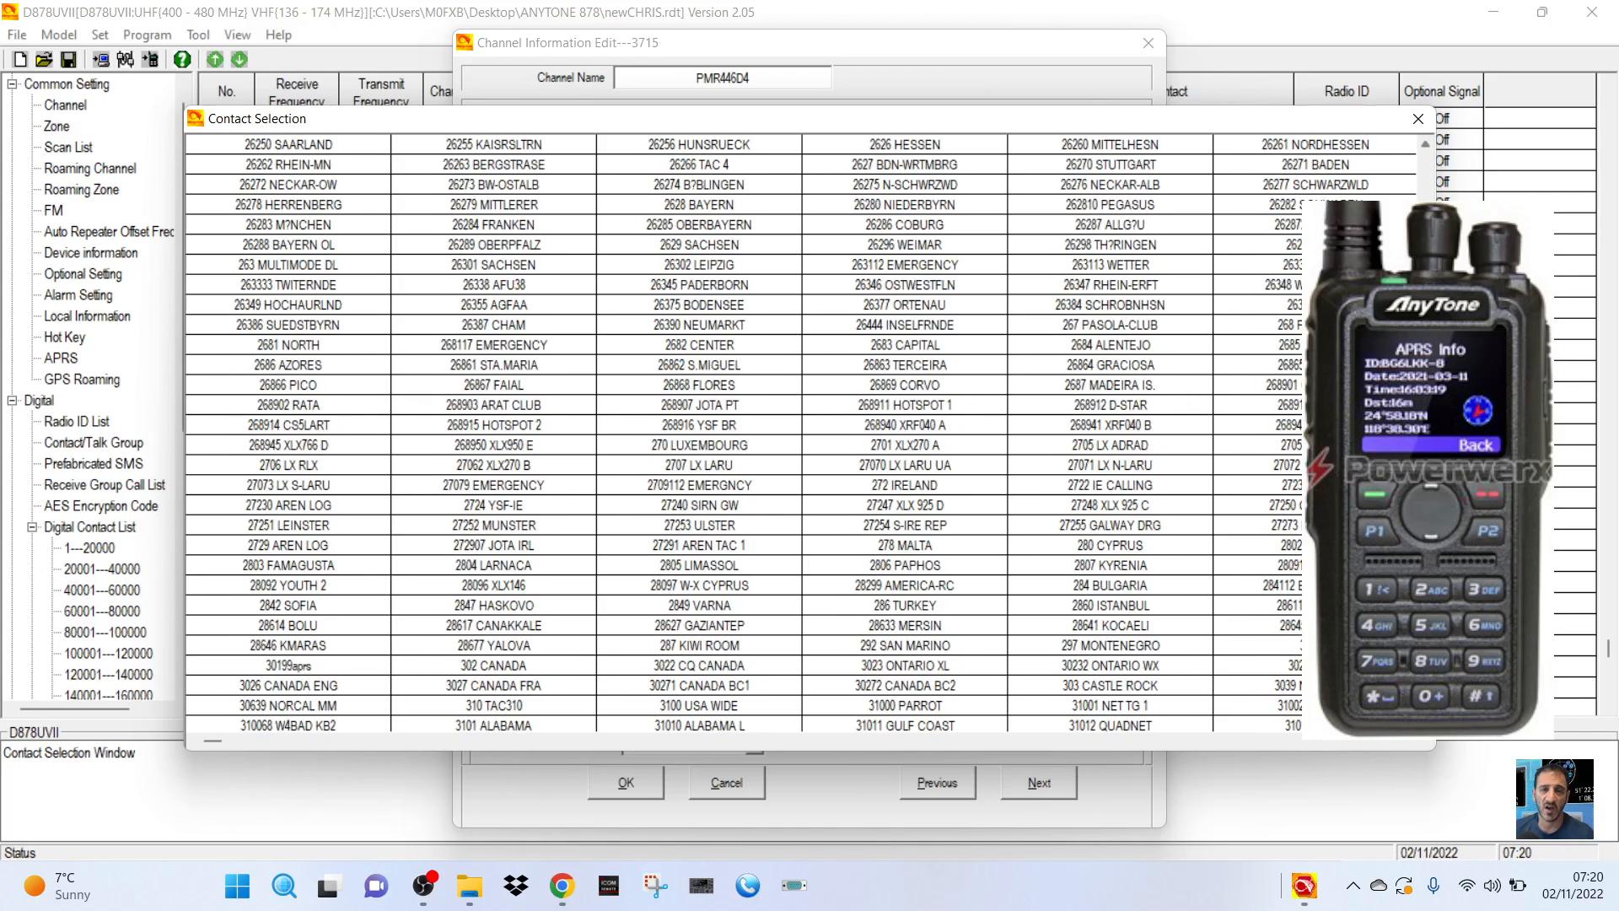
scroll(down, 3)
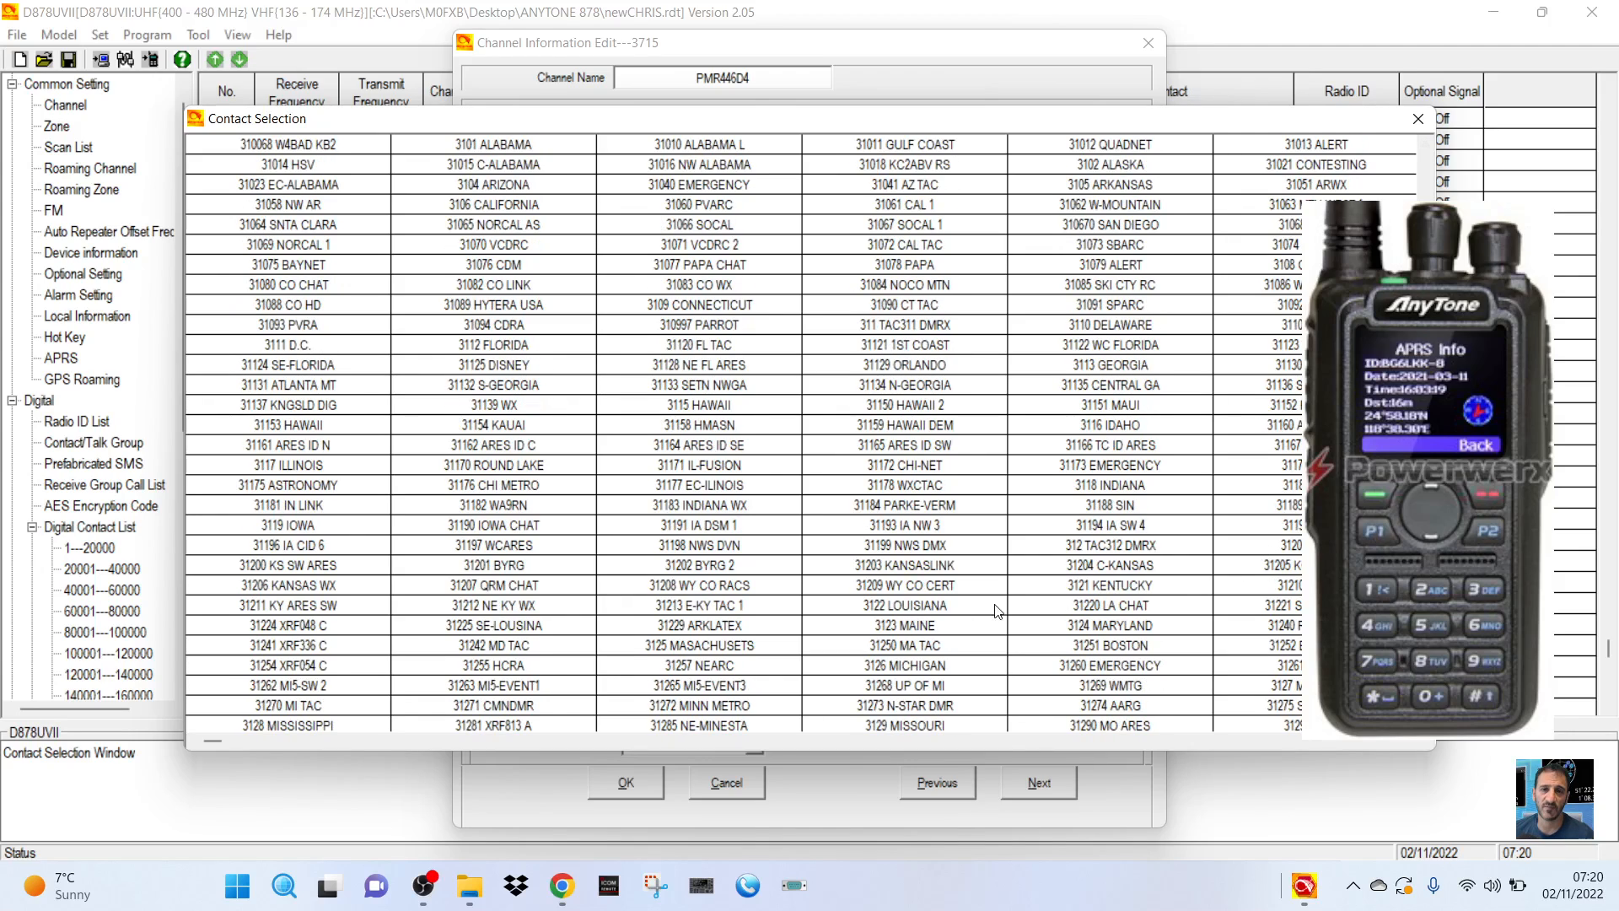
mouse_move(878, 505)
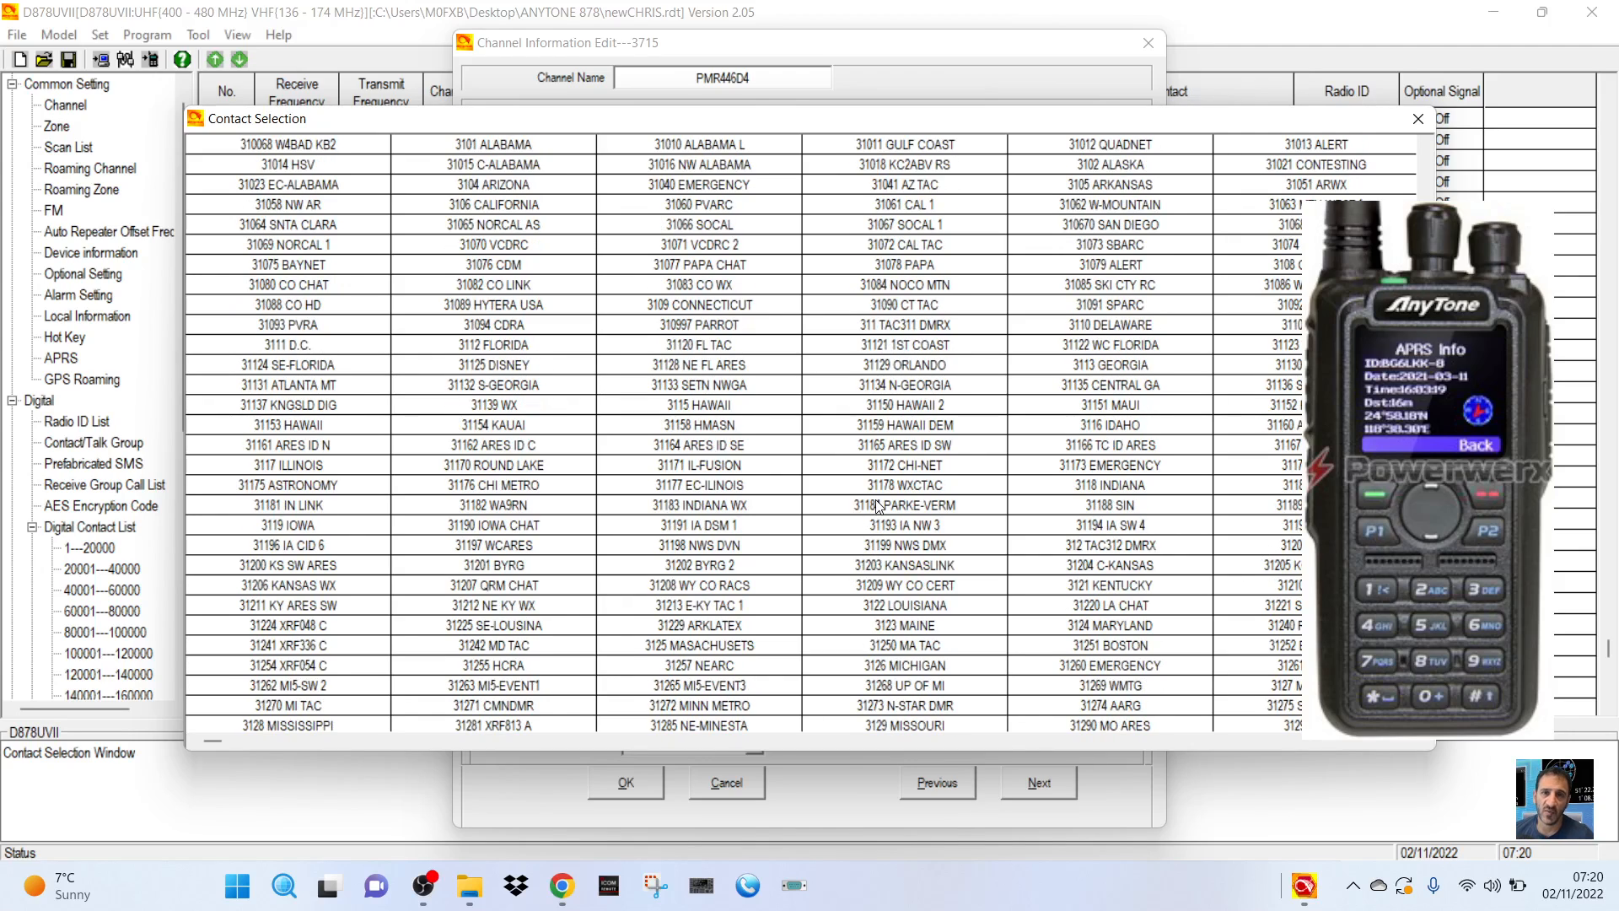
mouse_move(857, 414)
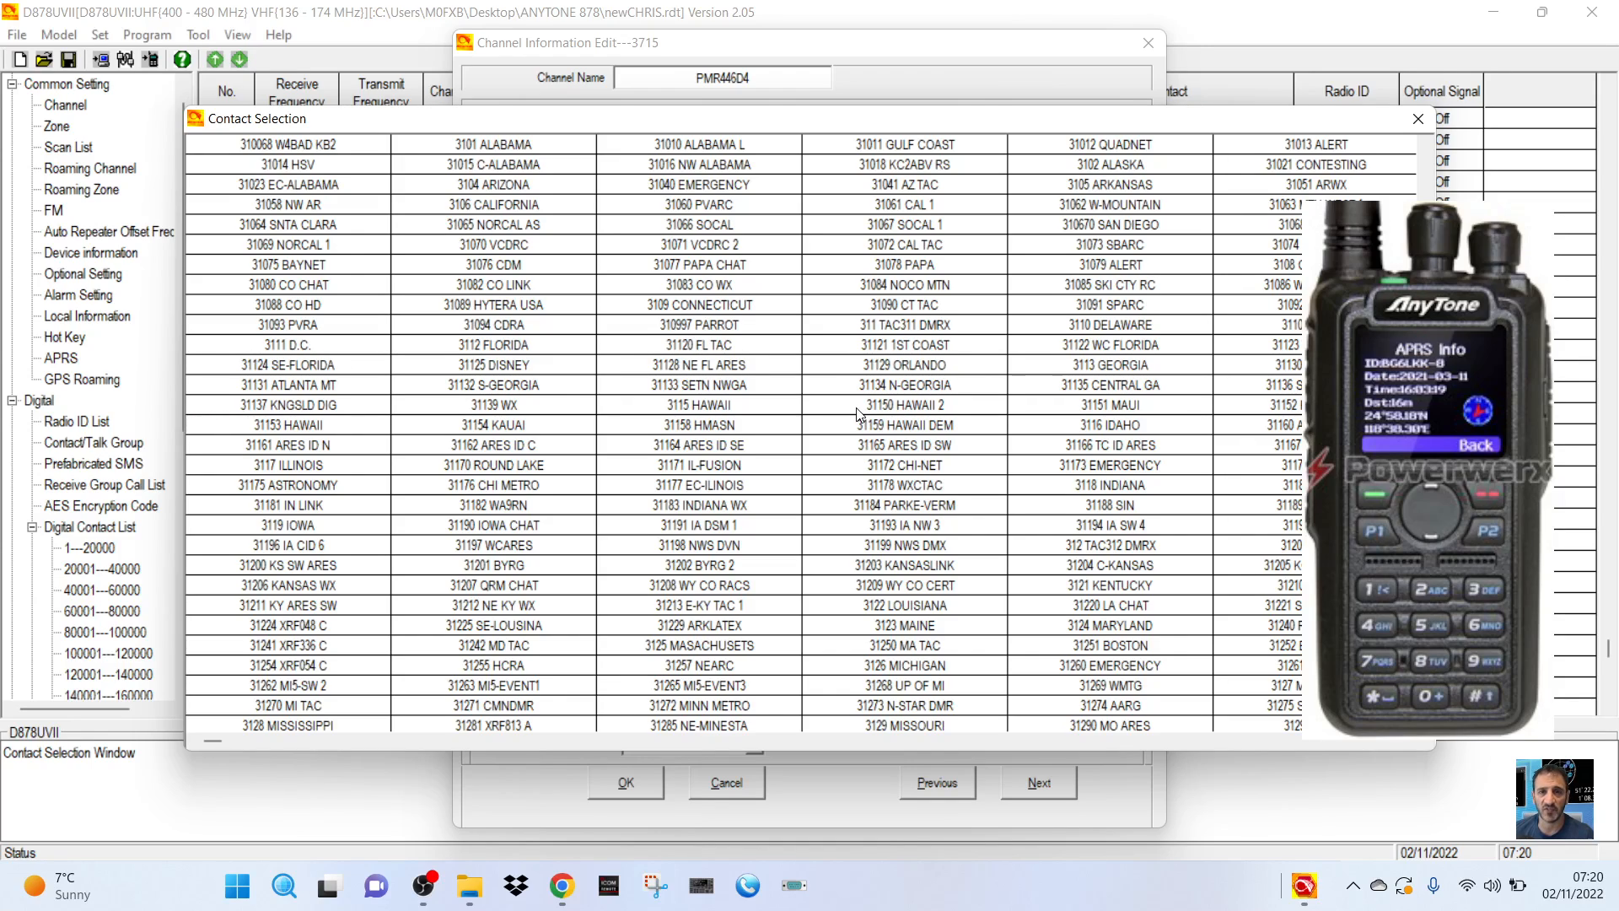
mouse_move(907, 356)
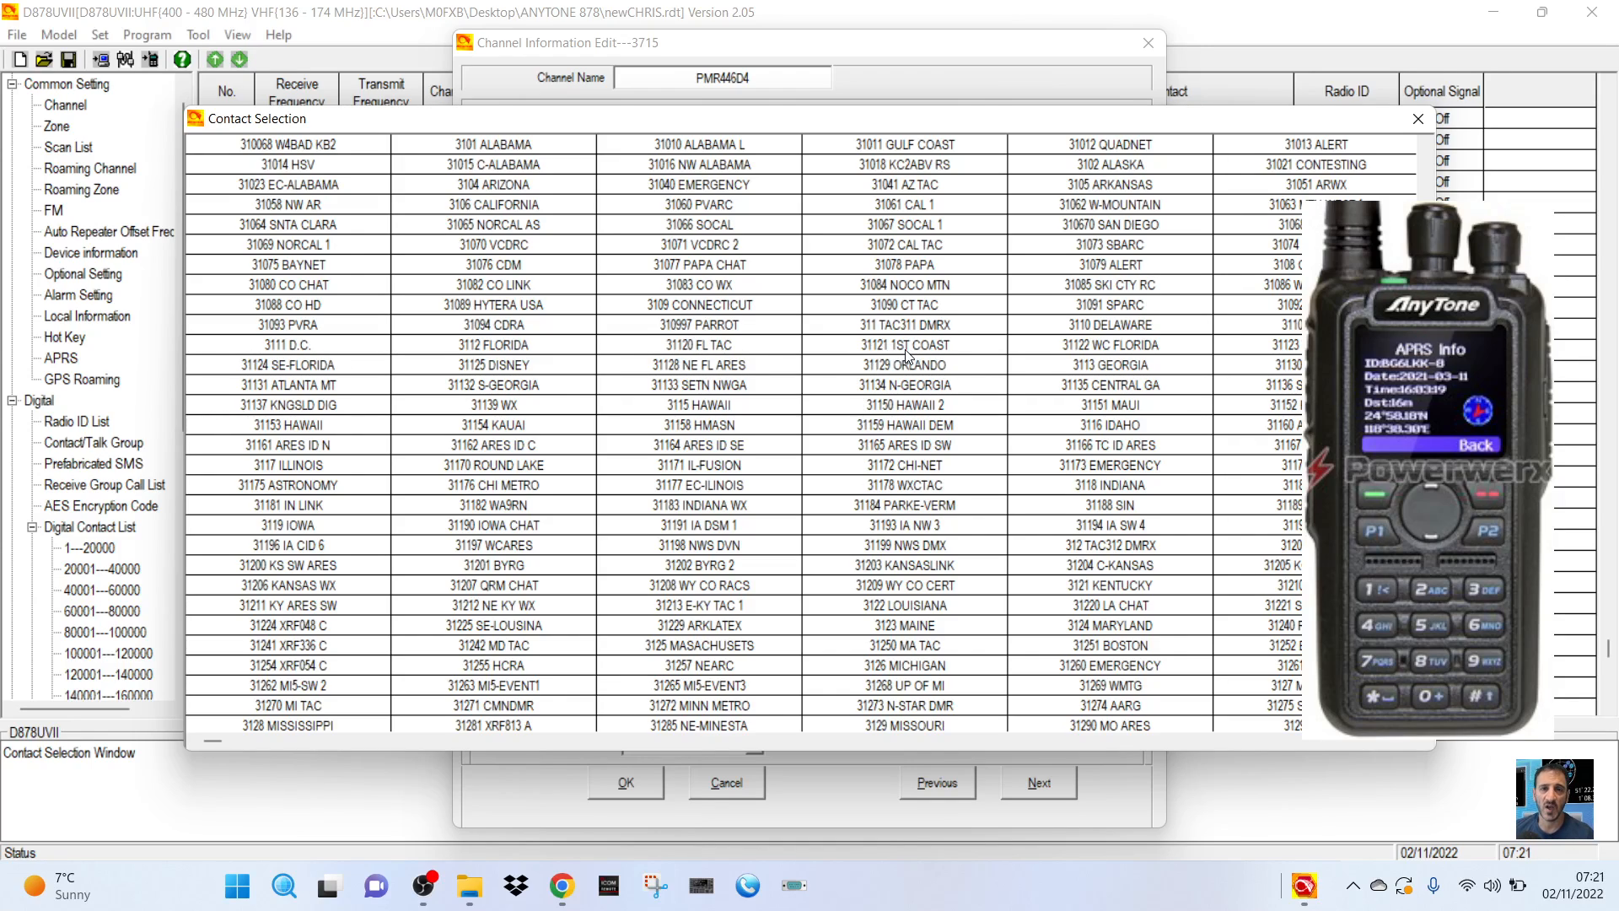
mouse_move(873, 330)
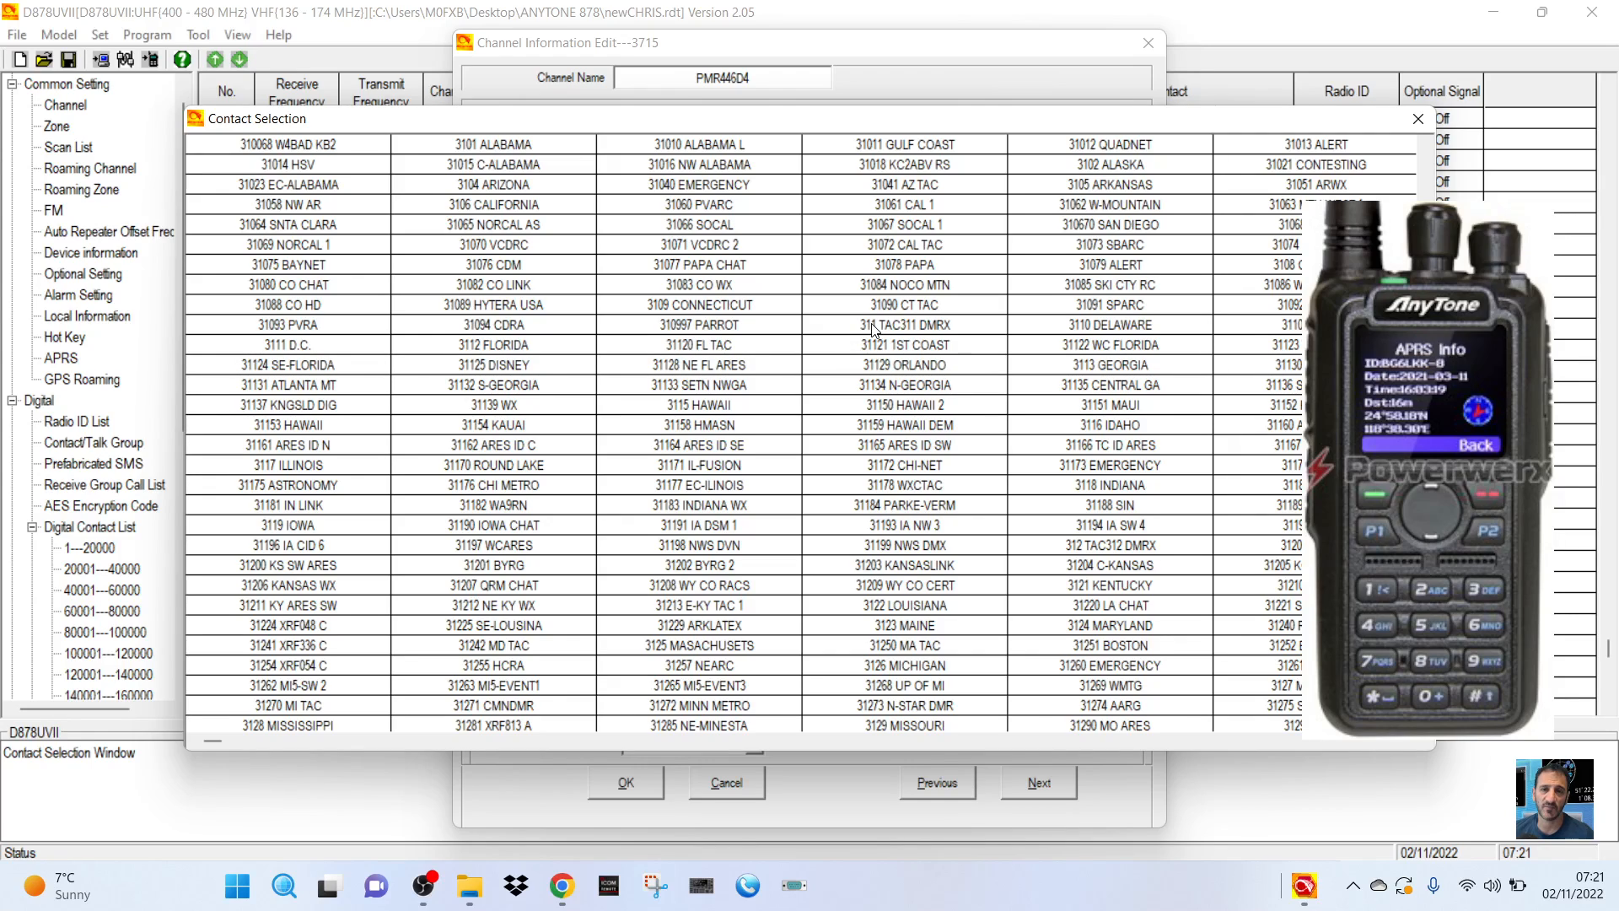
mouse_move(882, 359)
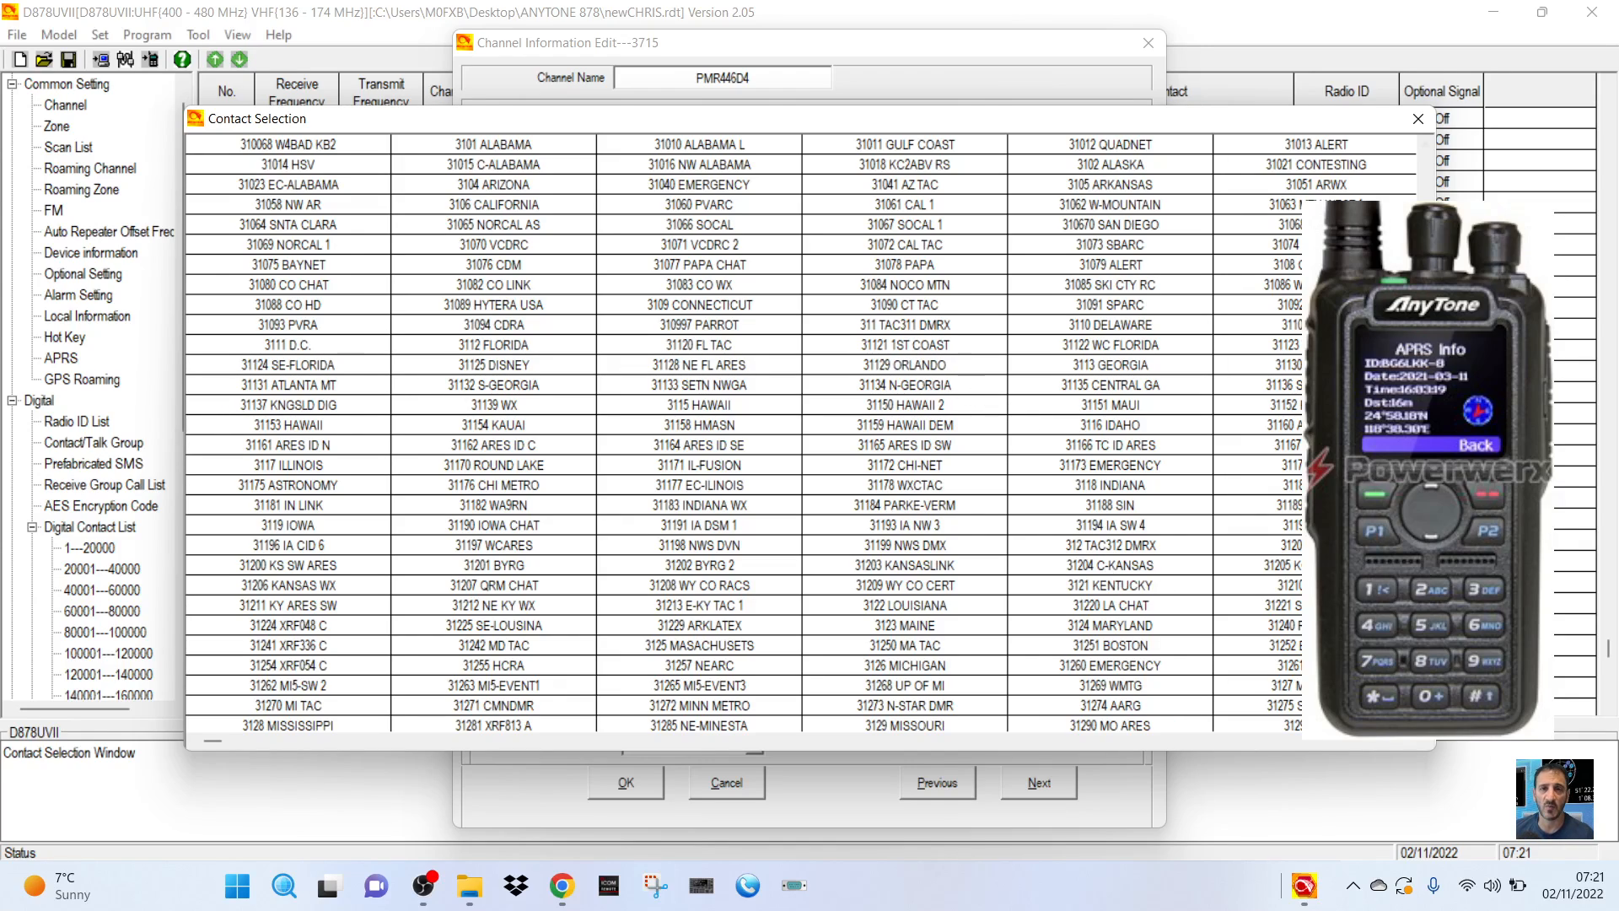
scroll(down, 3)
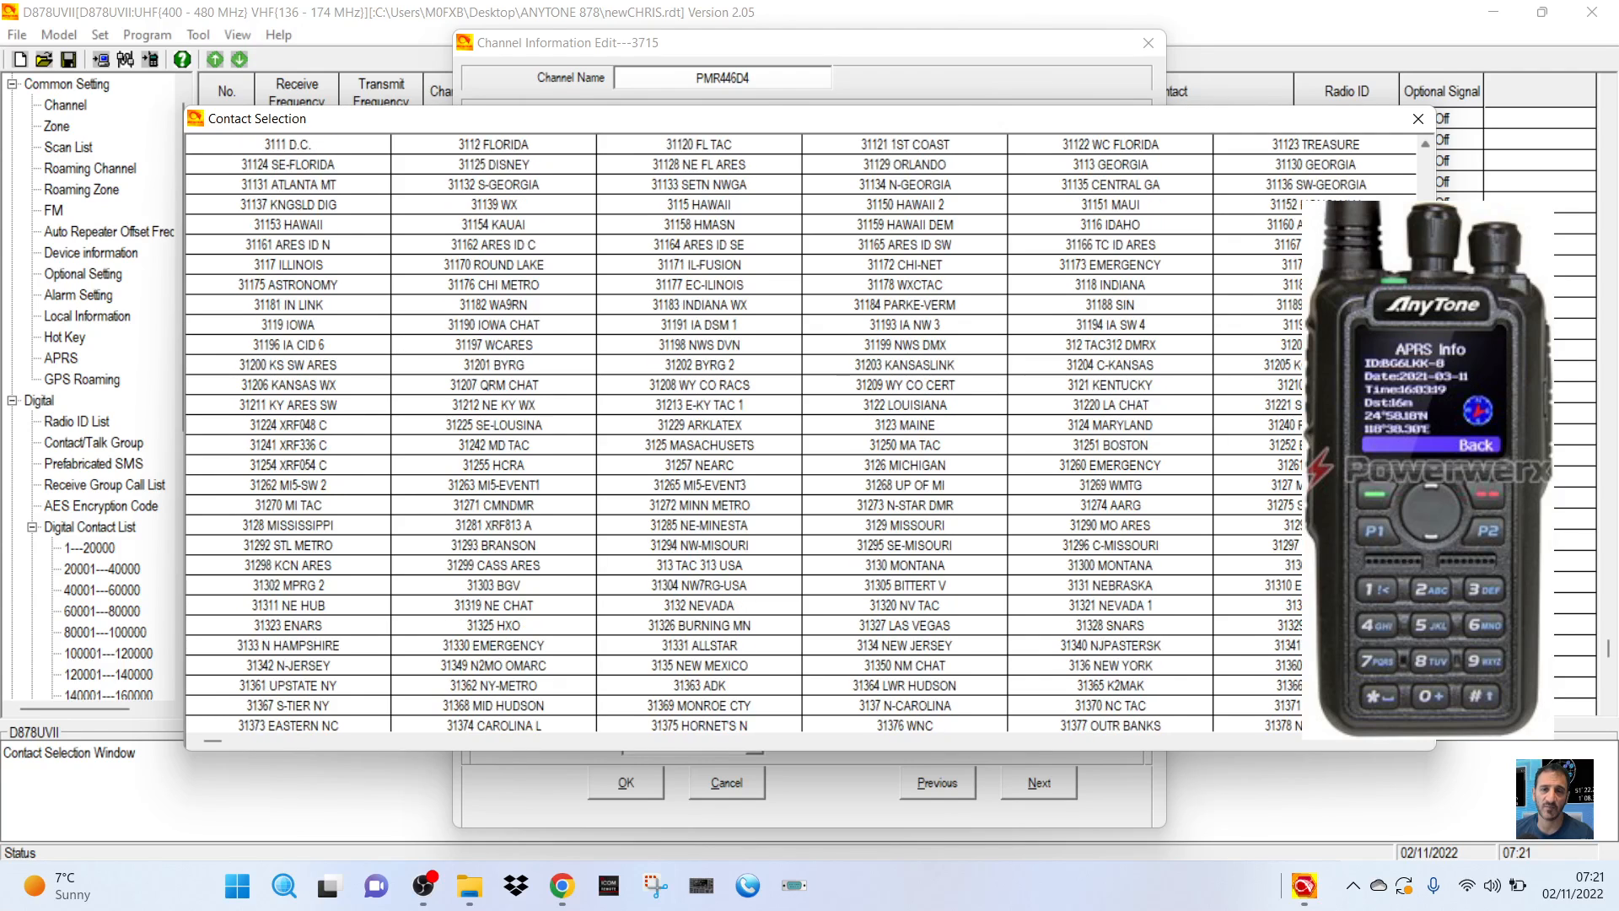
scroll(down, 3)
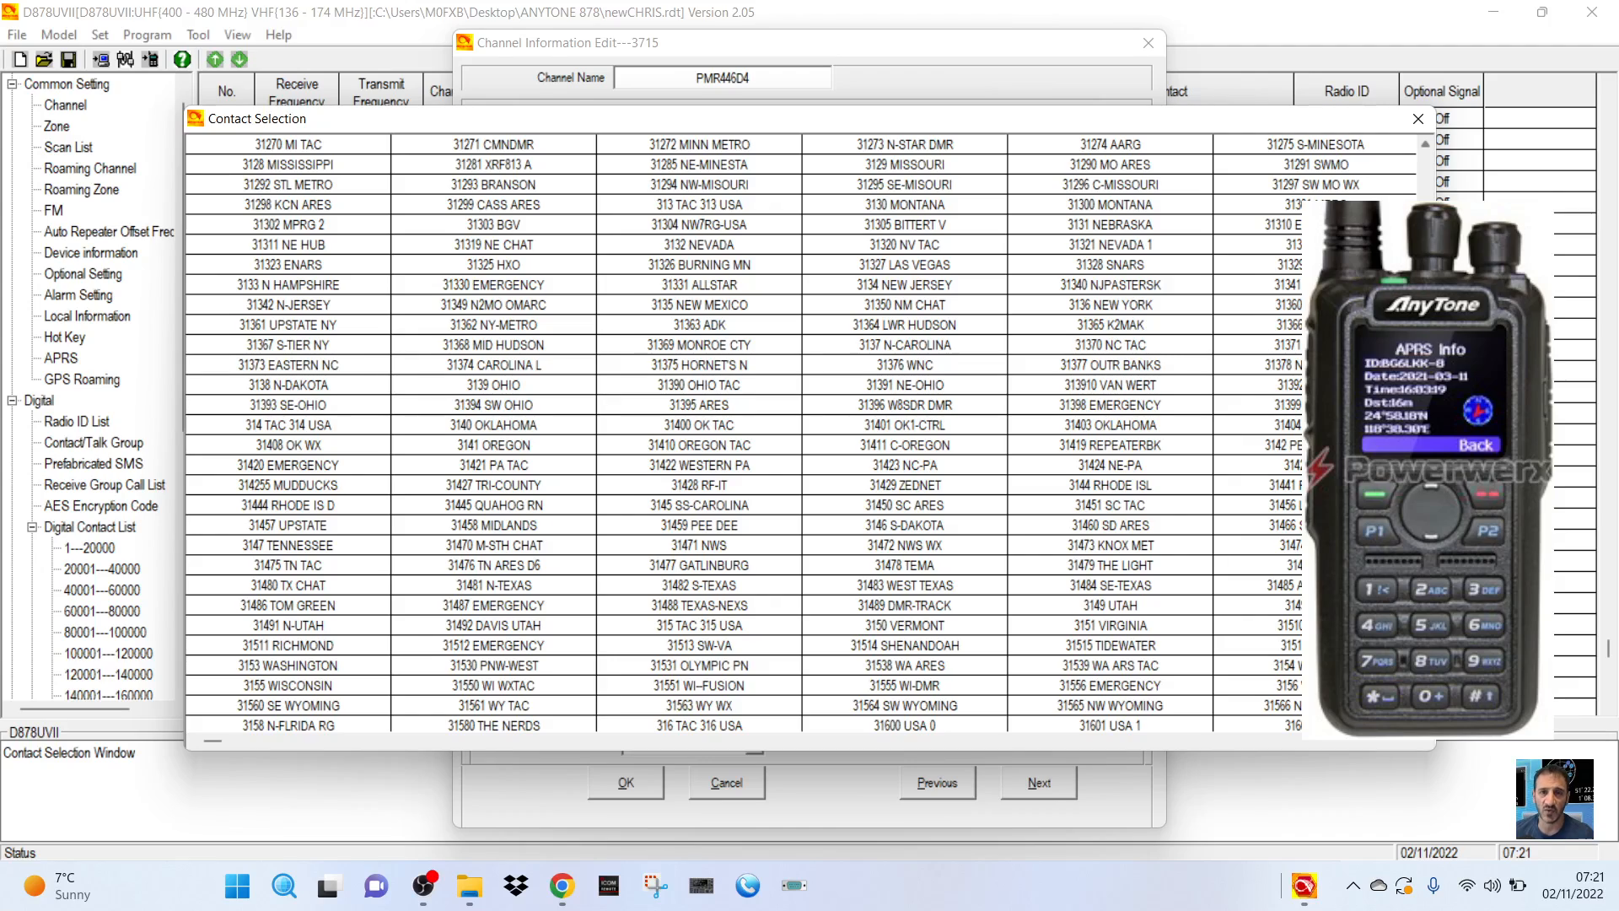
mouse_move(885, 528)
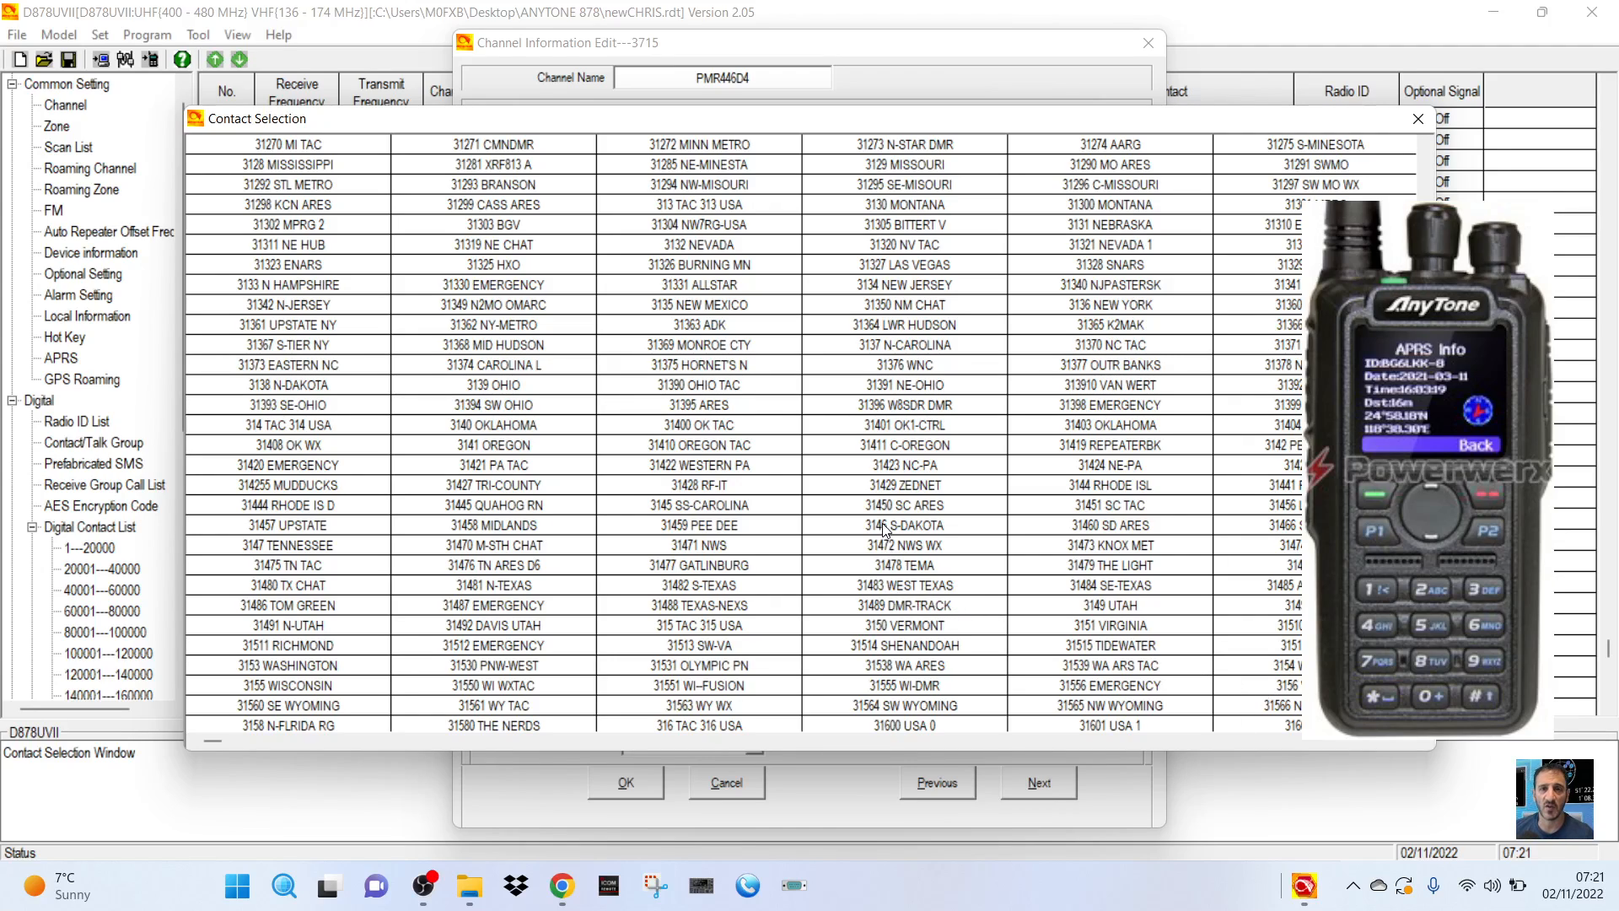
mouse_move(863, 419)
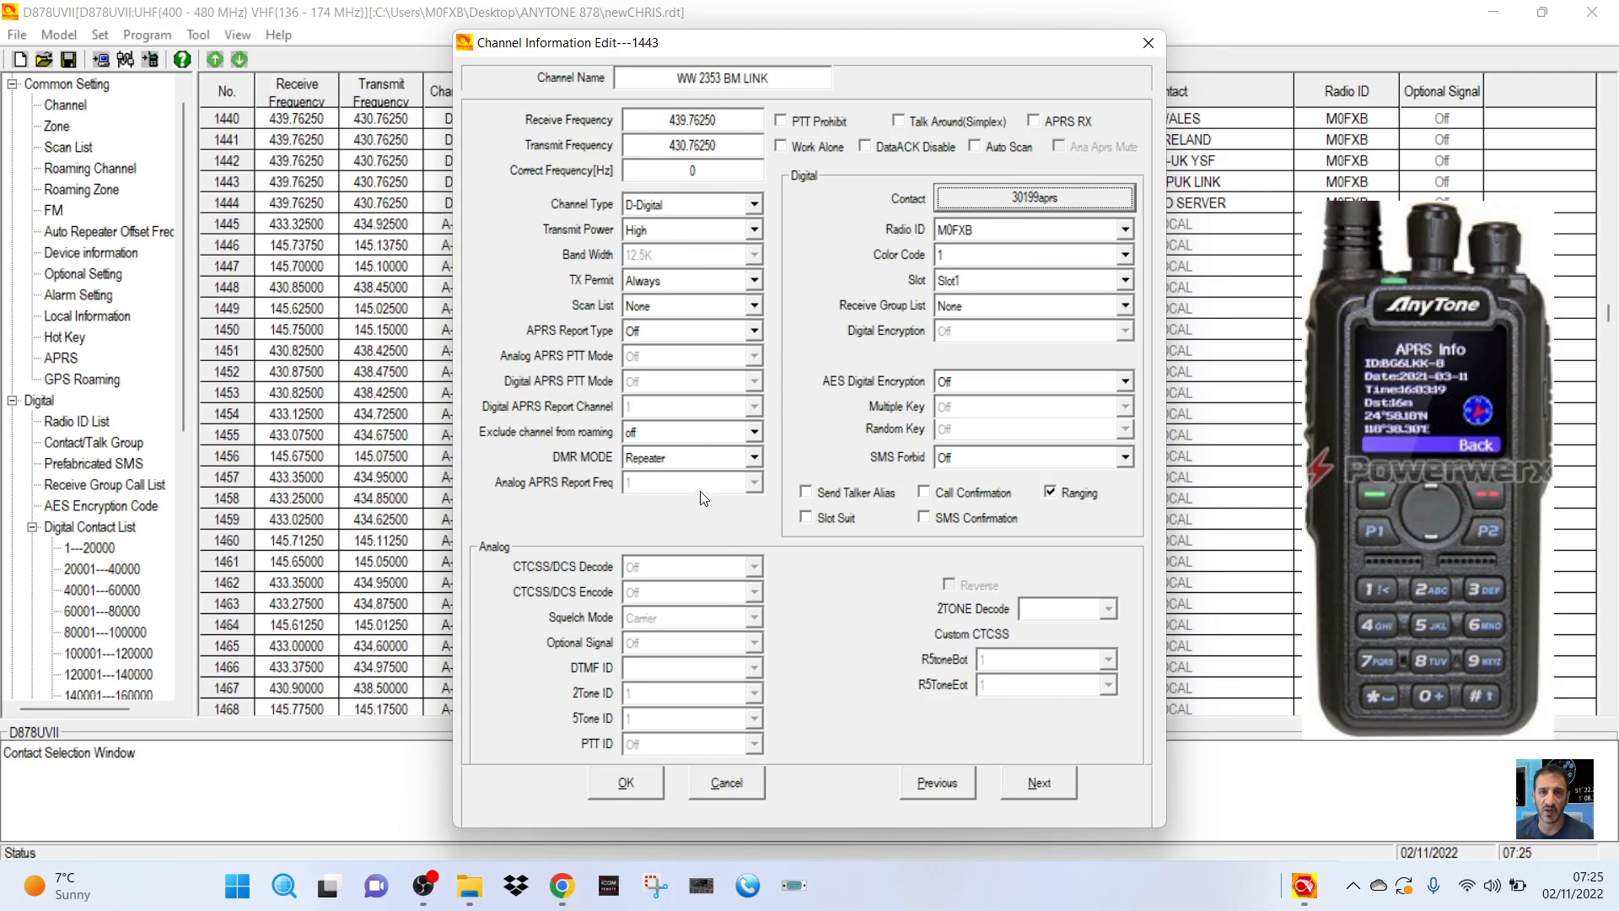
mouse_move(877, 73)
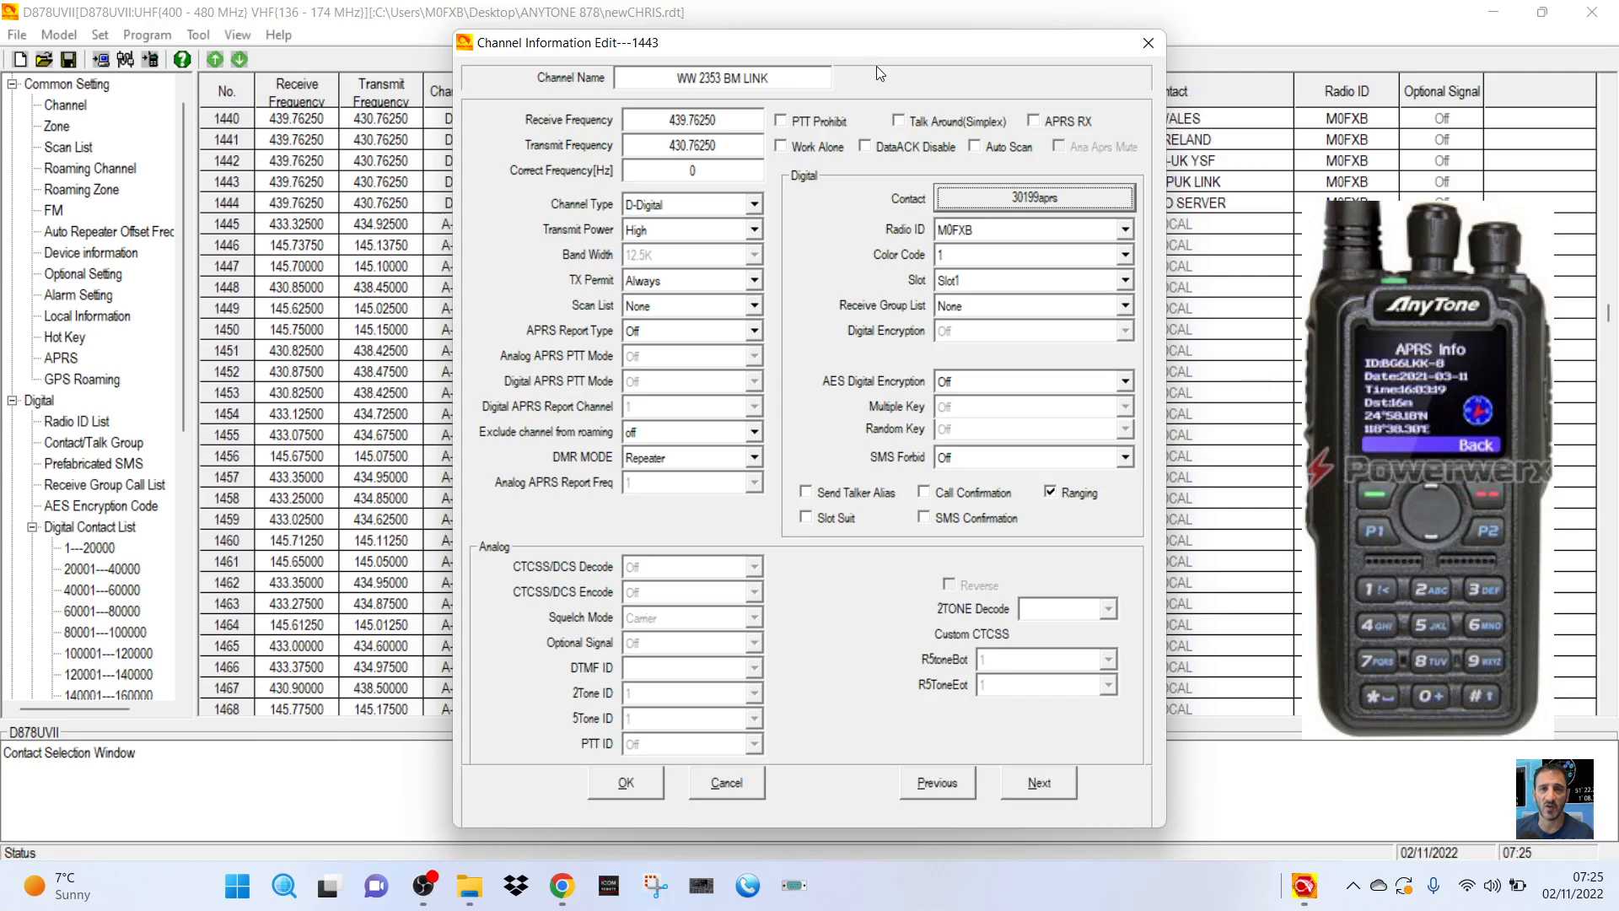
mouse_move(698, 155)
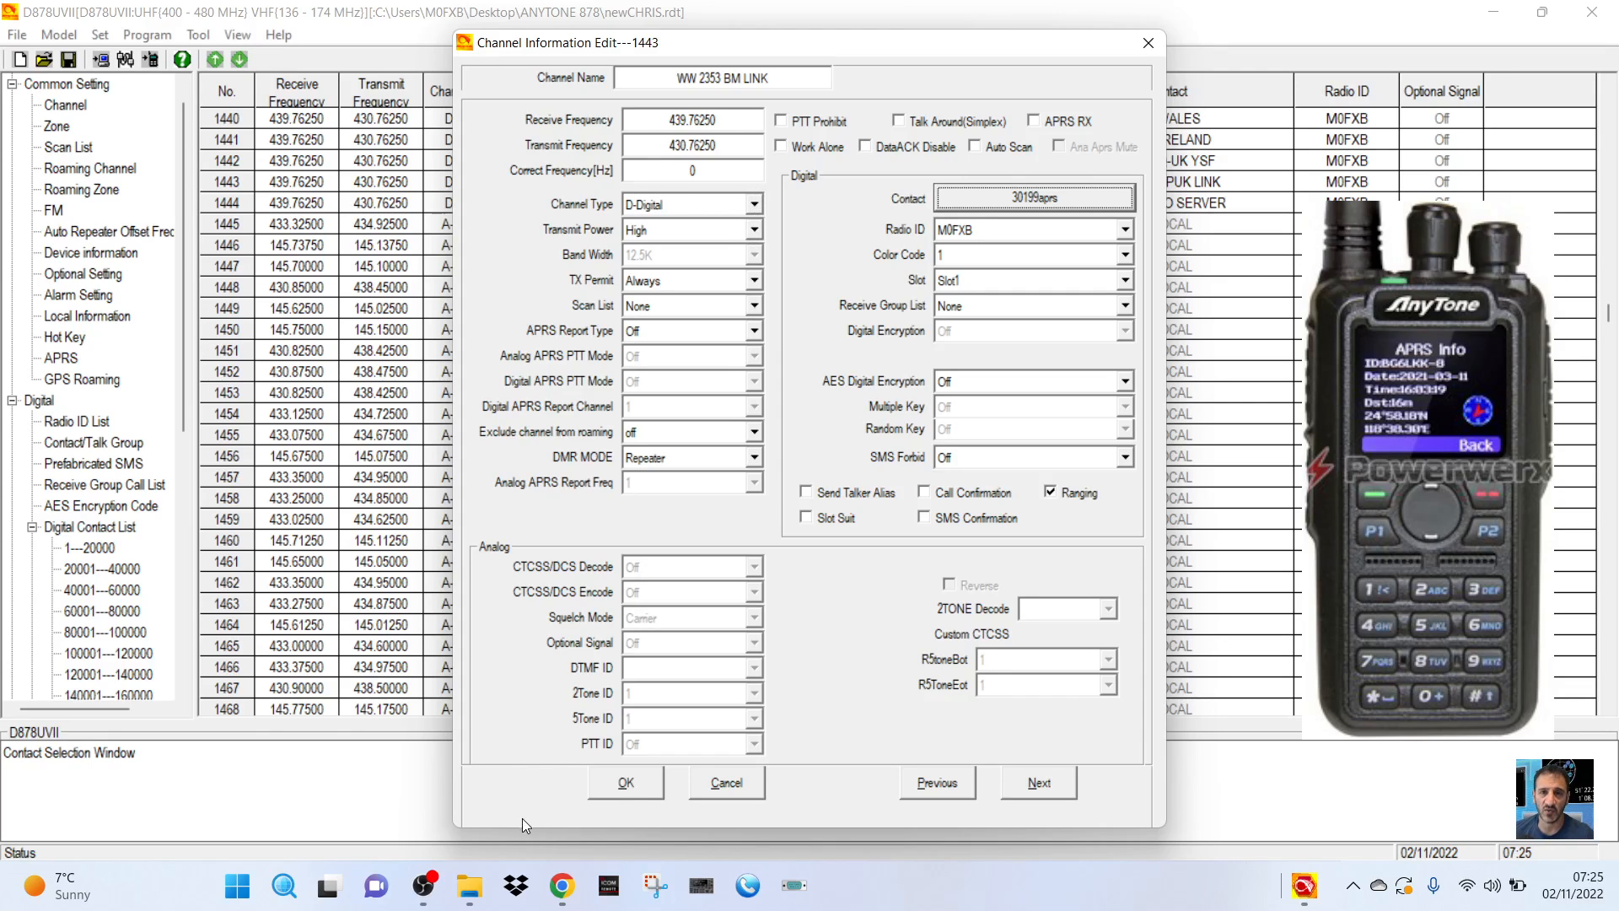
mouse_move(805, 793)
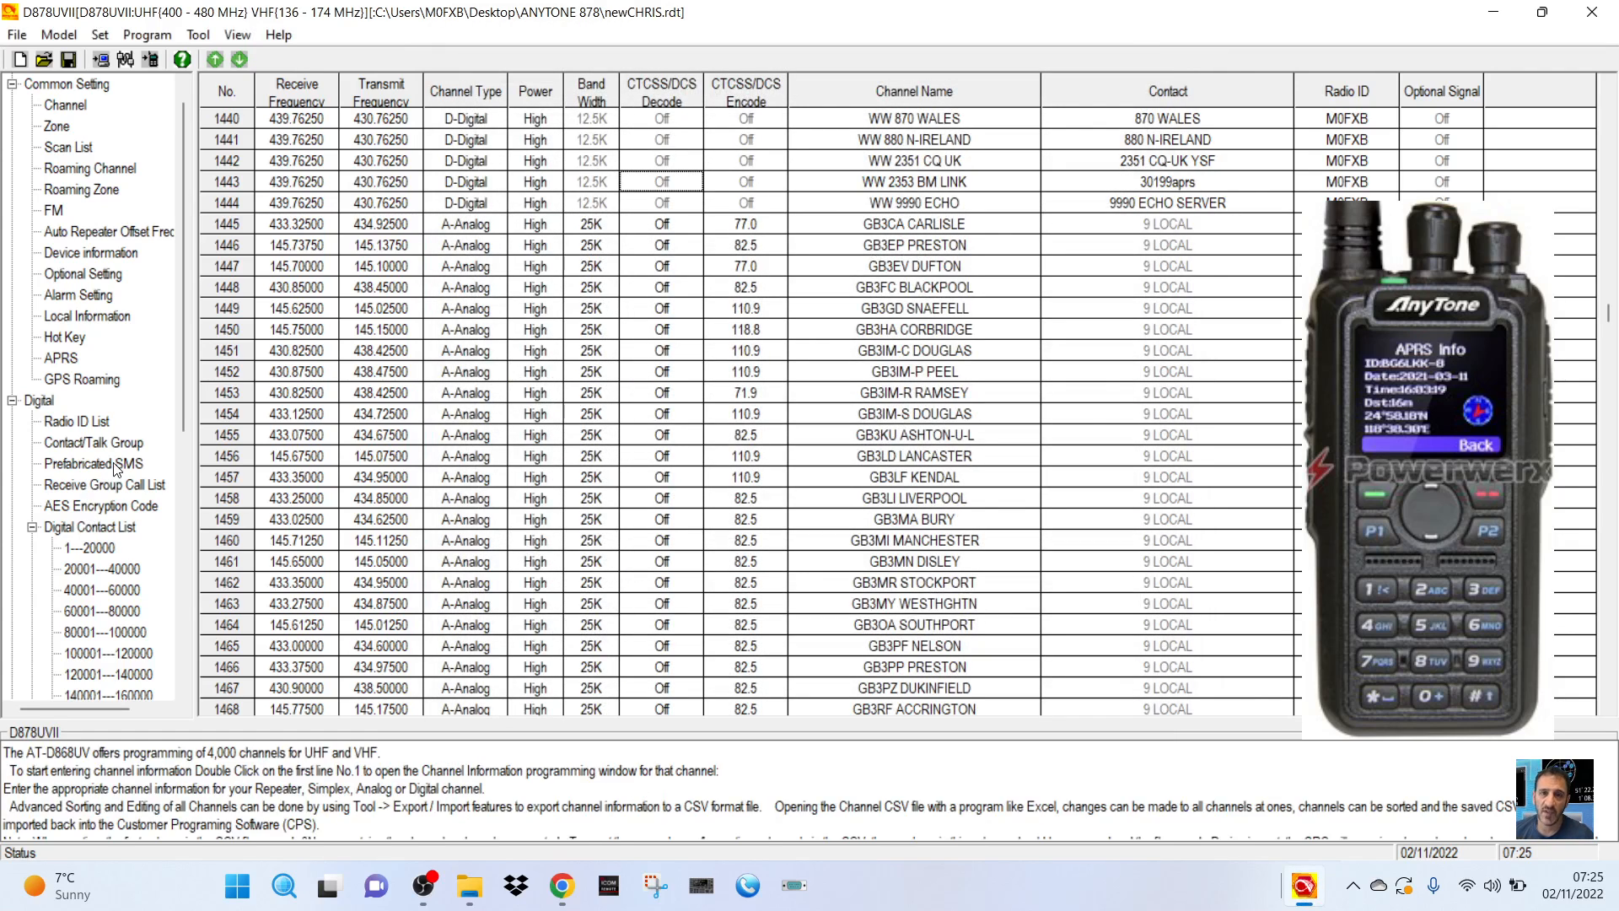
Fill in new talk group 1551 with name 'hello 3199', Group Call, and ID 3199.
click(94, 442)
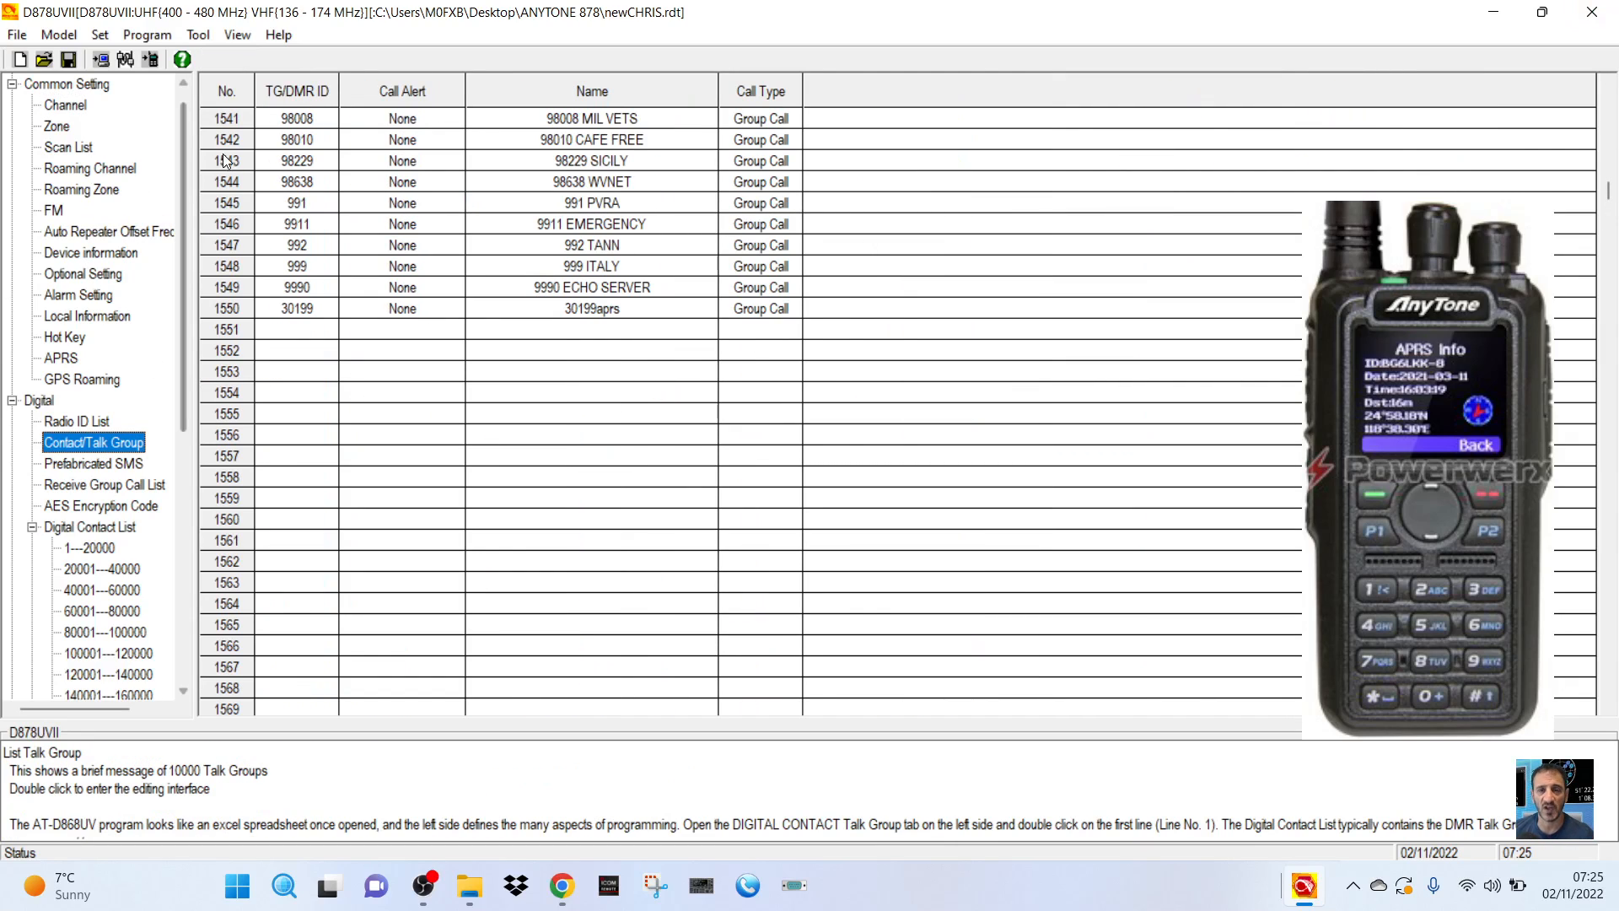
click(296, 328)
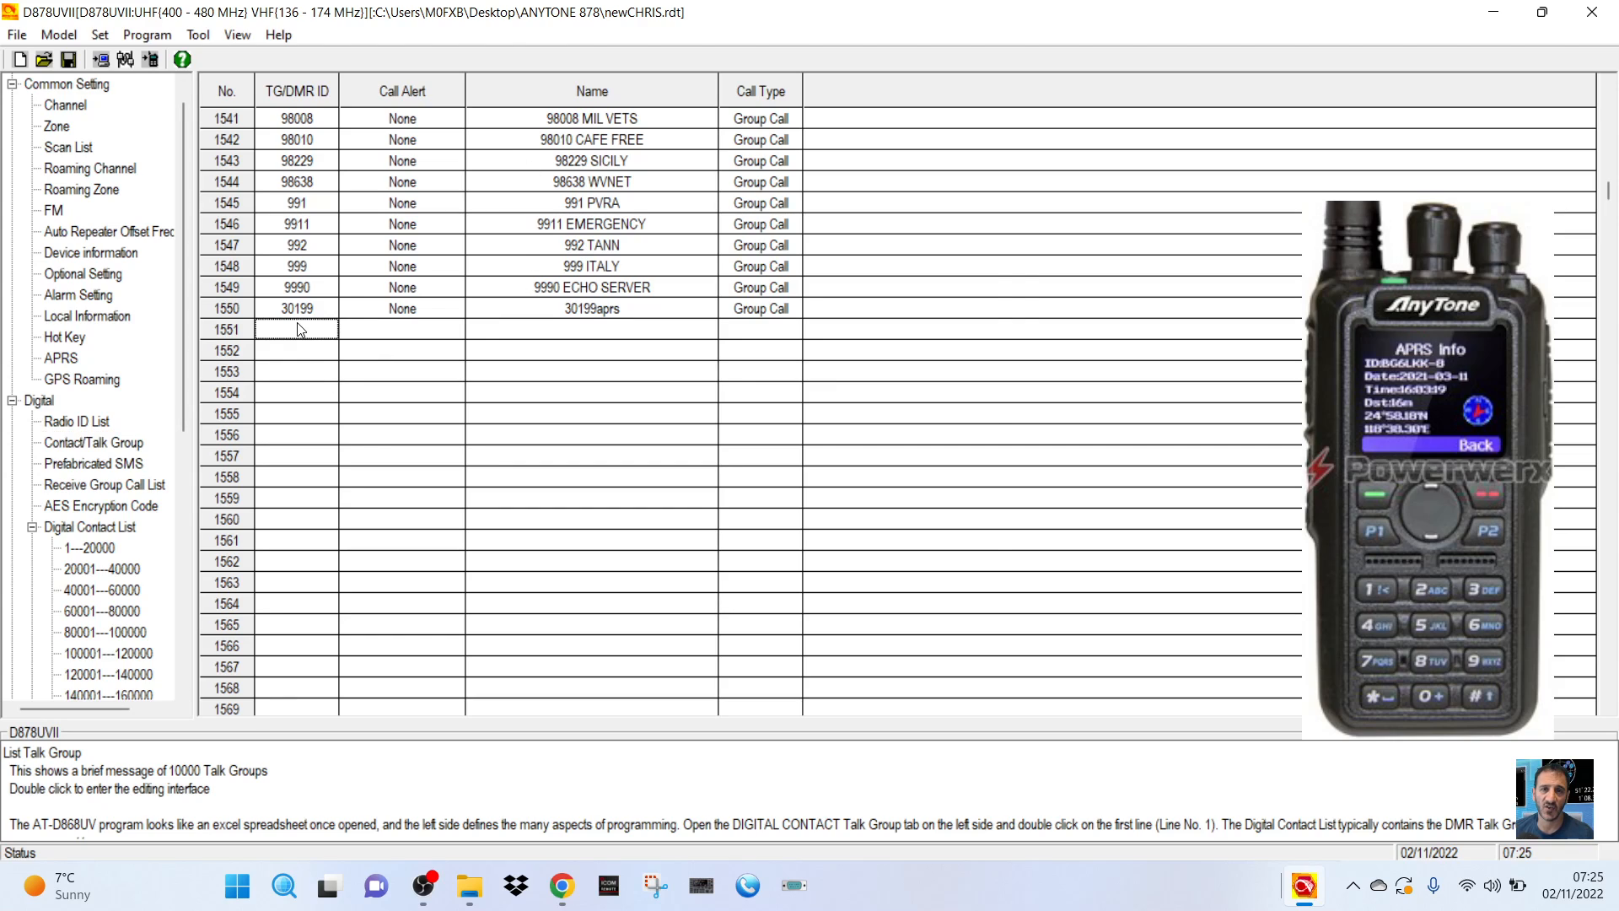
double_click(296, 328)
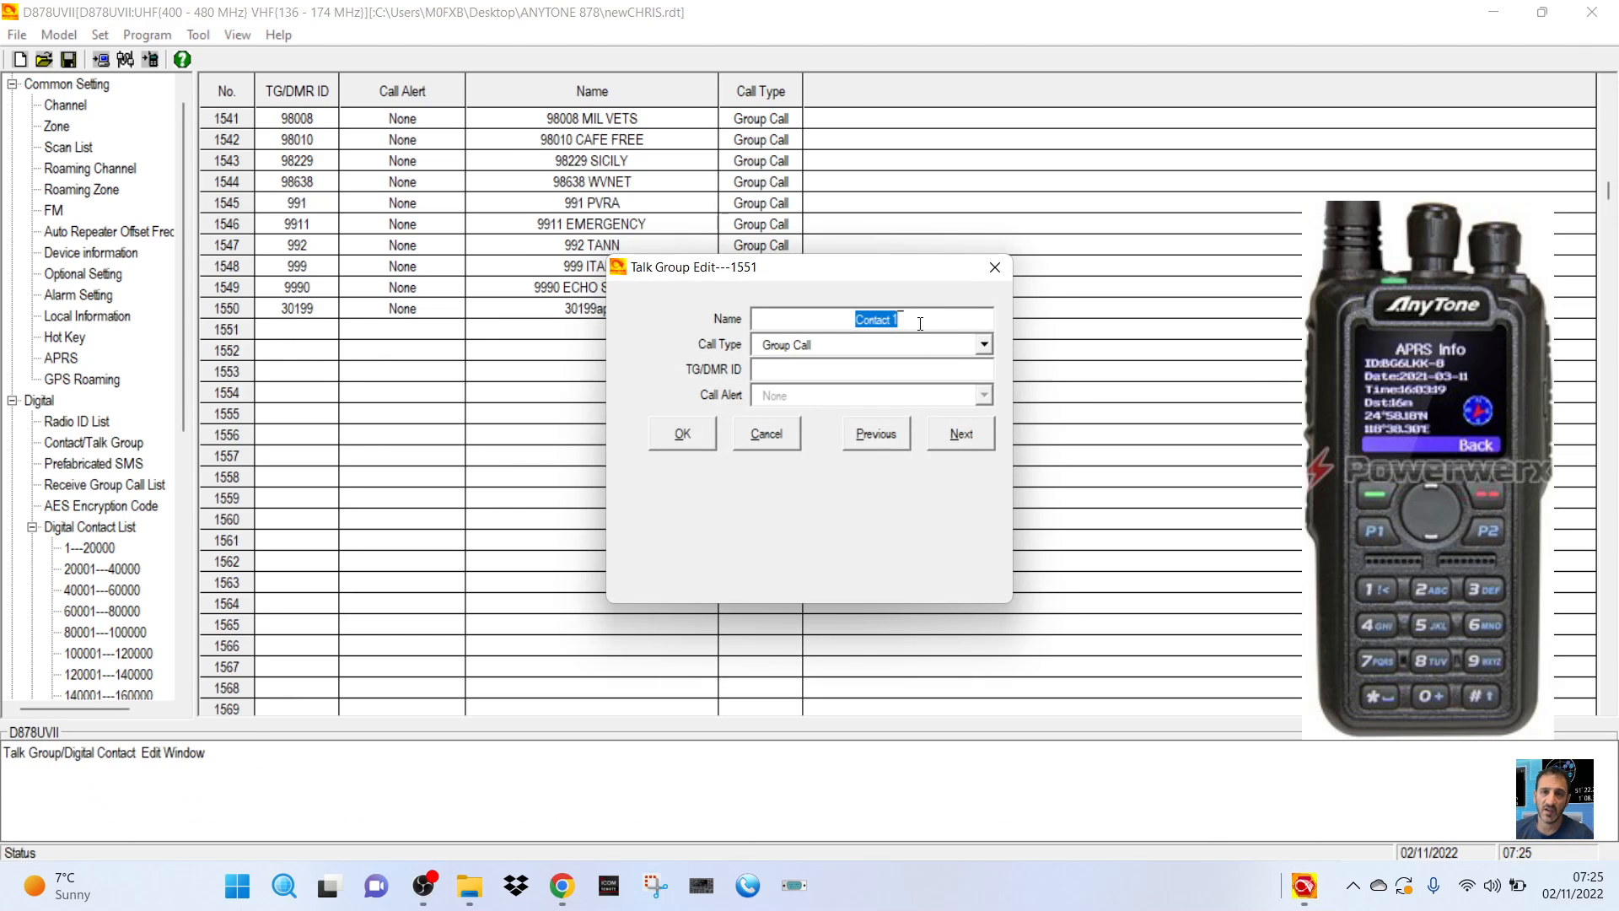
text(hello 3199)
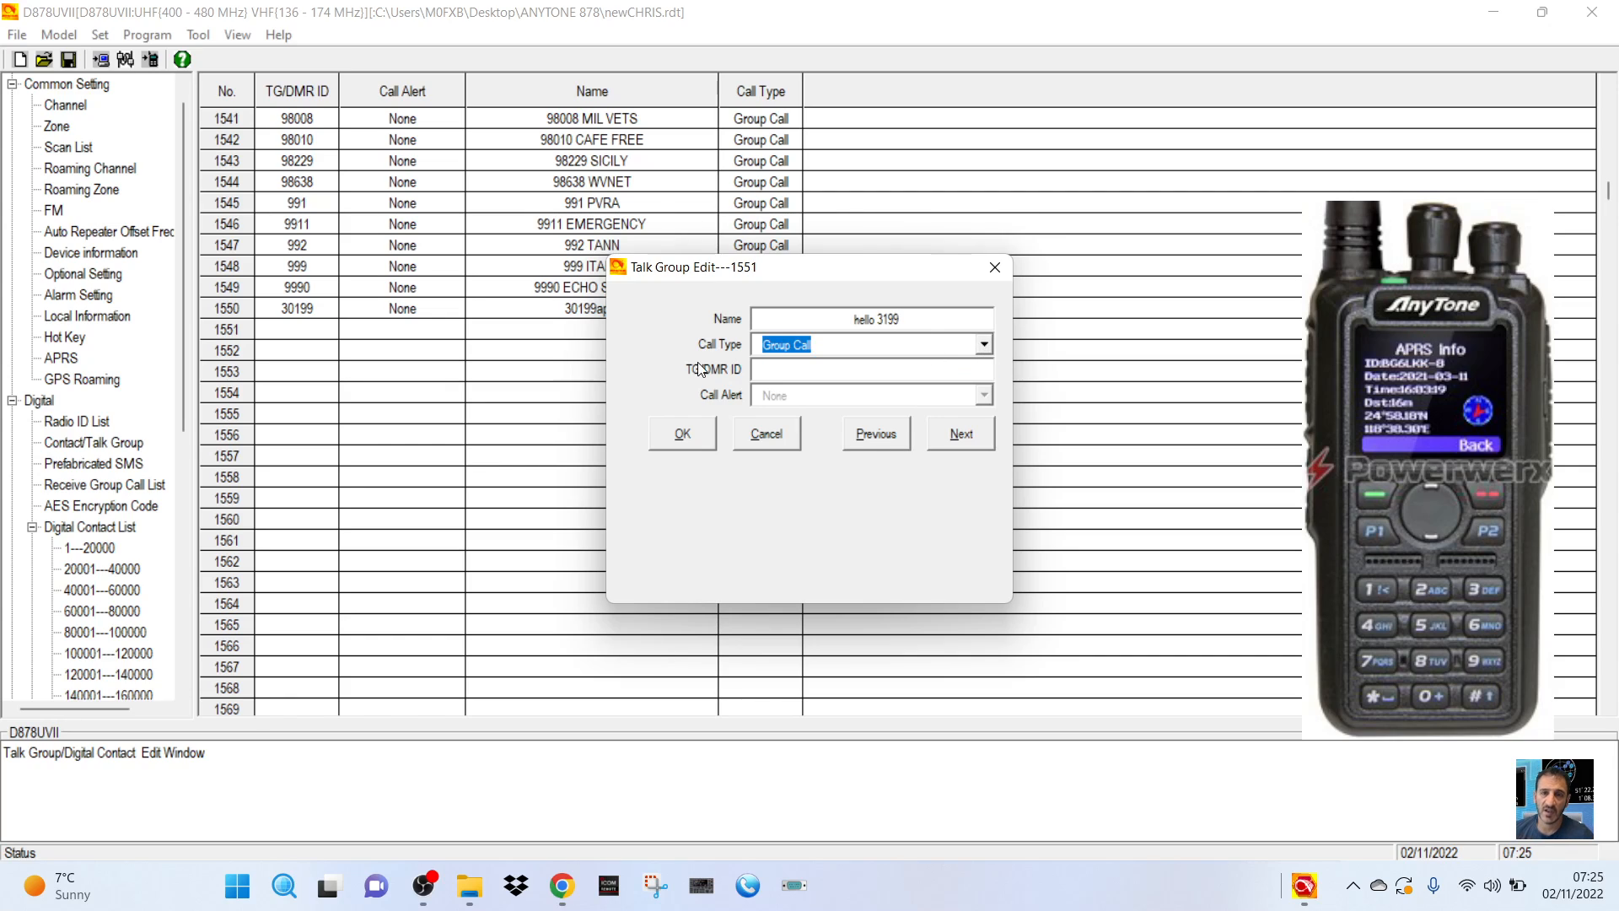
click(871, 369)
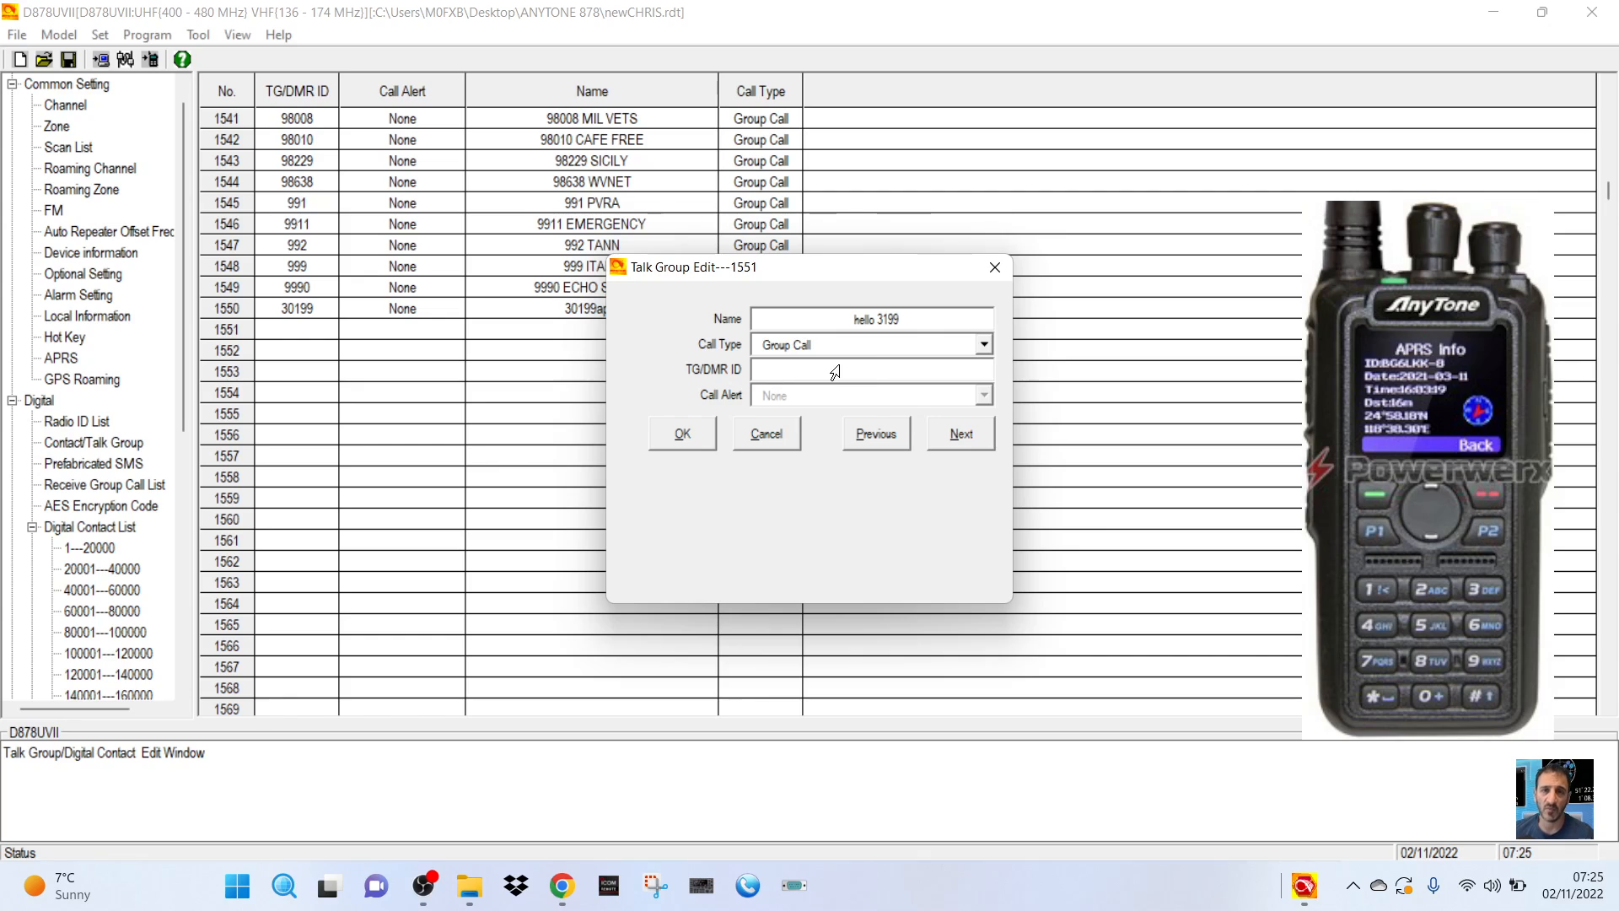
text(3199)
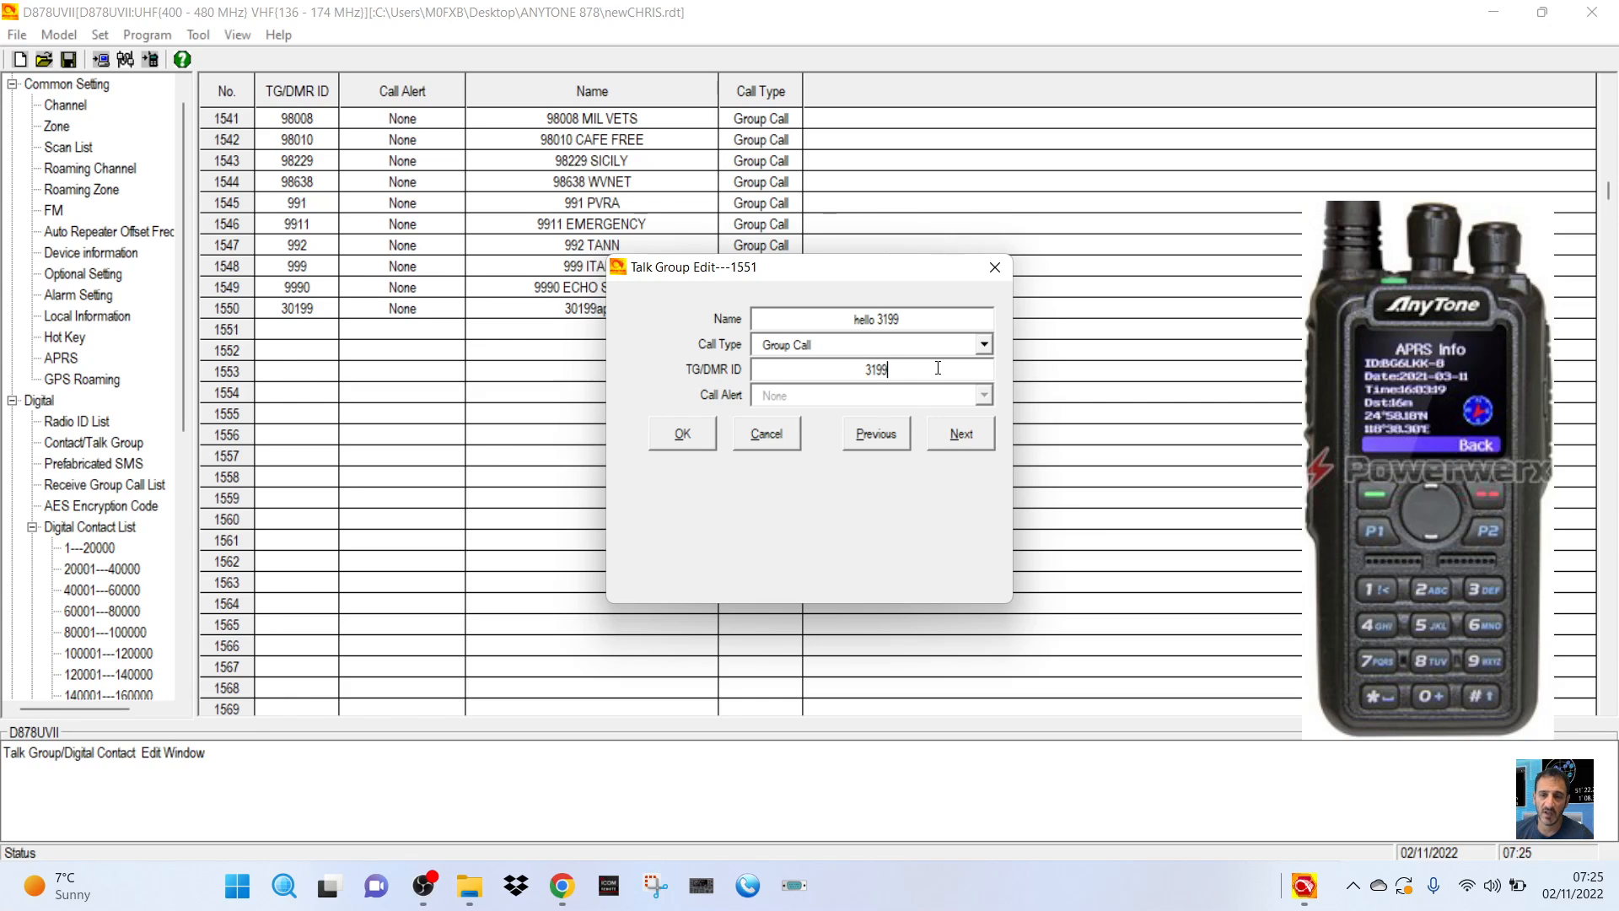
Try saving entry 1551 and dismiss the 'Number is invalid or already exists' warning.
click(680, 433)
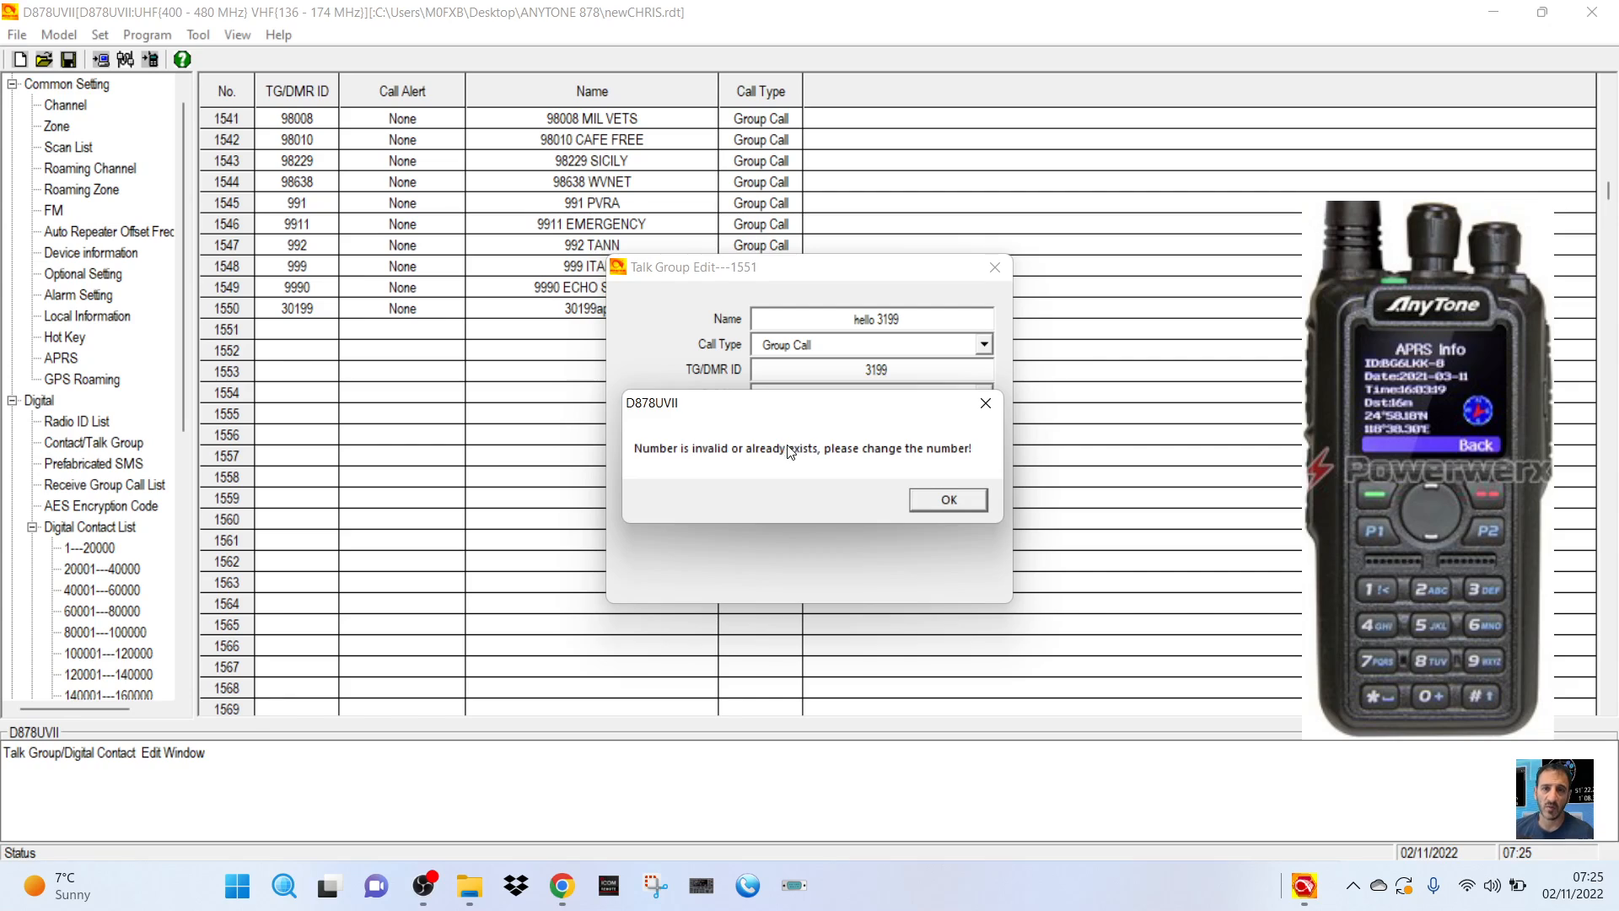
click(946, 500)
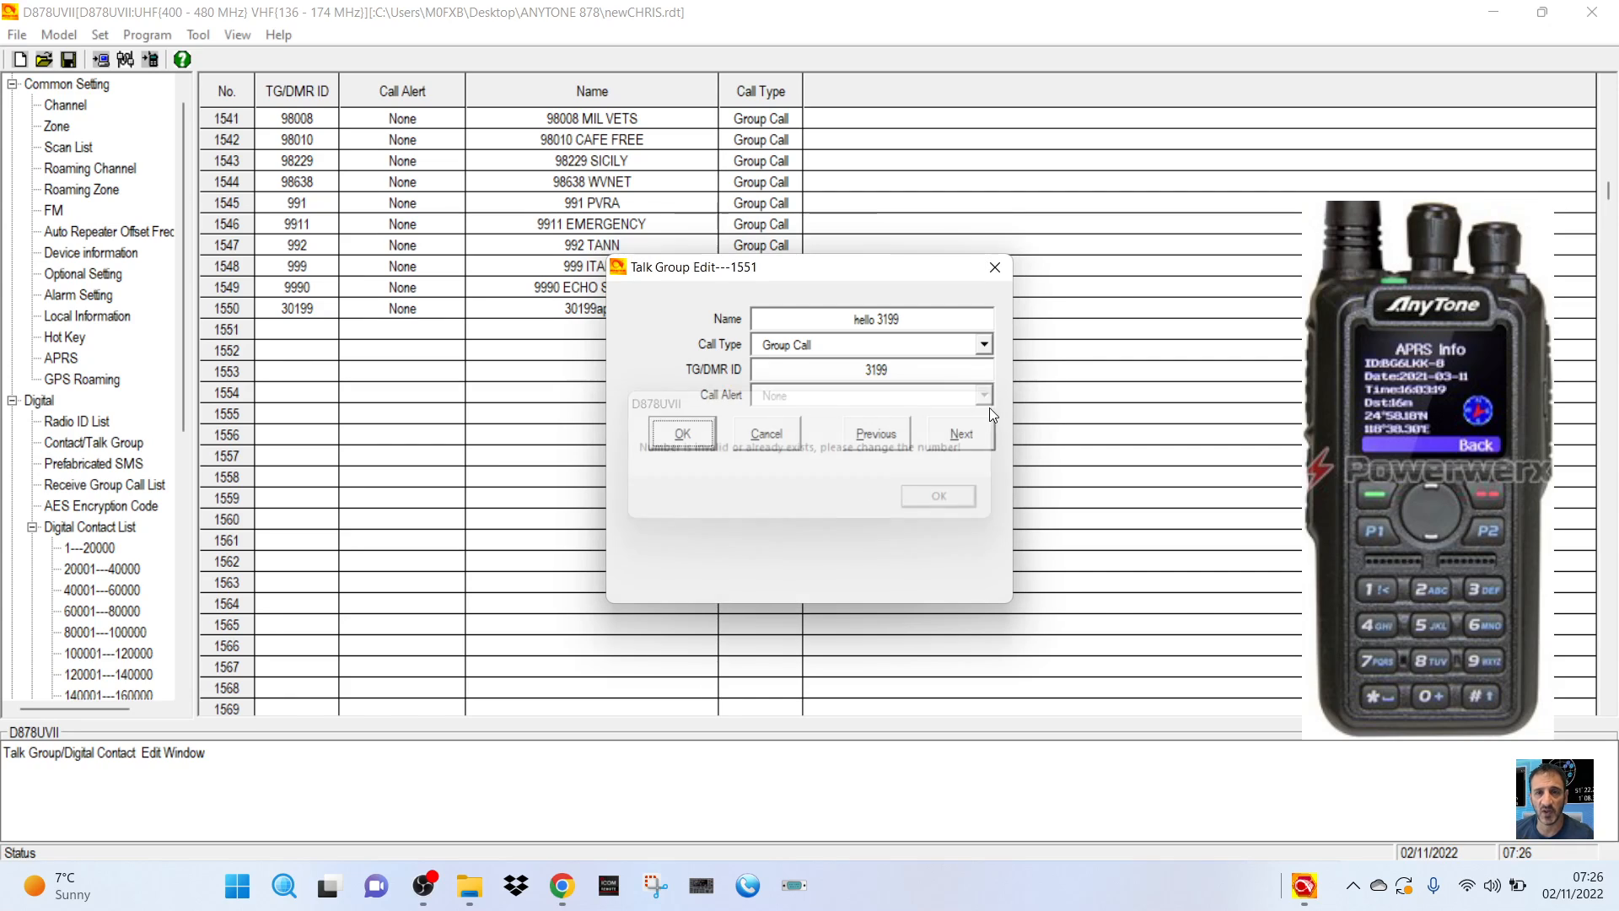
click(935, 496)
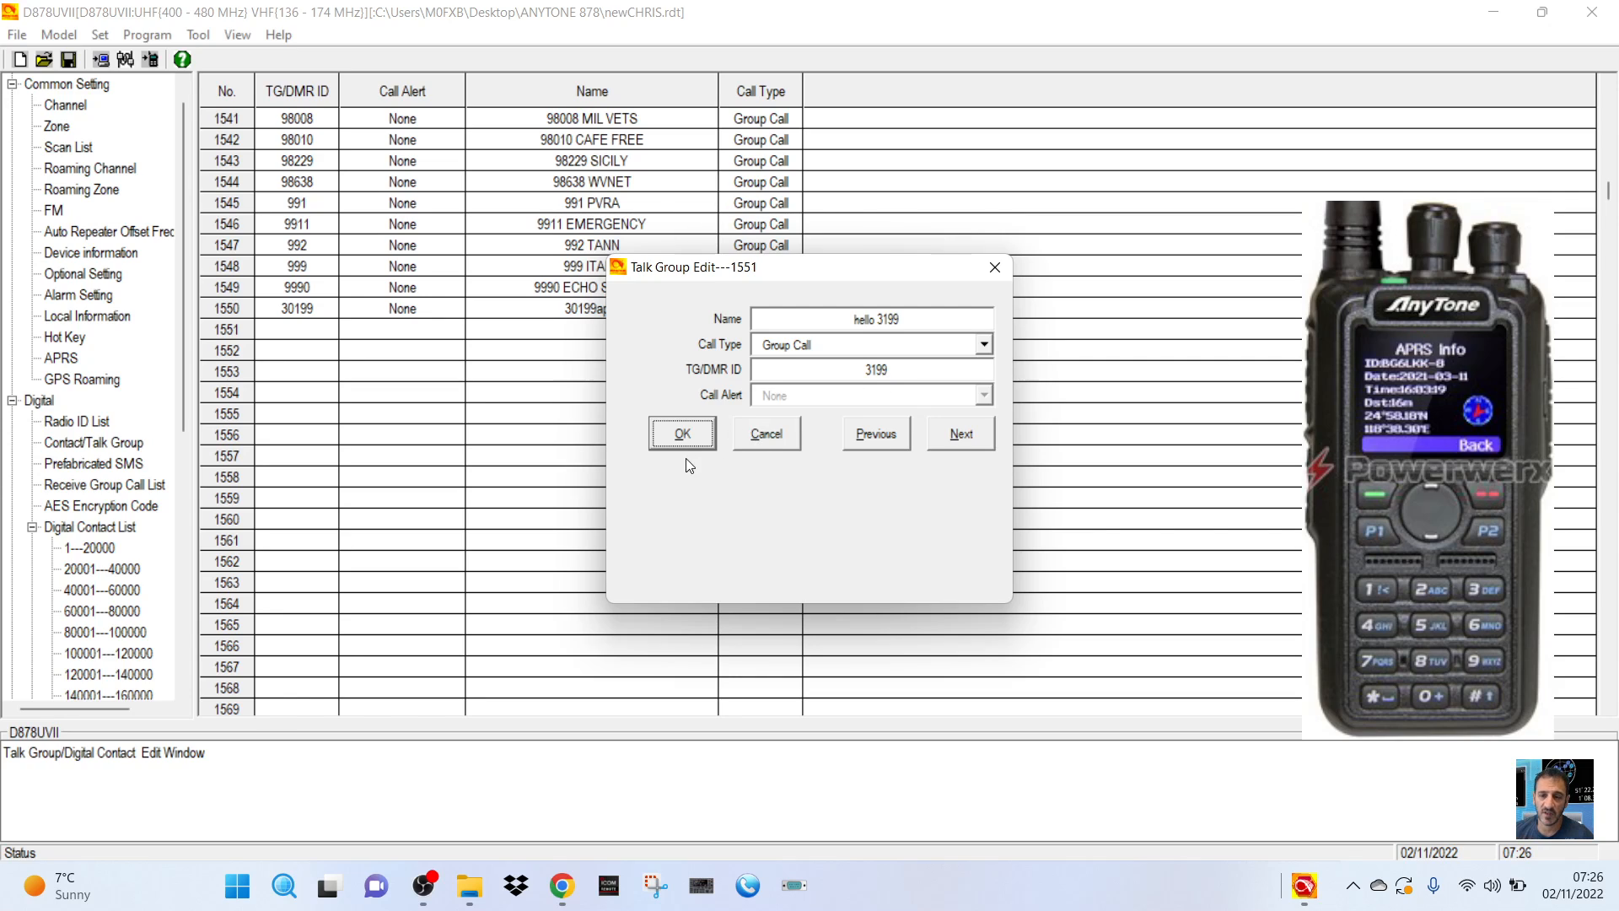
mouse_move(1216, 358)
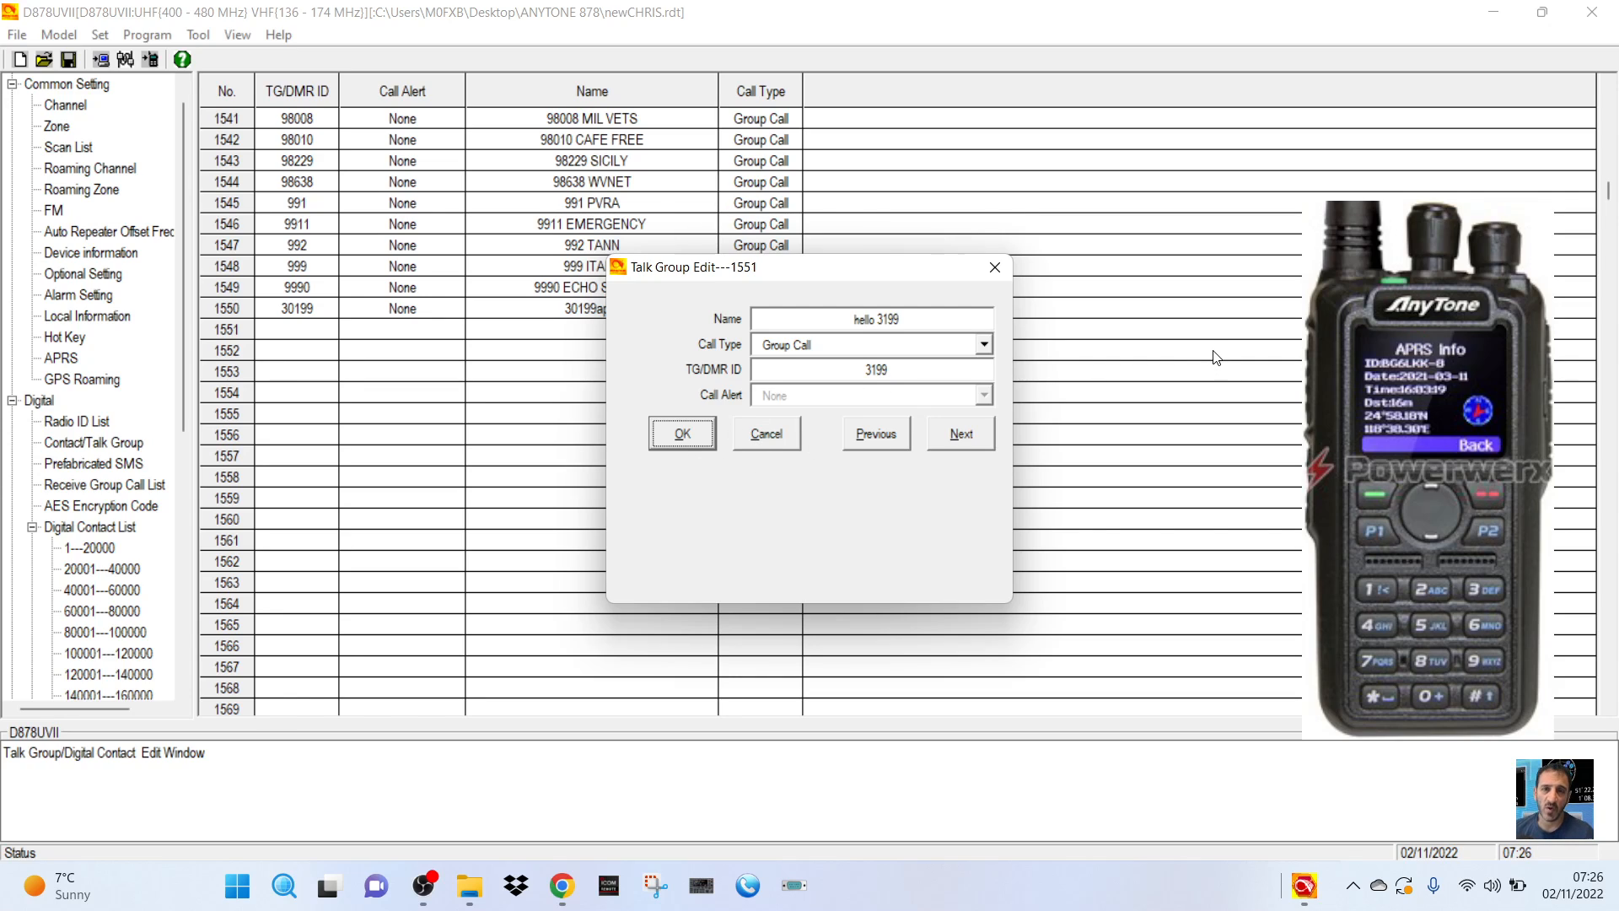